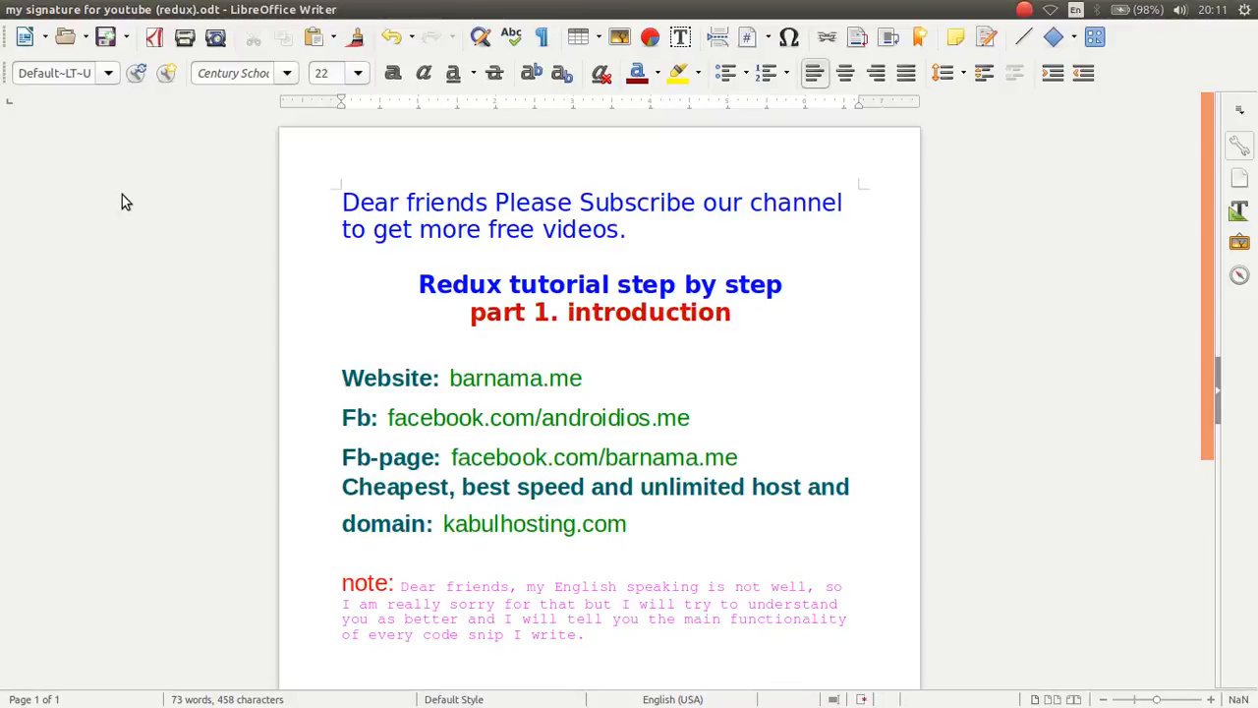
Step: Focus the signature document window
click(342, 202)
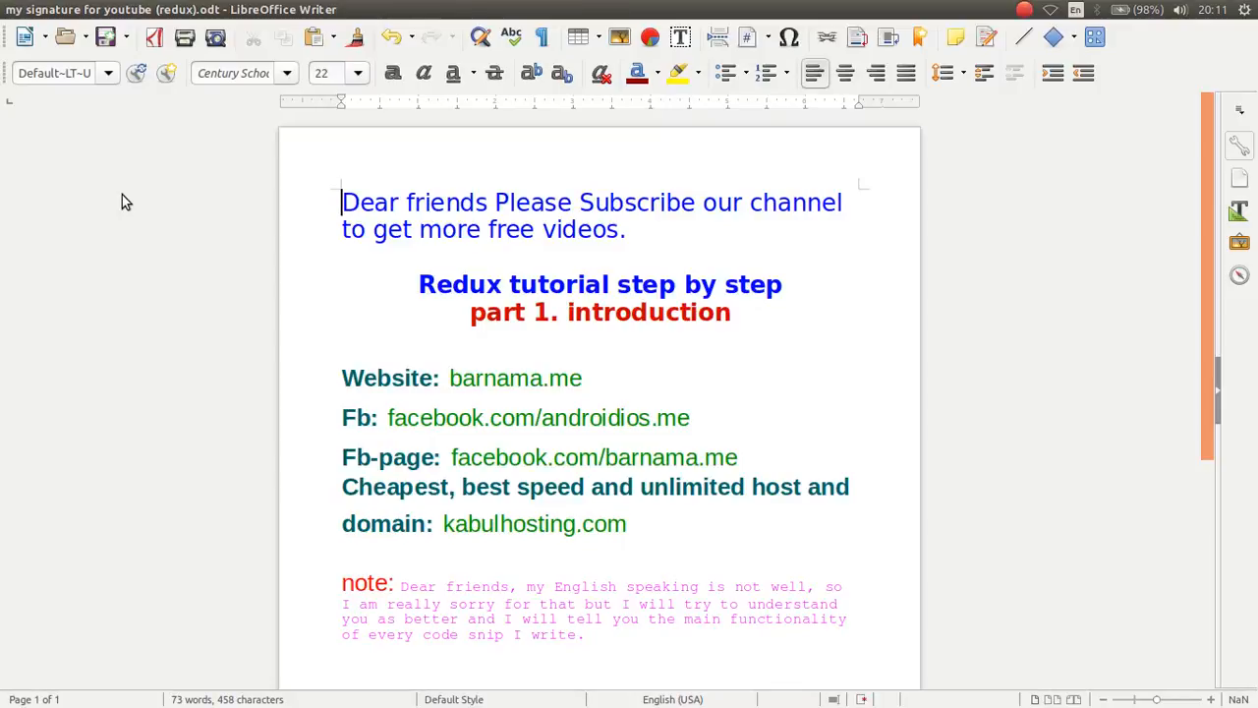
click(531, 312)
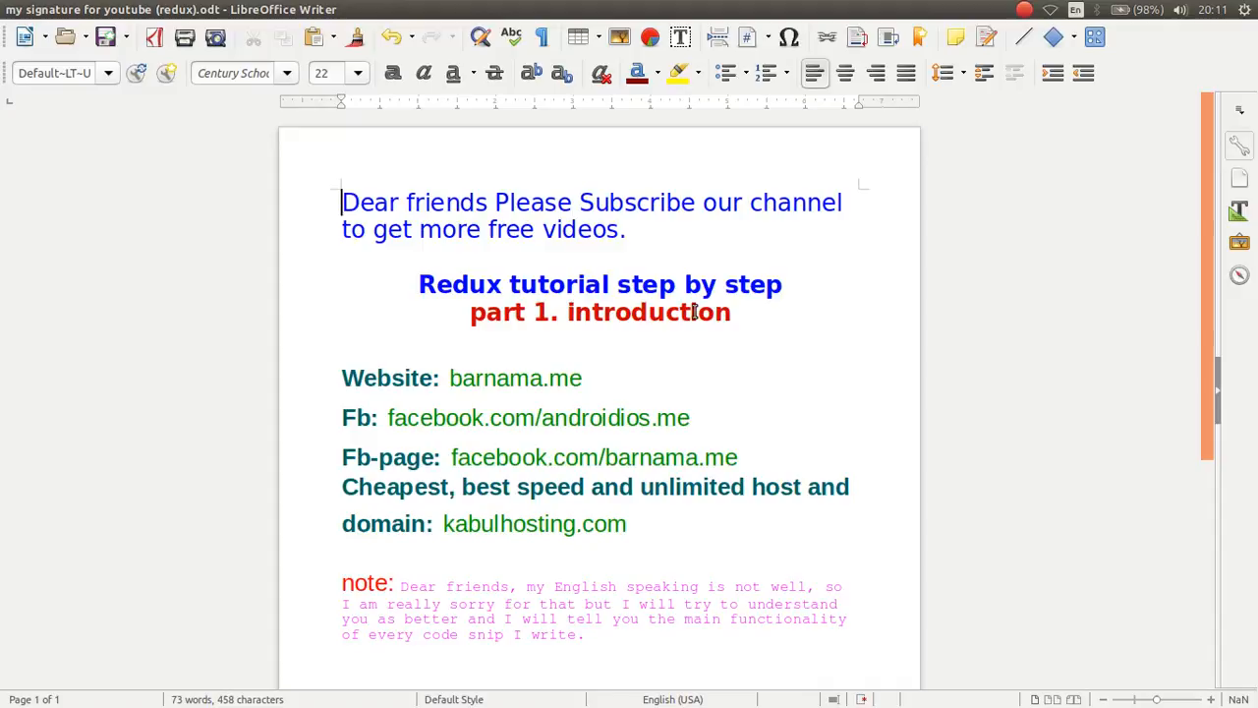
mouse_move(264, 287)
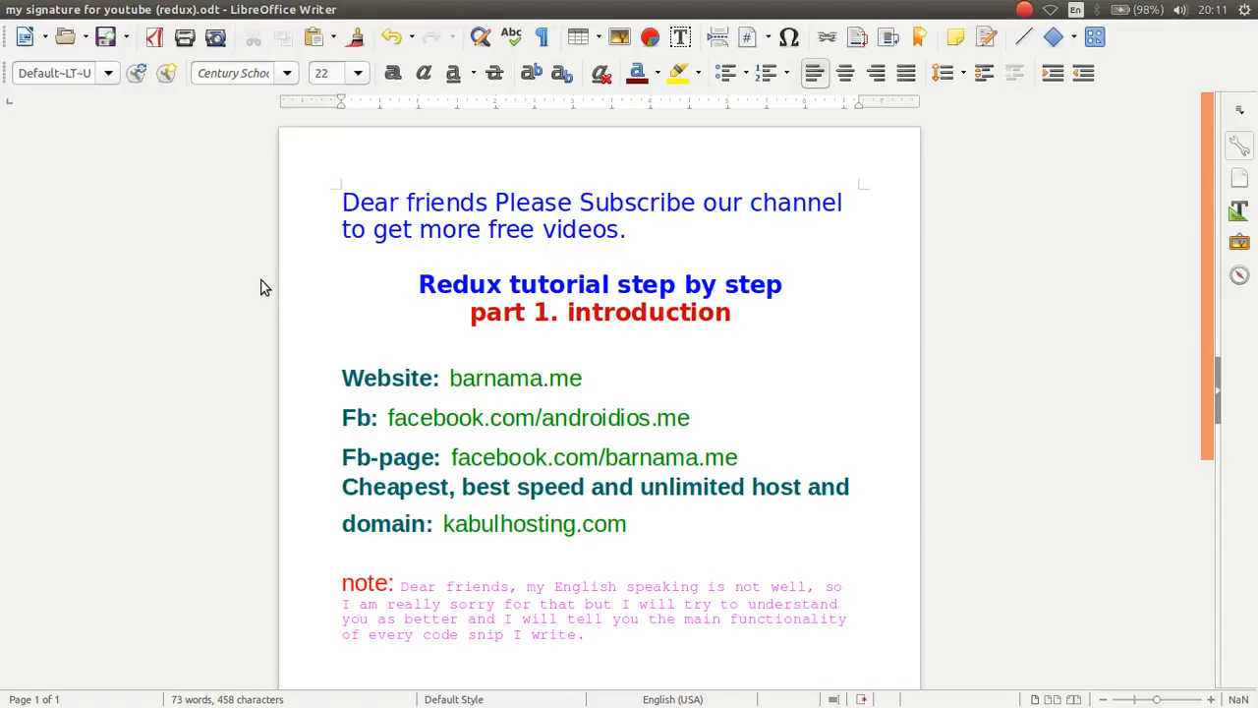
click(344, 203)
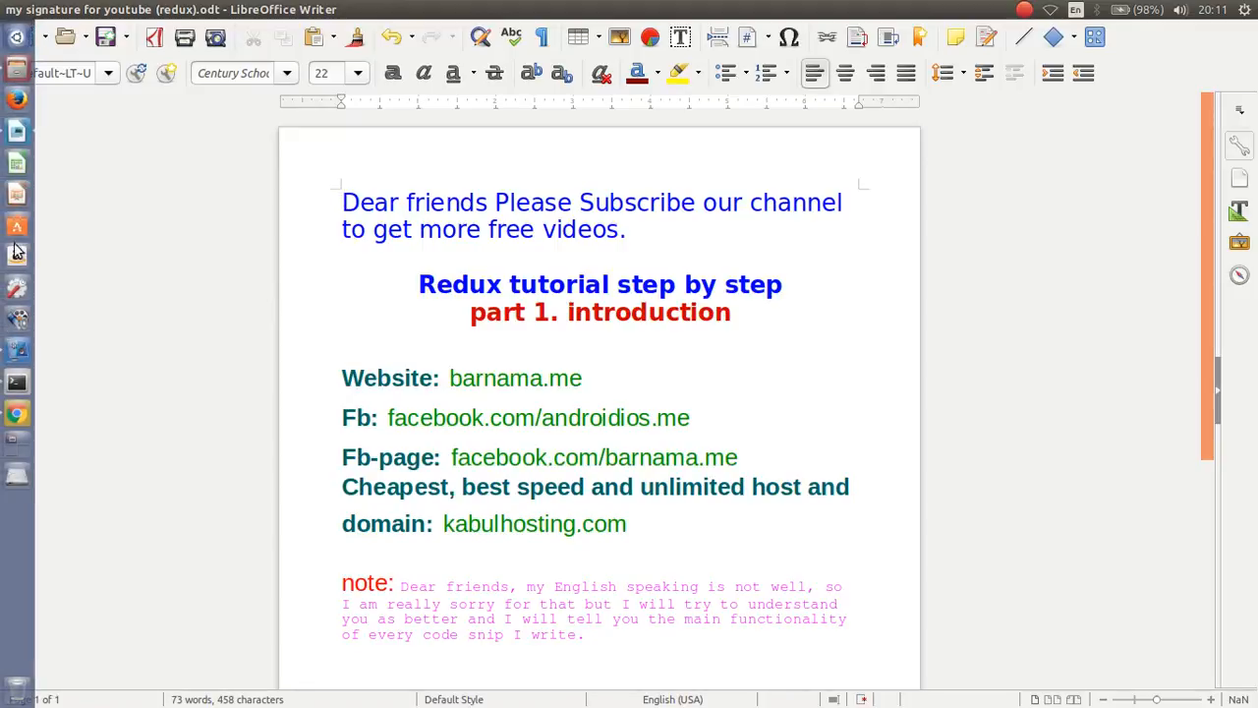
mouse_move(17, 381)
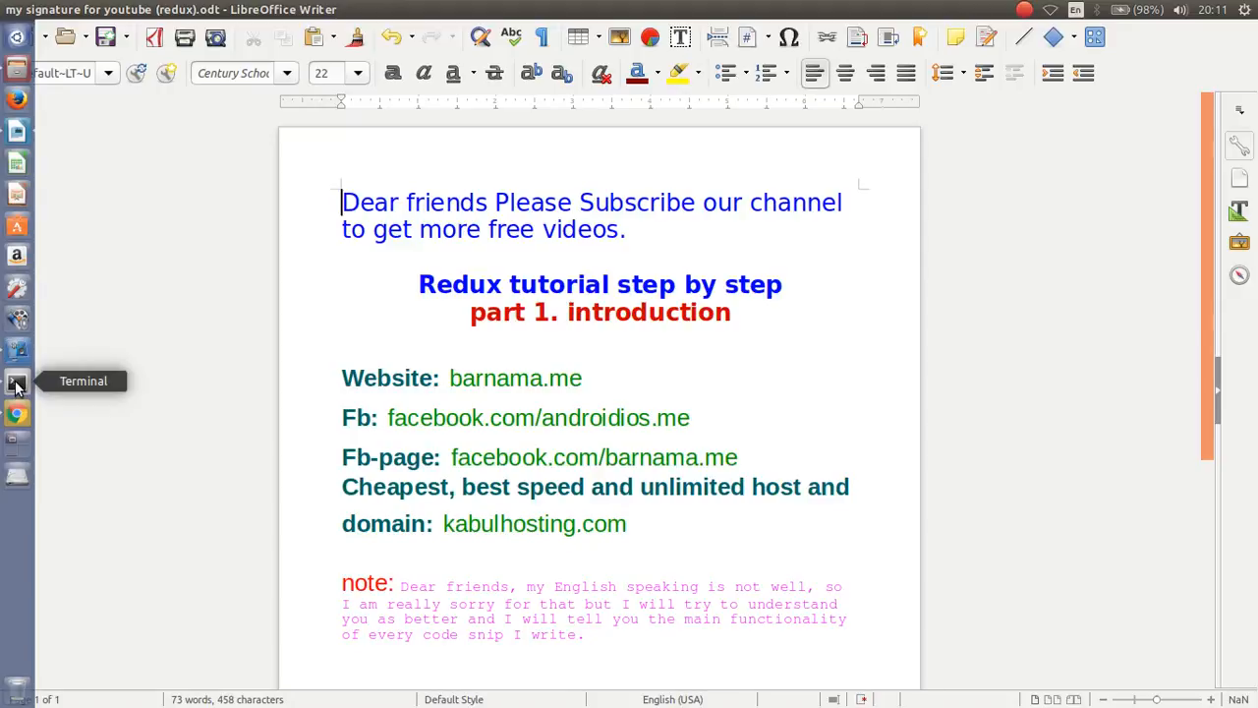
mouse_move(17, 70)
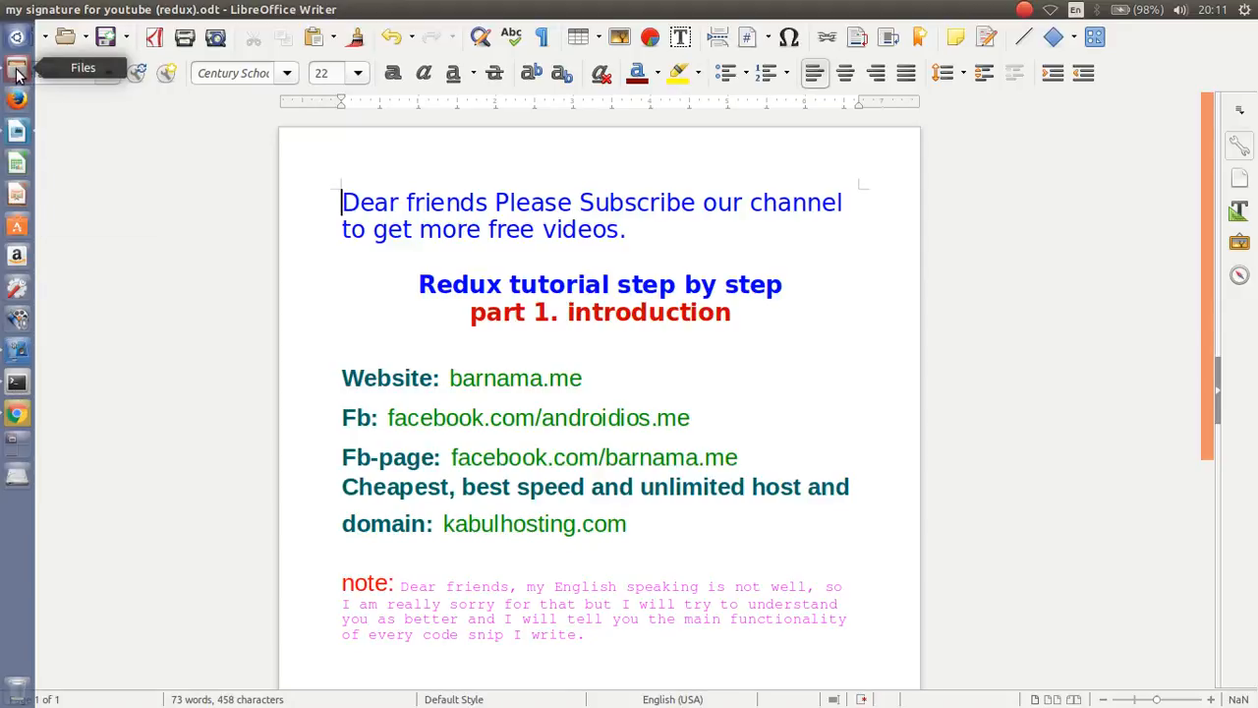
Step: In Files, browse from Home into vsc and then into the rdxapp folder
click(16, 68)
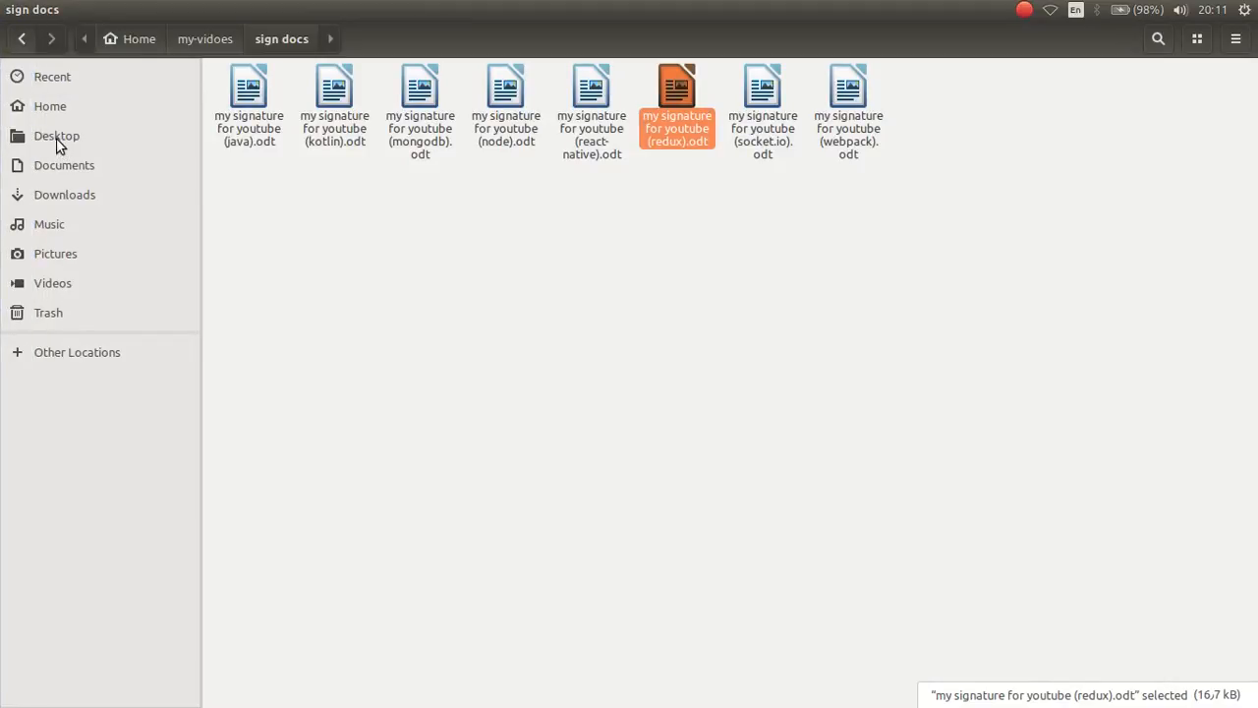
click(50, 106)
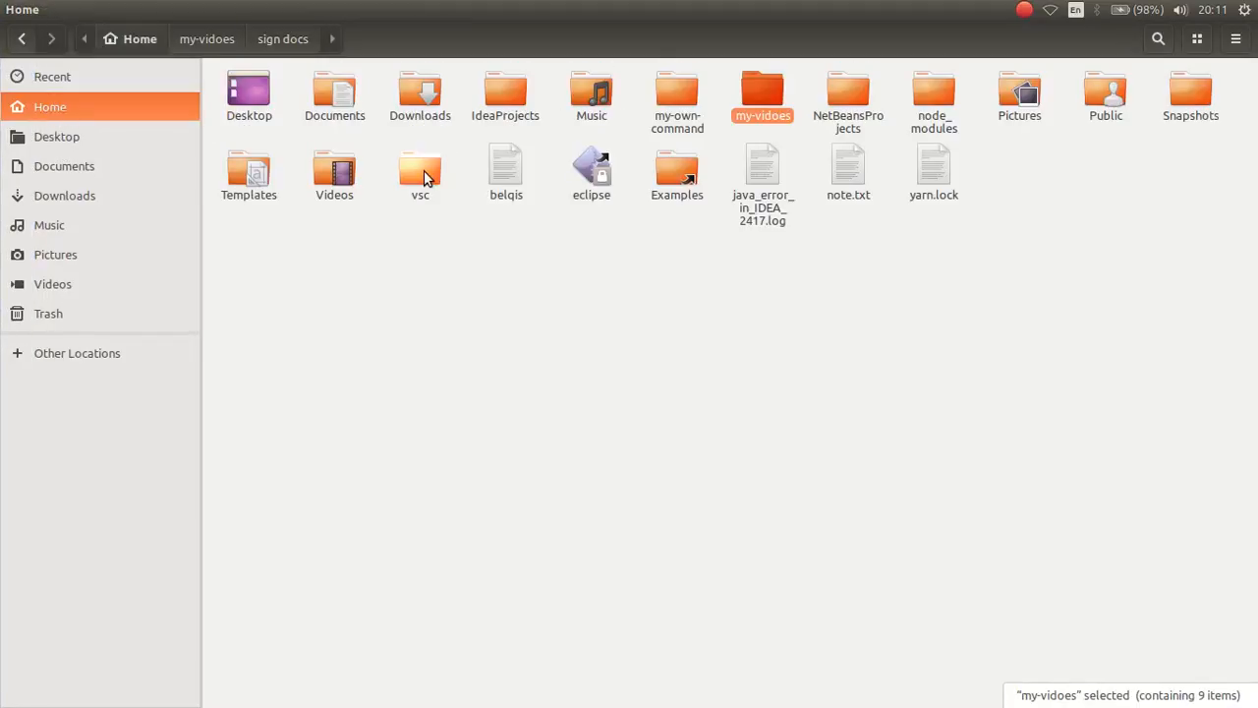
double_click(420, 172)
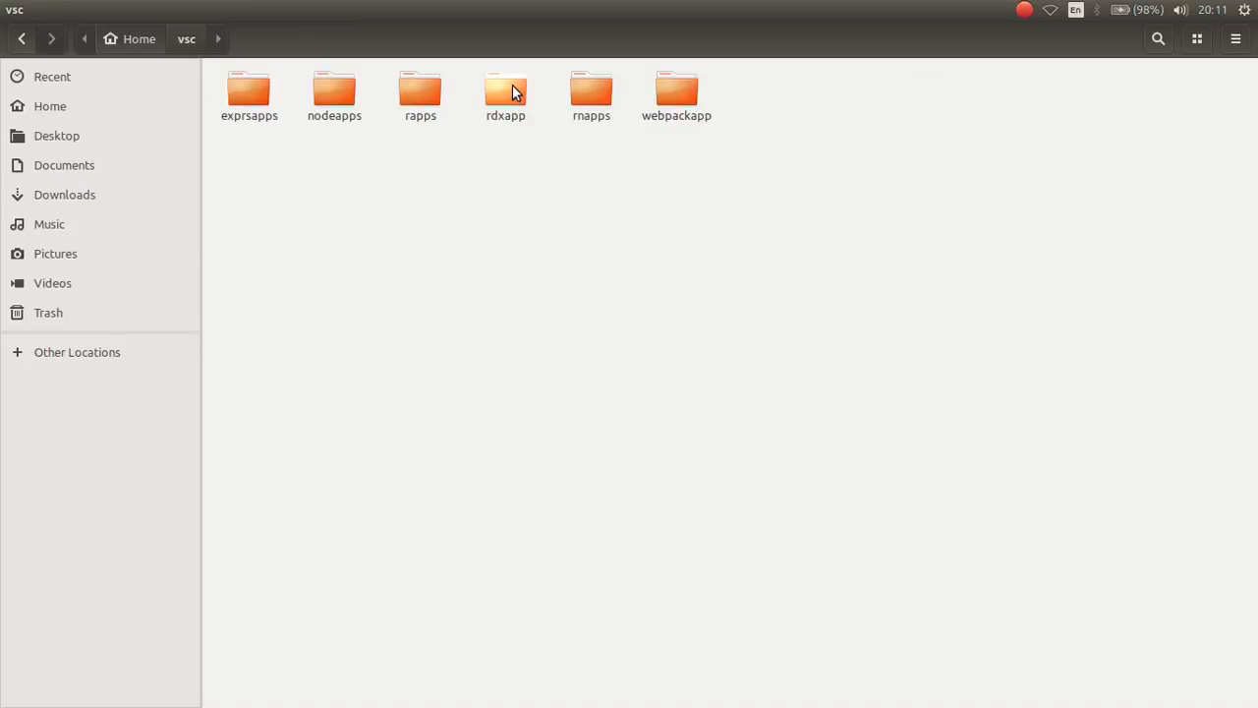
double_click(505, 93)
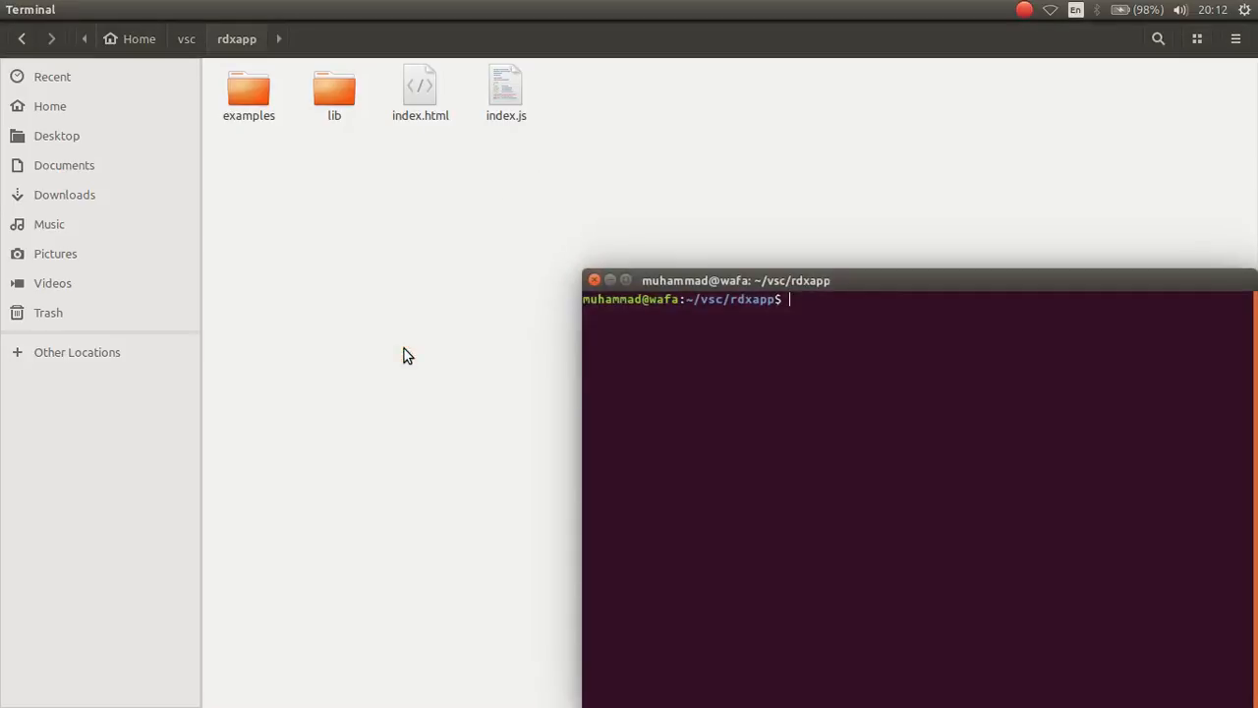
Step: Run 'code .' in the rdxapp terminal to launch VS Code, then close the terminal
text(c)
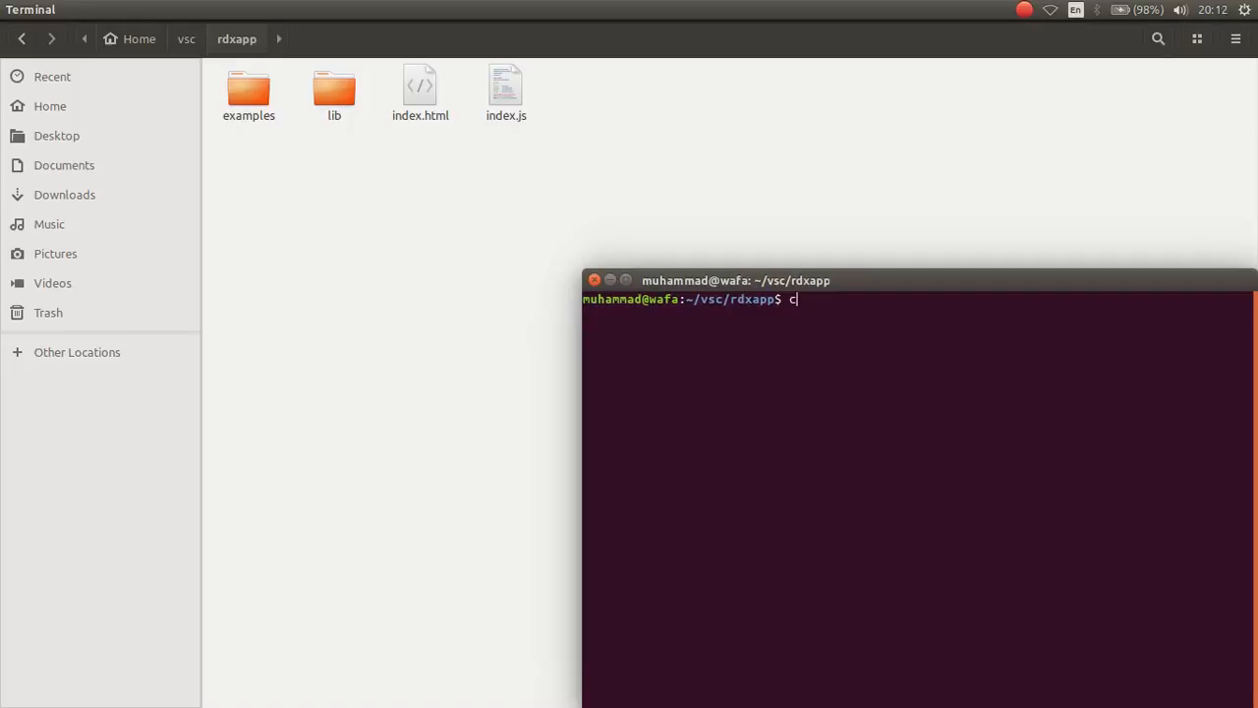
text(ode .)
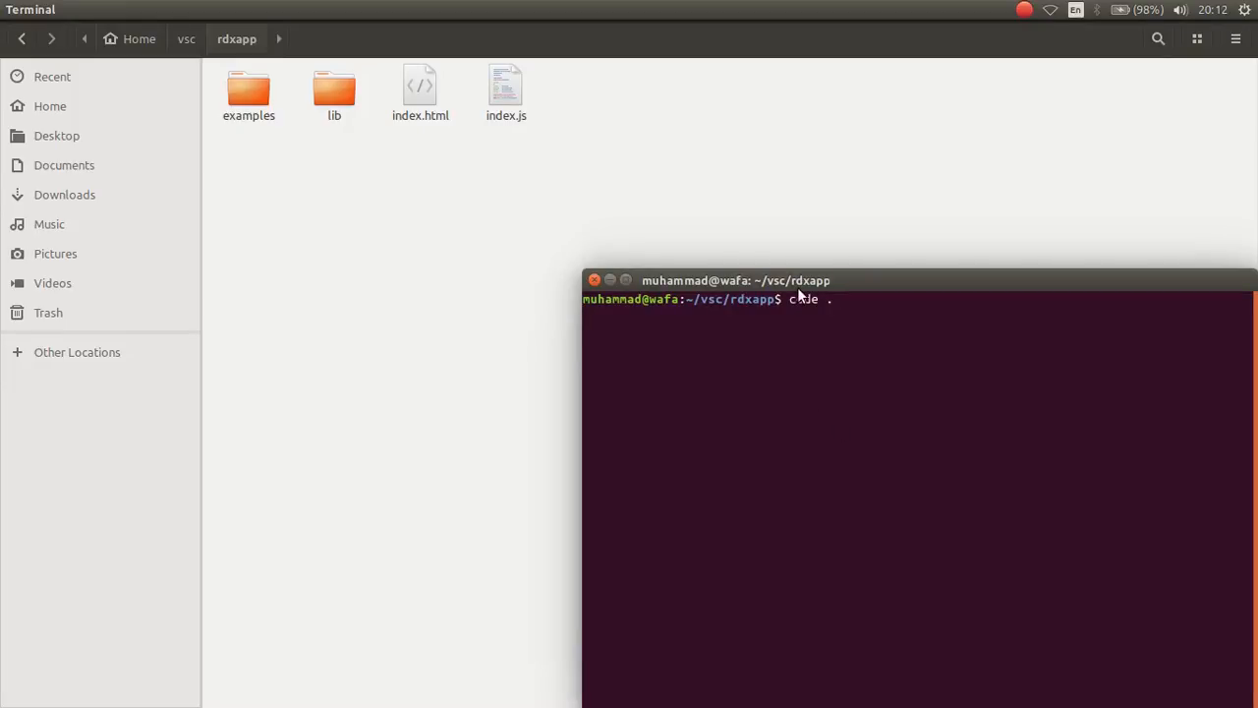
key(Return)
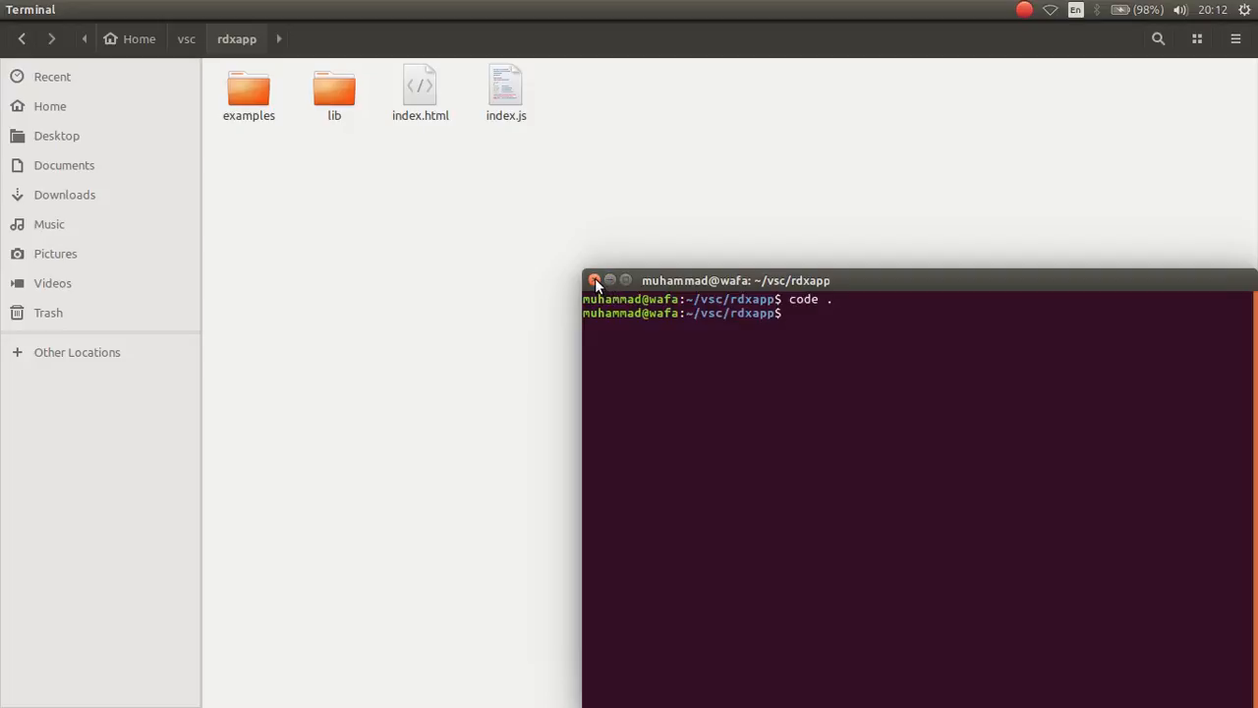
click(595, 281)
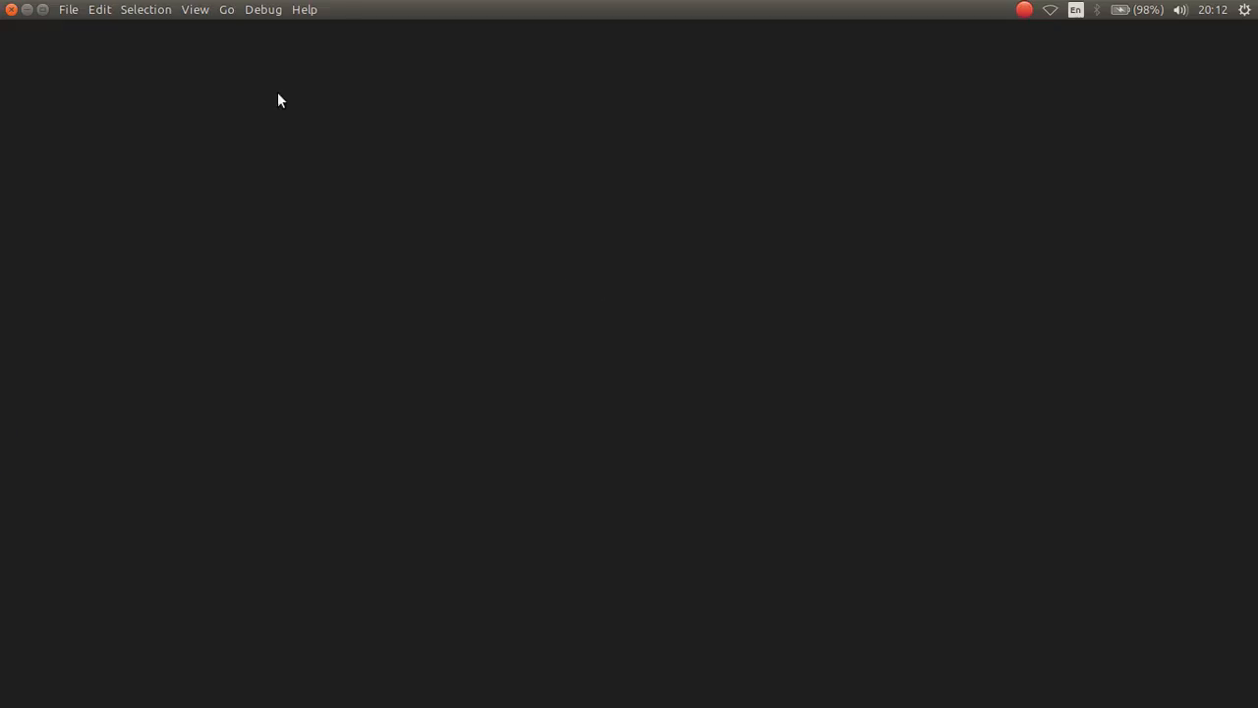
mouse_move(315, 9)
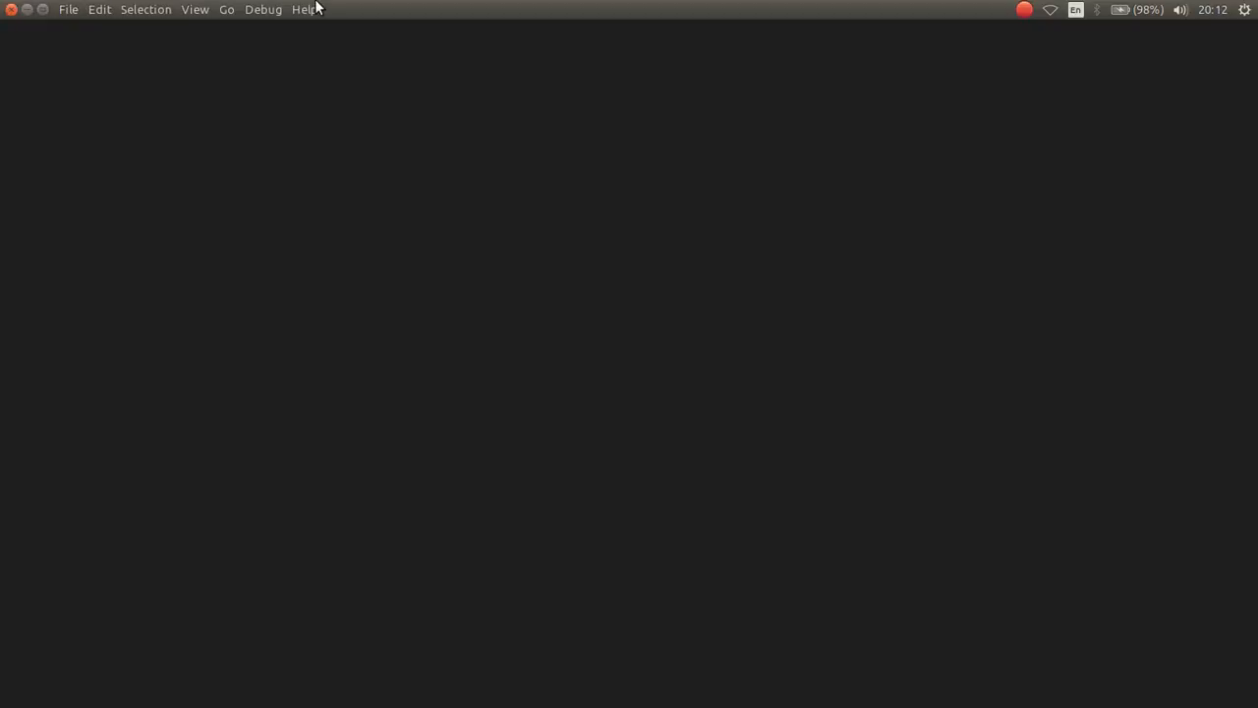
mouse_move(123, 10)
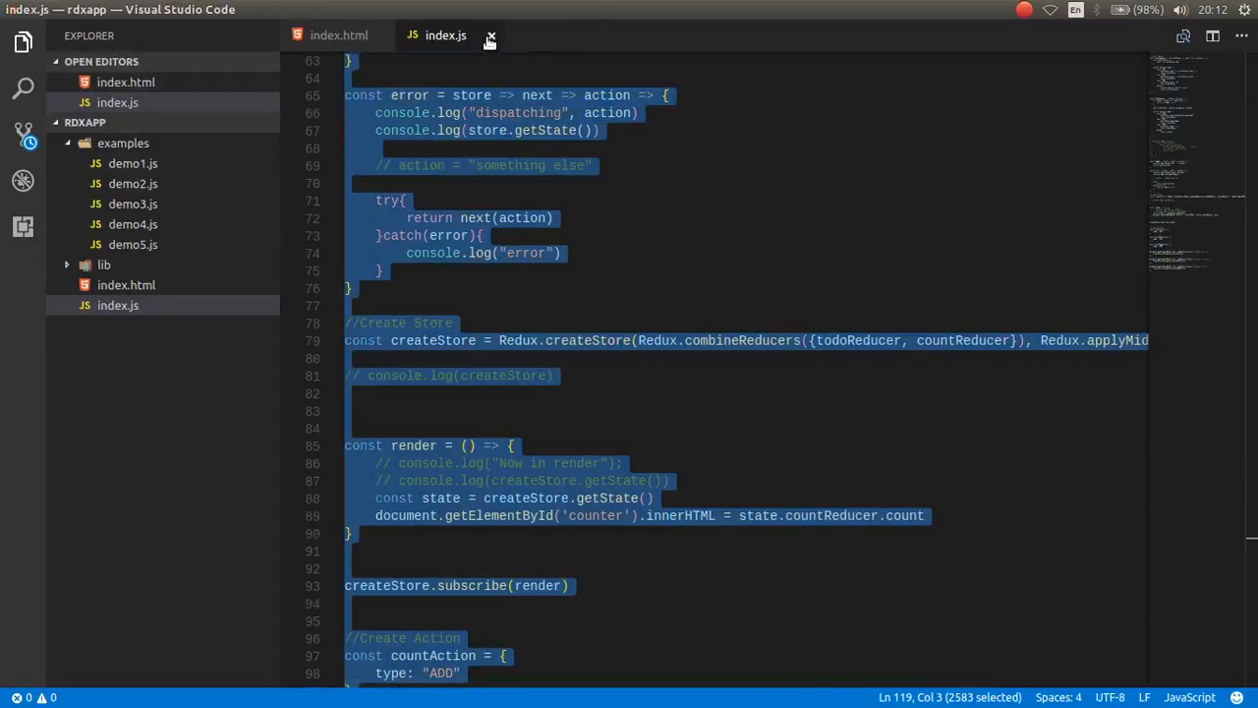
Step: Close the index.js tab and scroll through the project view
click(490, 36)
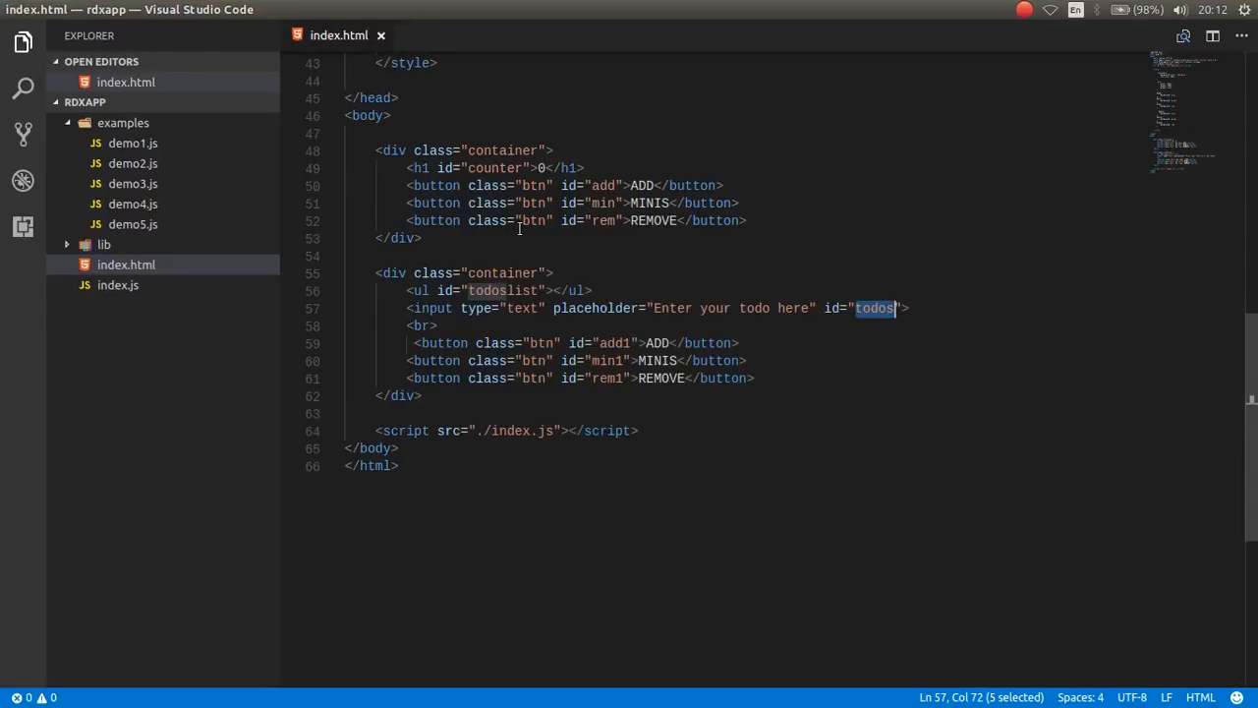
scroll(up, 3)
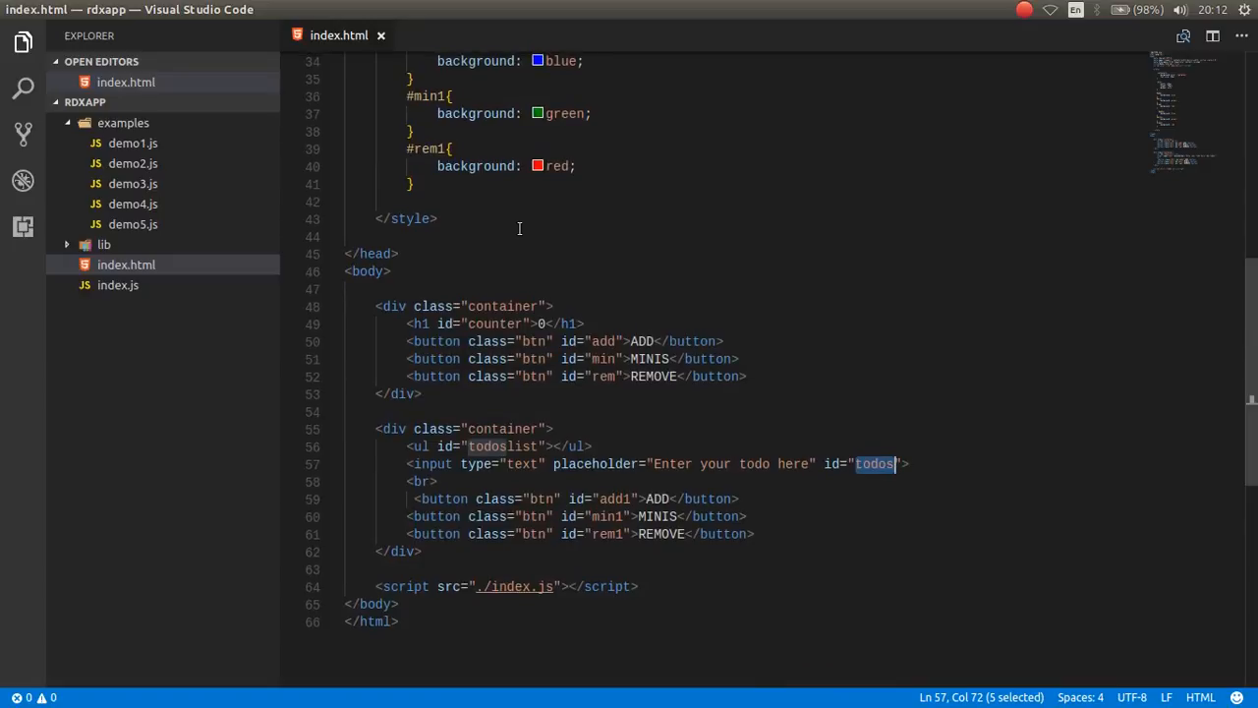
scroll(up, 3)
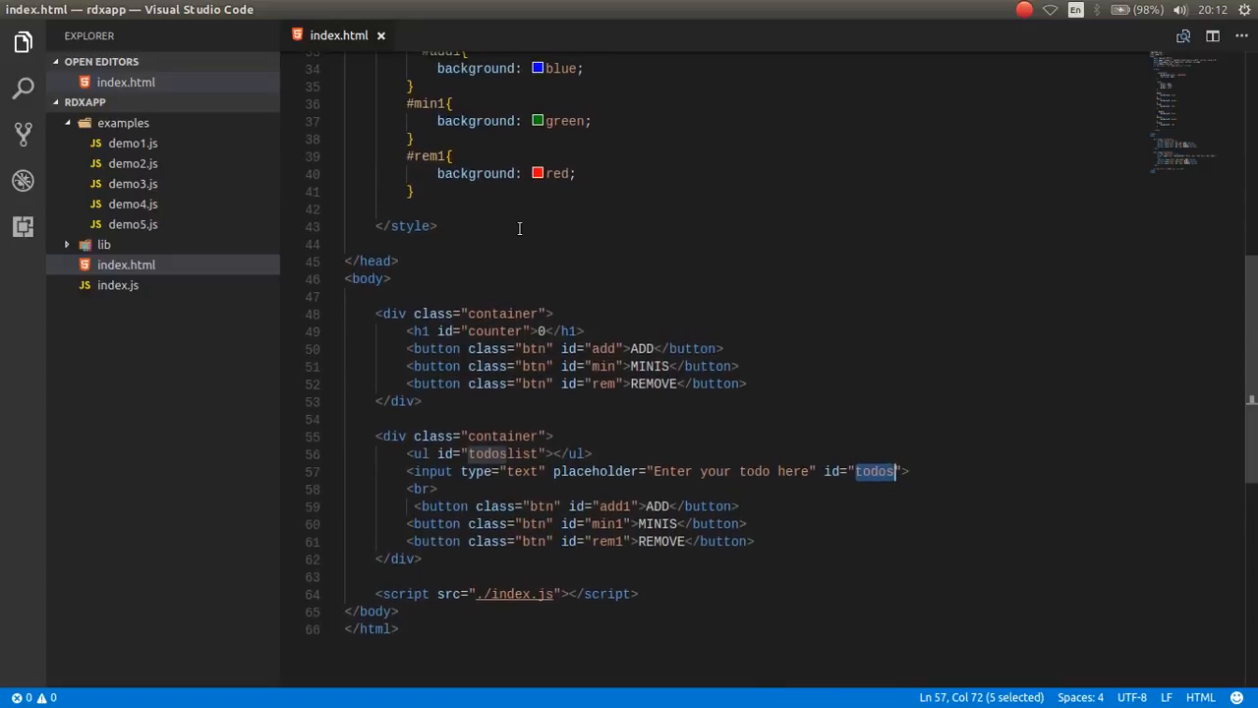
scroll(up, 3)
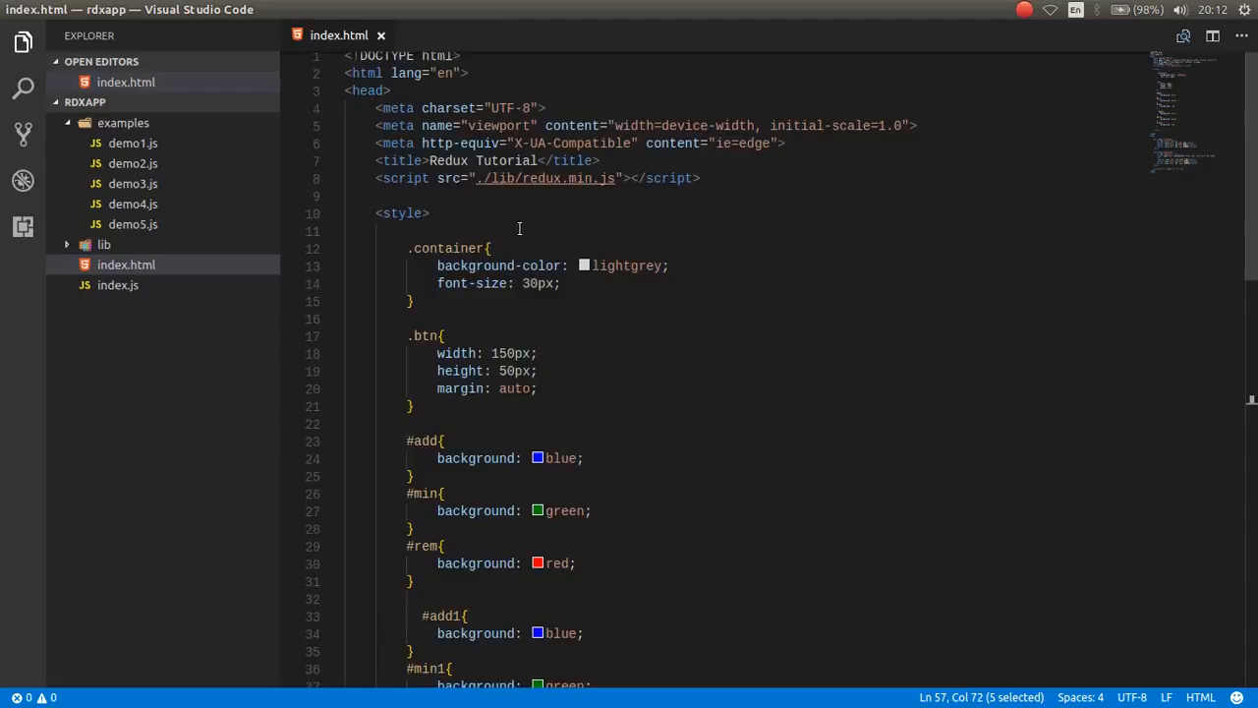
scroll(down, 3)
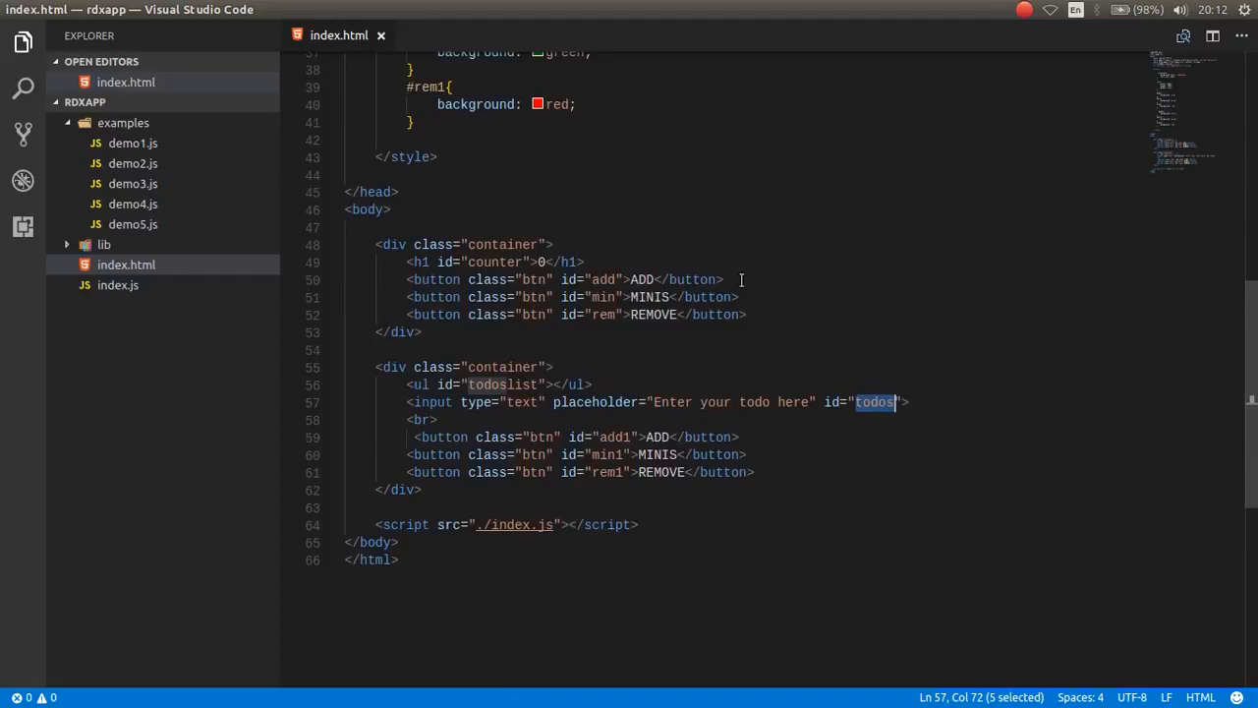
mouse_move(132, 284)
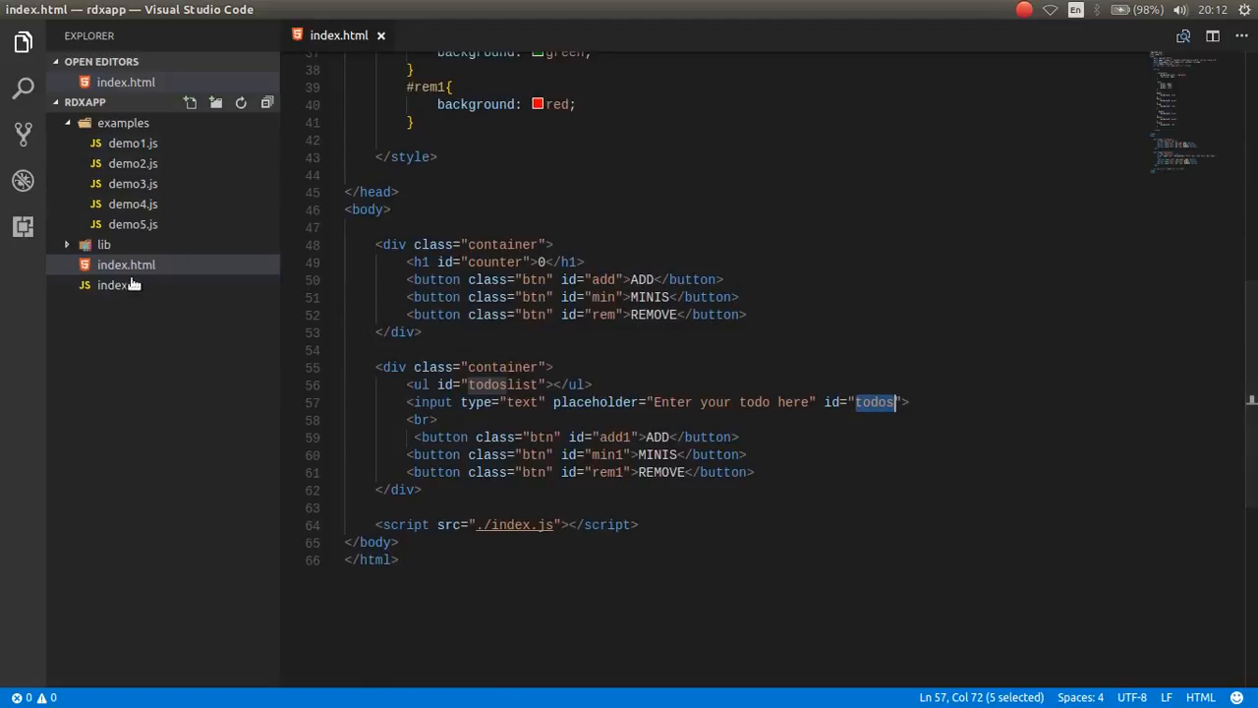
mouse_move(34, 302)
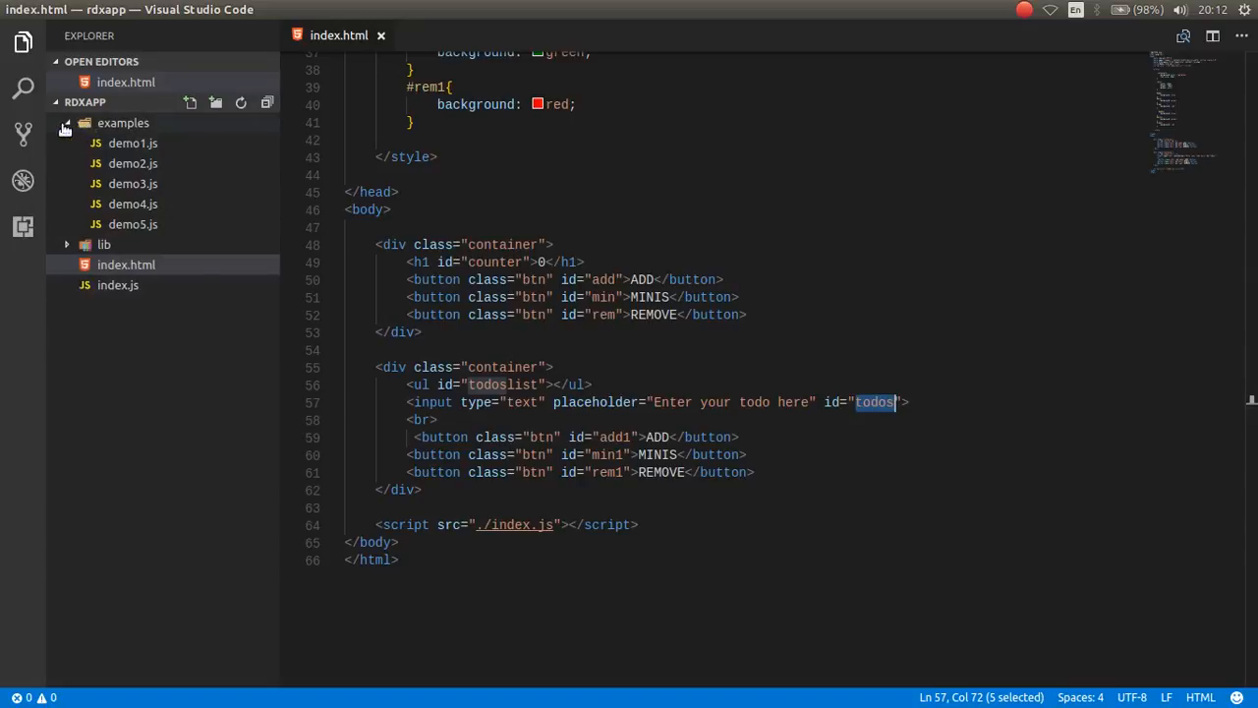
Step: Collapse the examples folder and reopen index.html as the only open file
click(123, 122)
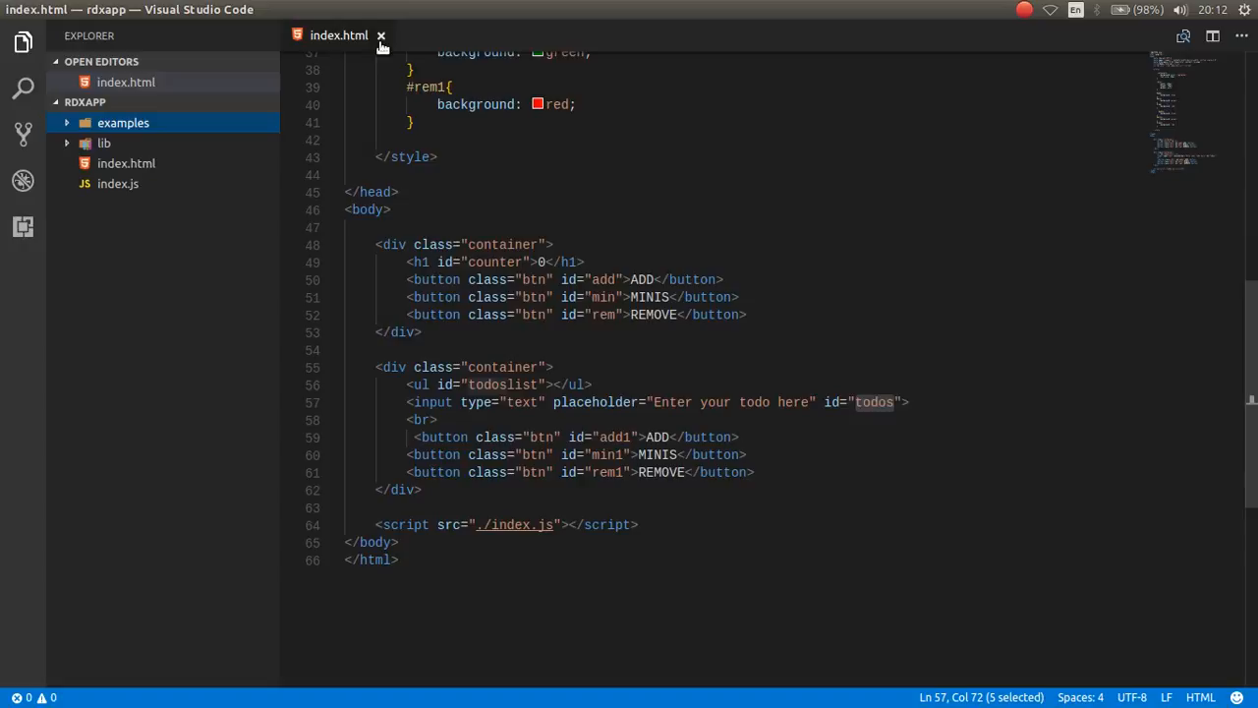
click(381, 36)
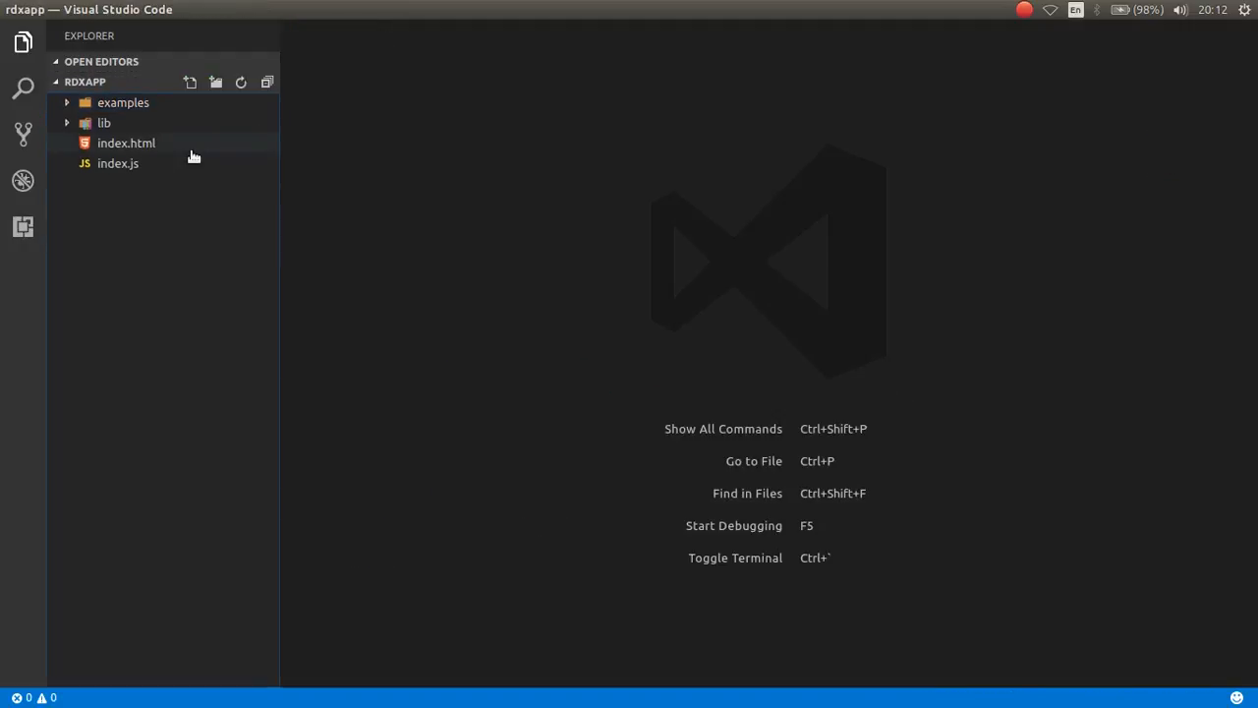
double_click(126, 143)
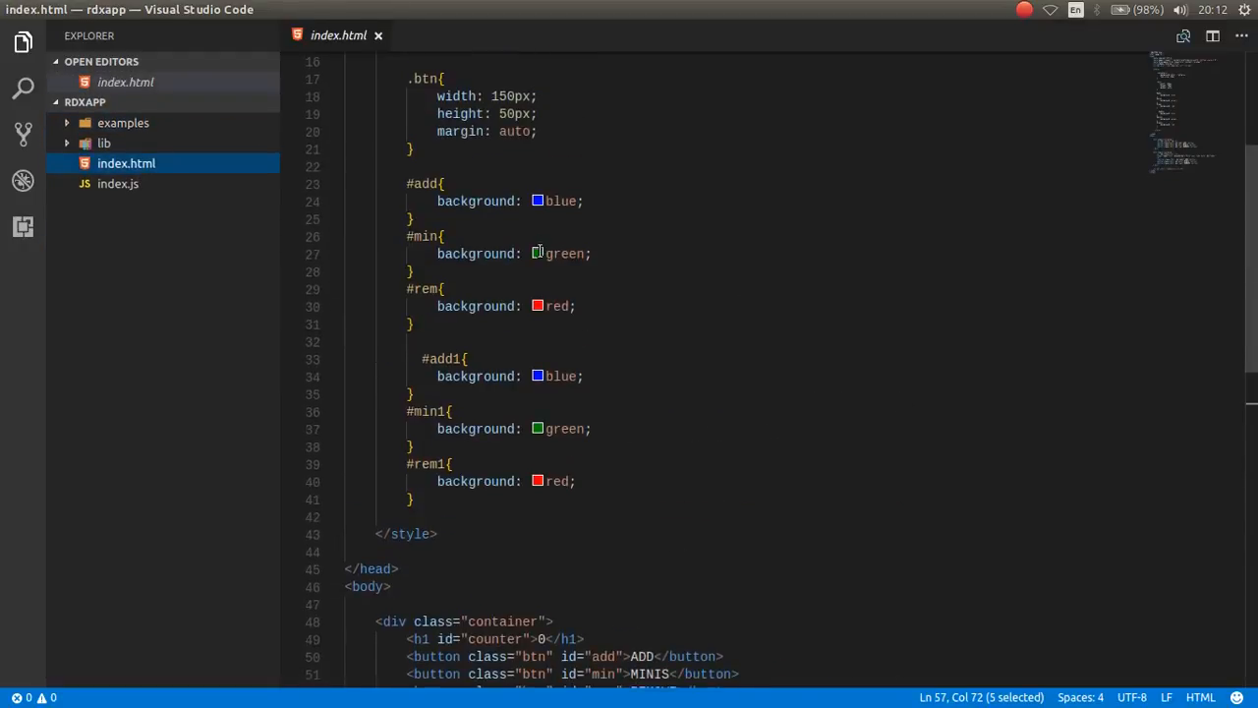
scroll(down, 3)
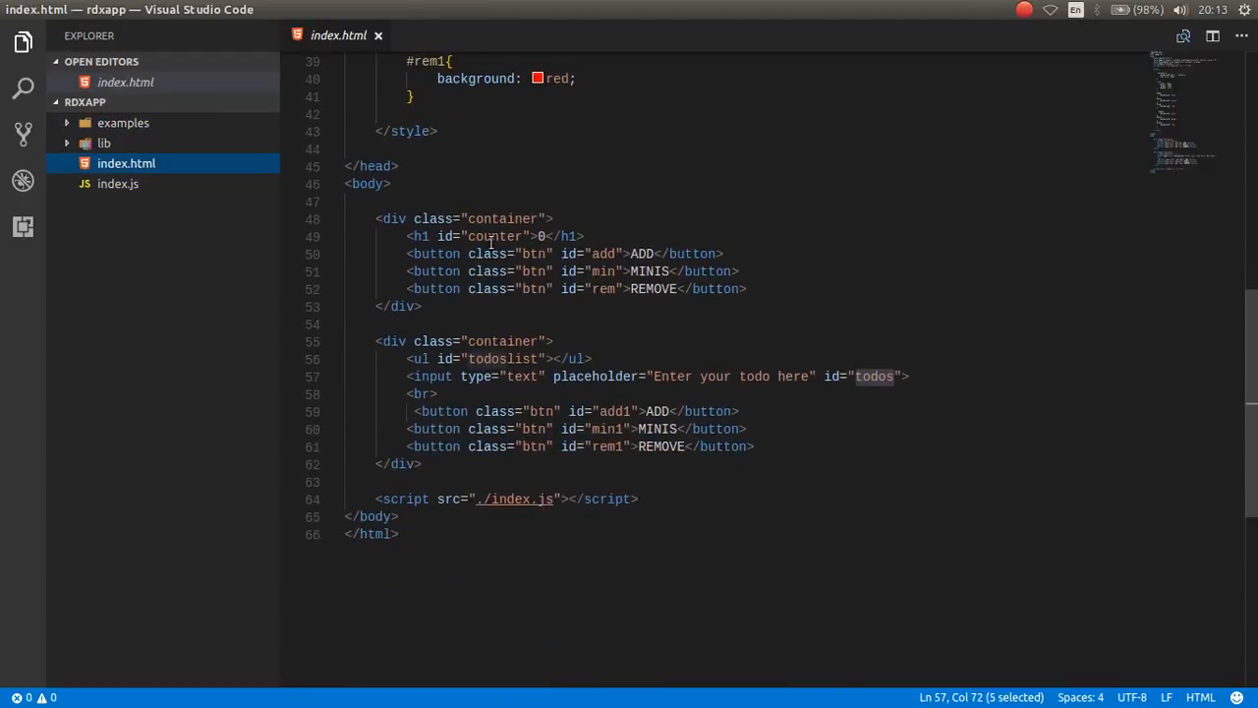
mouse_move(387, 106)
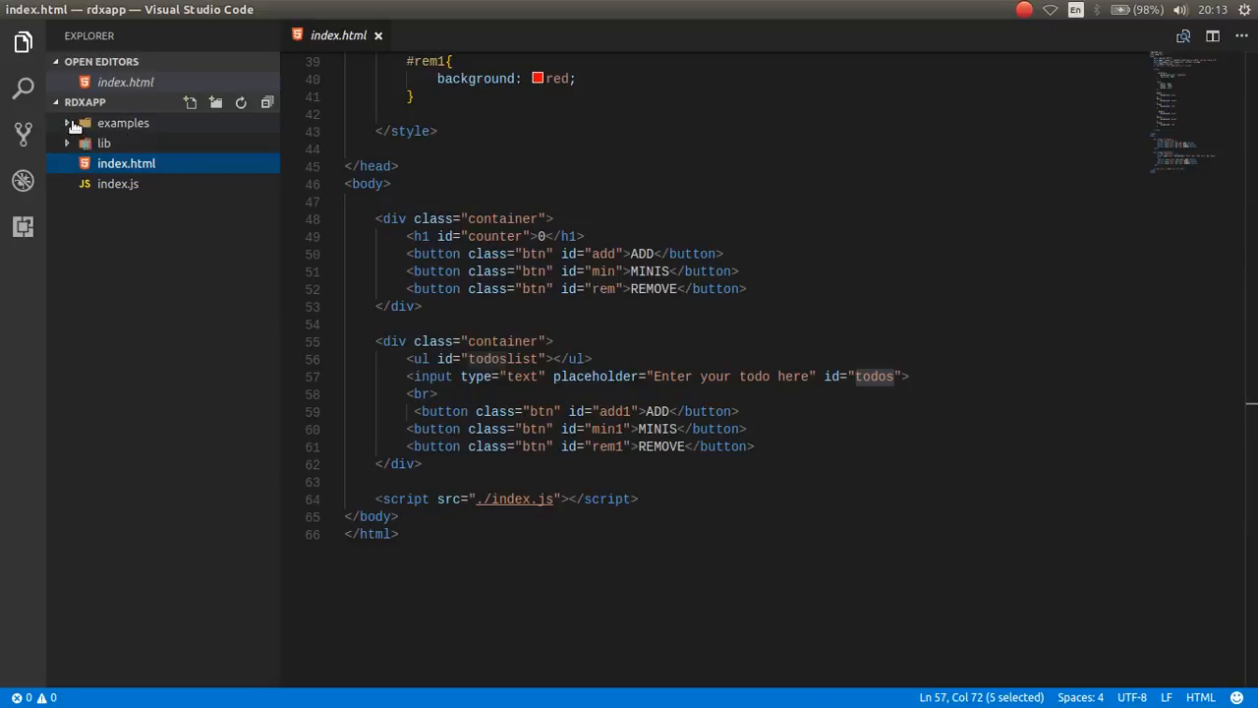
mouse_move(114, 130)
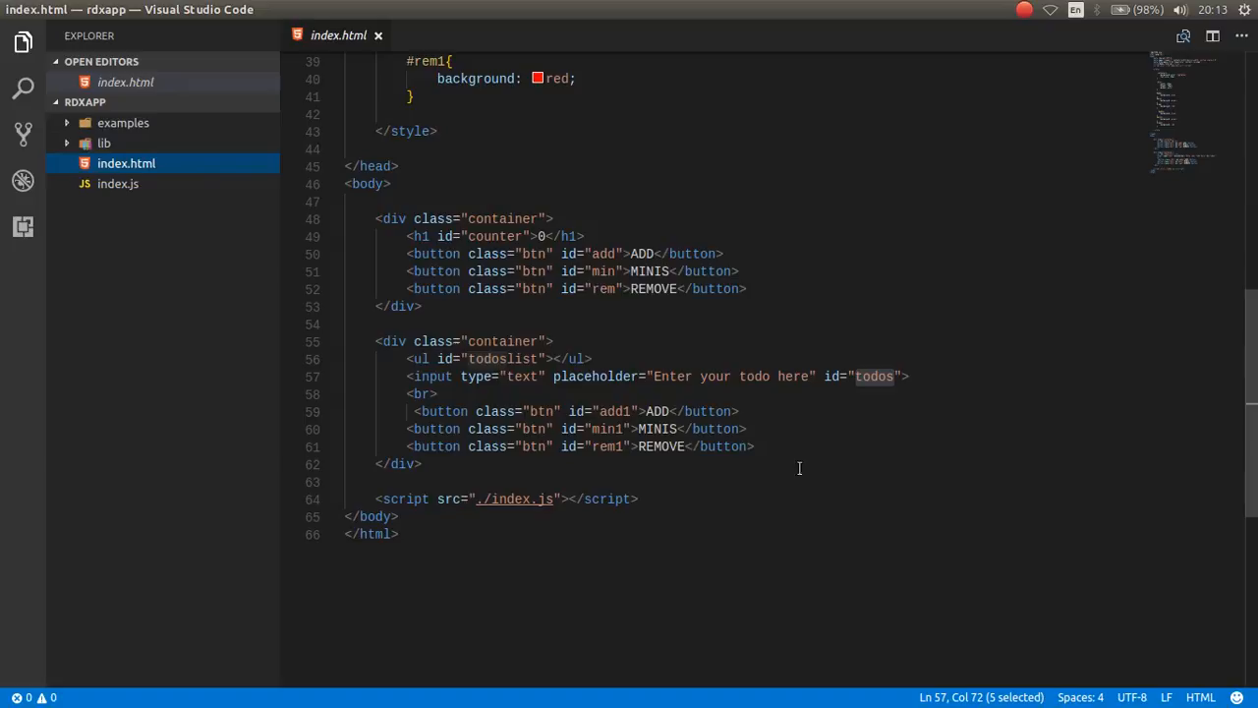
mouse_move(426, 474)
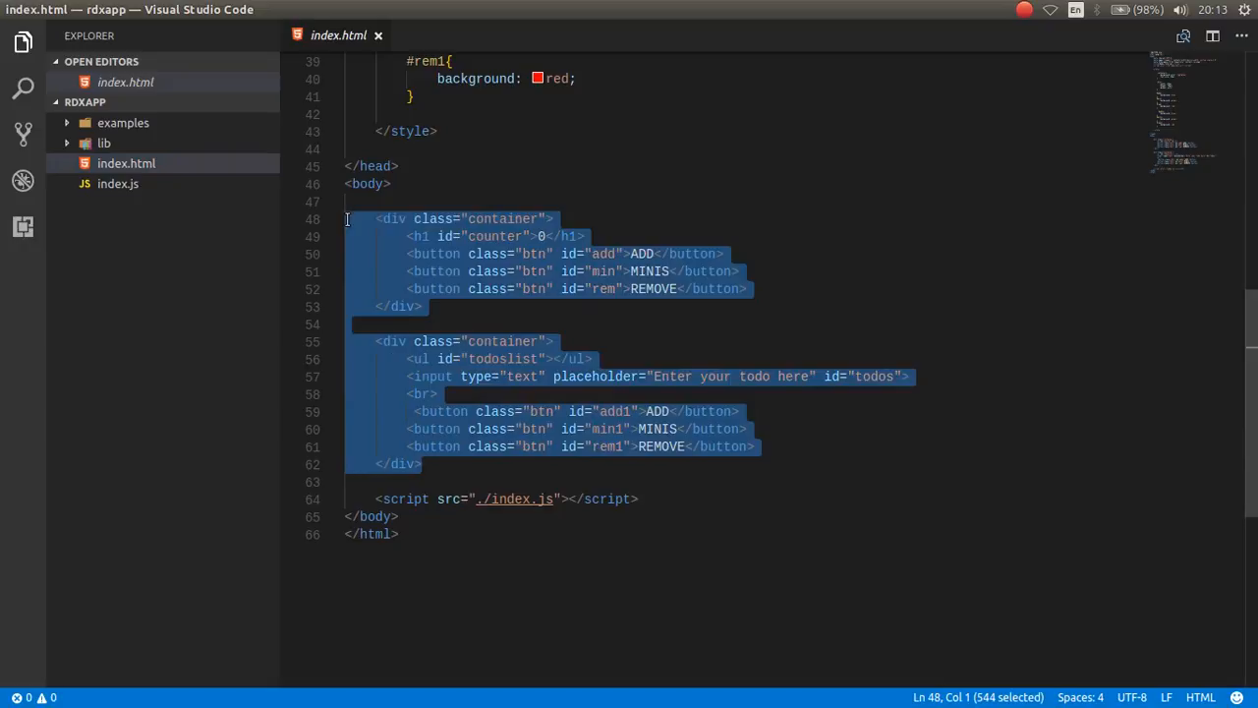
Step: Cut index.html's body markup into examples/demo1.js as commented lines, then close demo1.js
key(Delete)
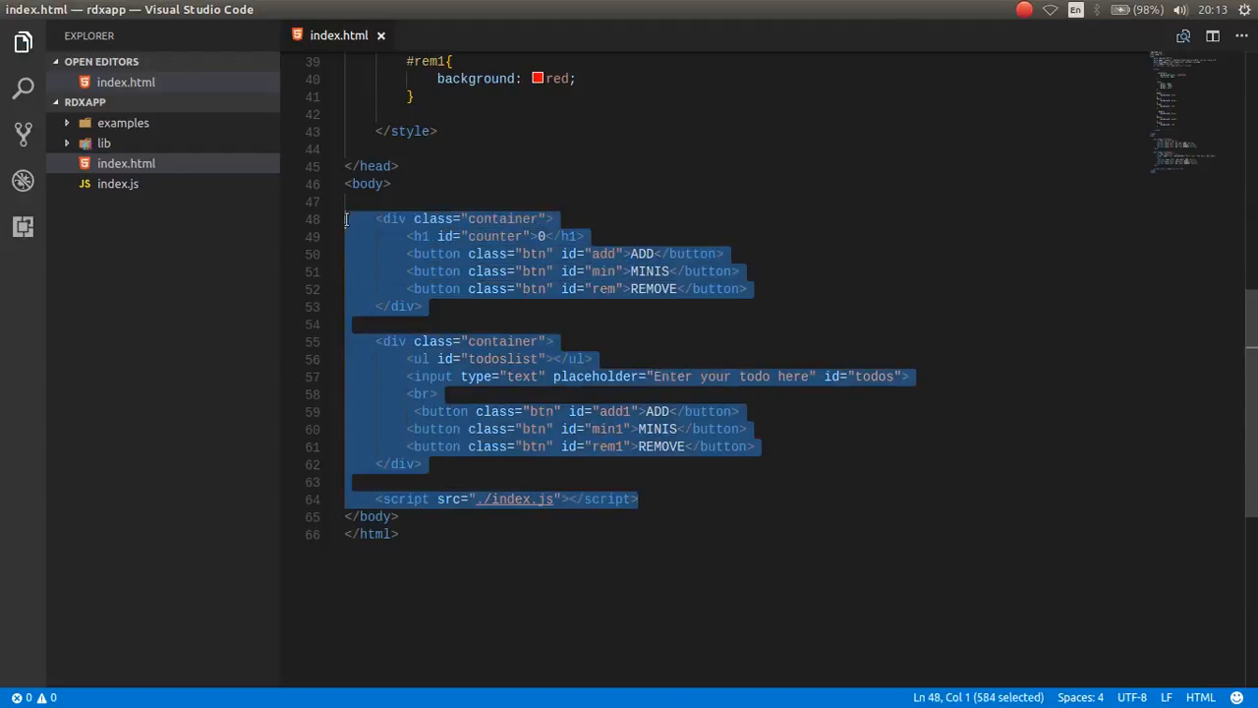
key(Delete)
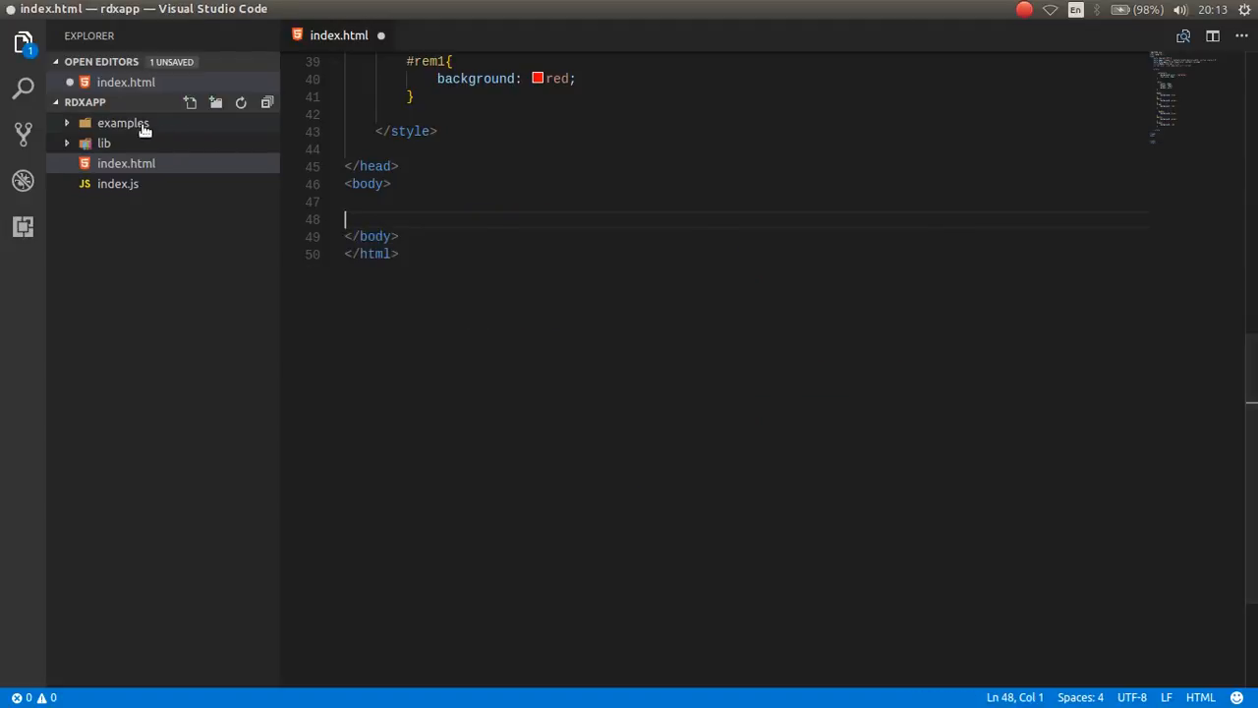
click(123, 123)
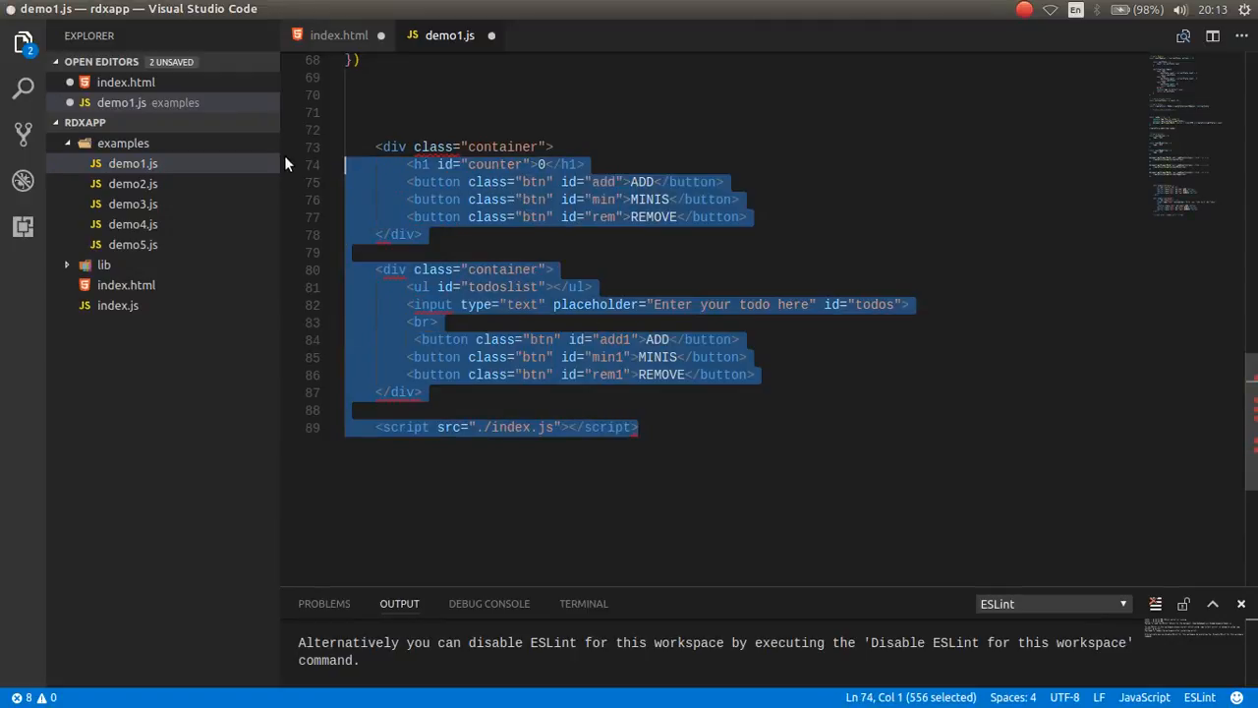
key(ctrl+/)
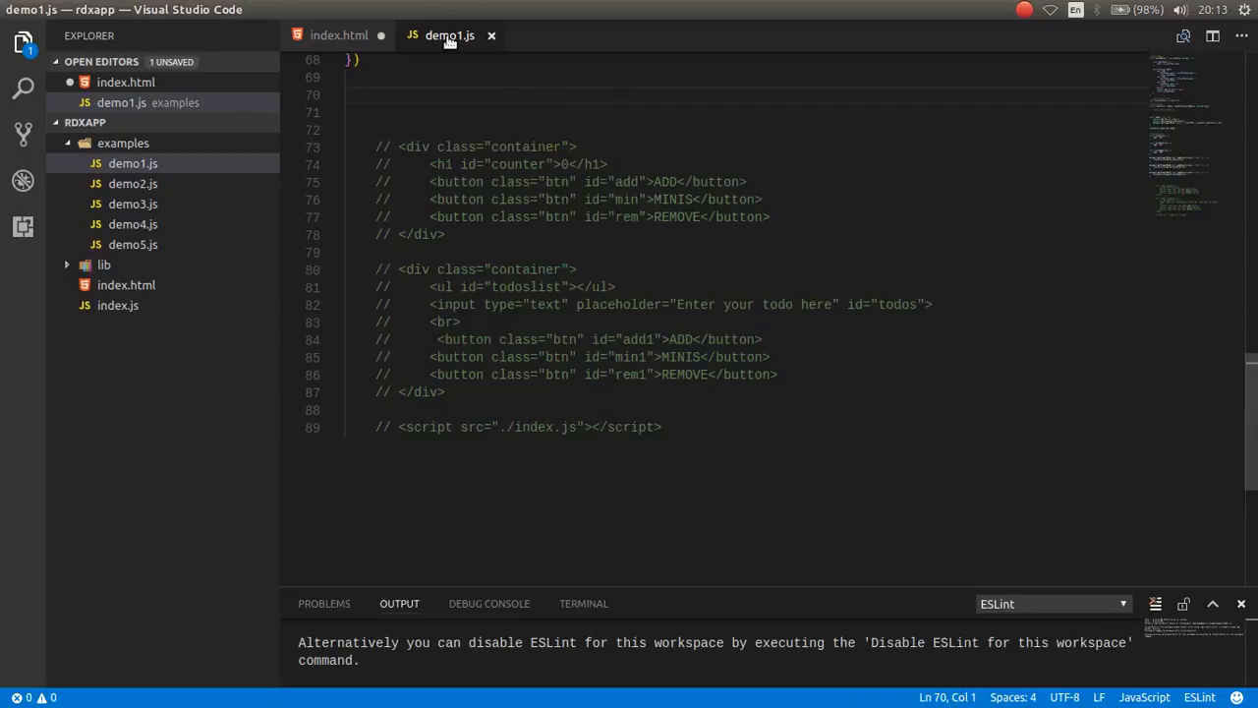
click(338, 36)
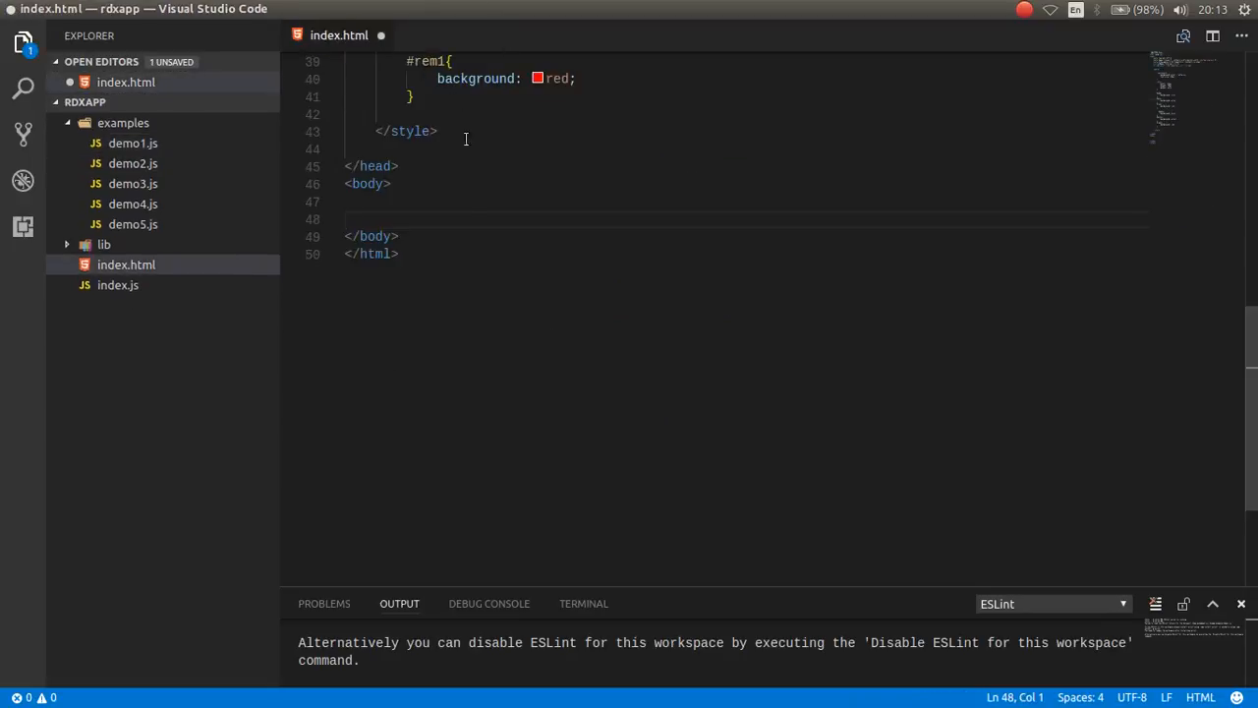
scroll(up, 3)
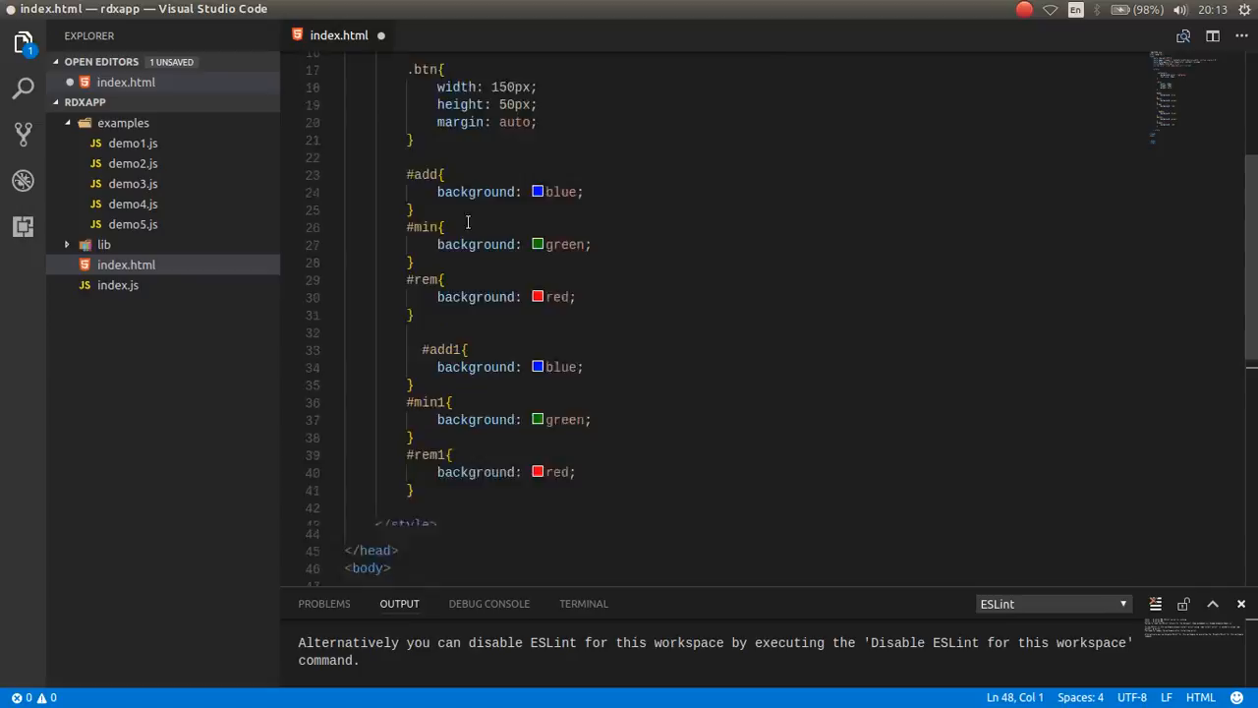
scroll(up, 3)
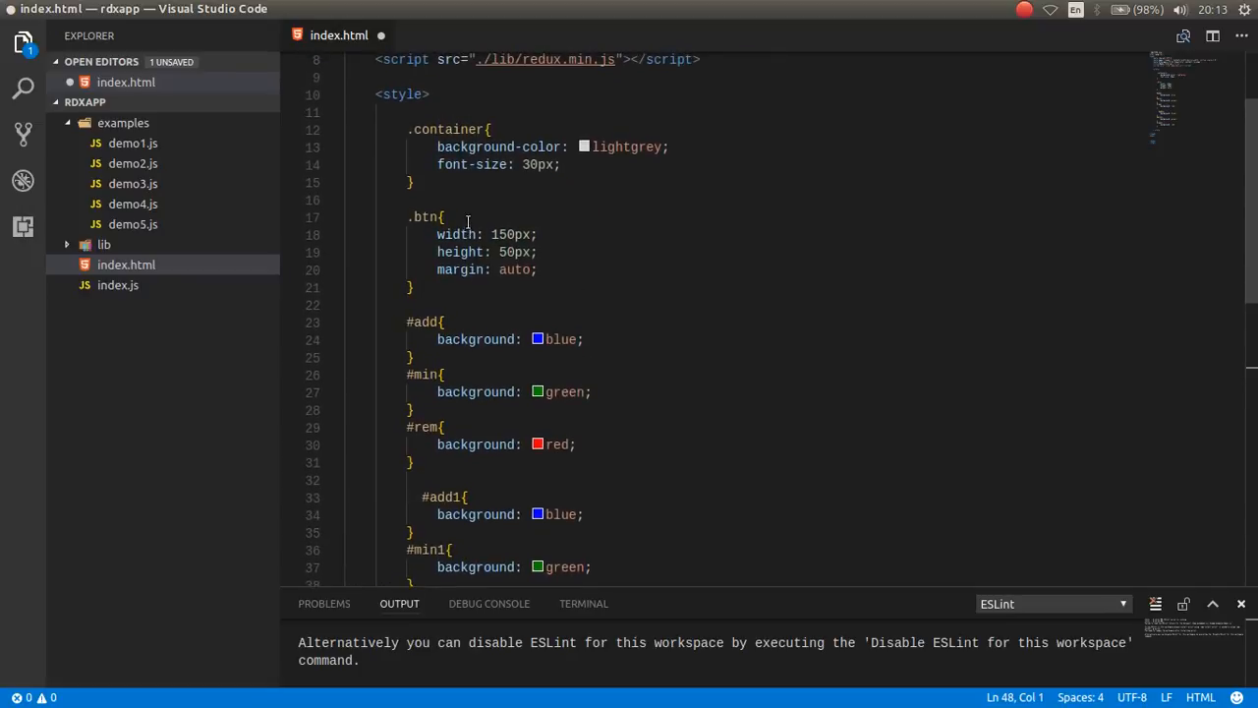
scroll(up, 3)
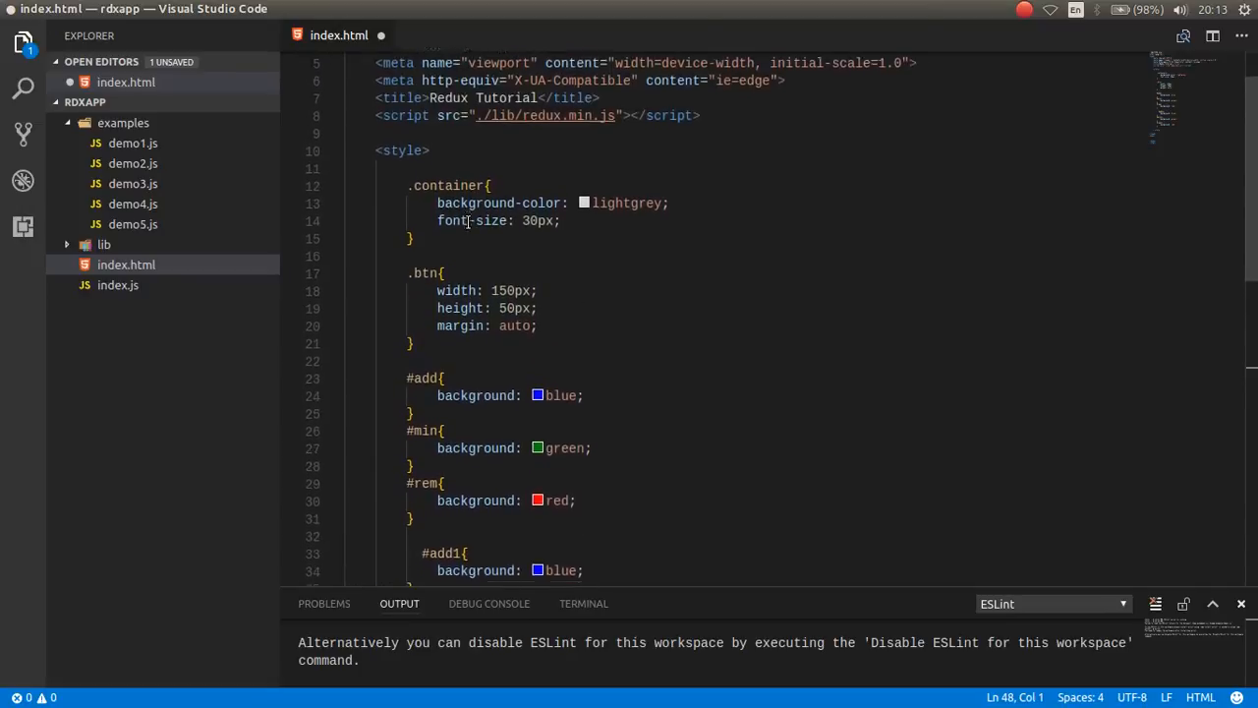
scroll(down, 3)
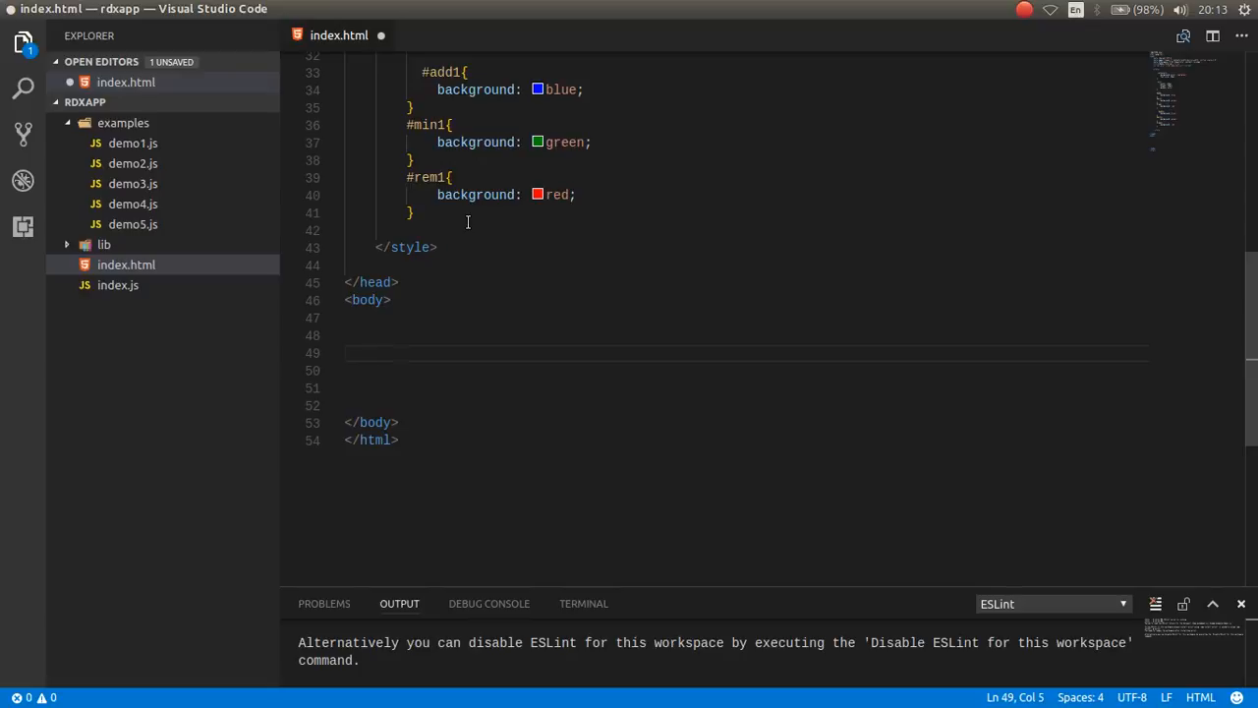
Step: Type 'What is redu' in the body, then remove it, leaving blank lines
text(What is redux)
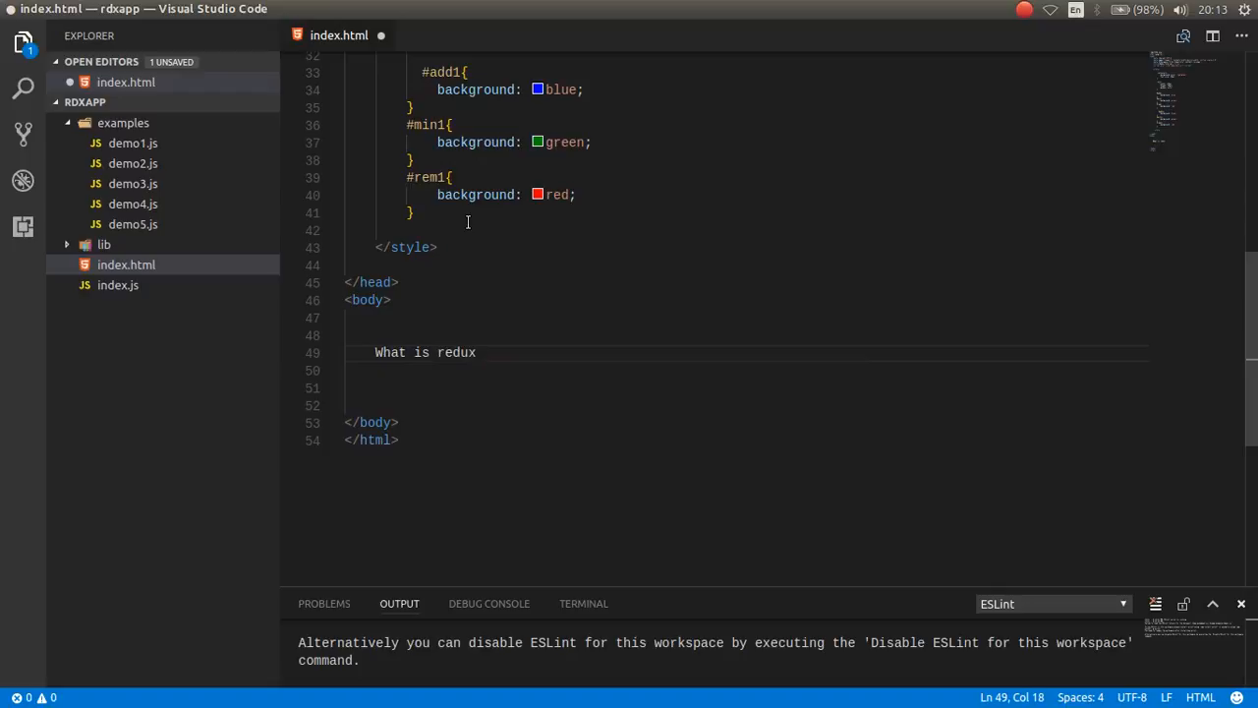
key(Return)
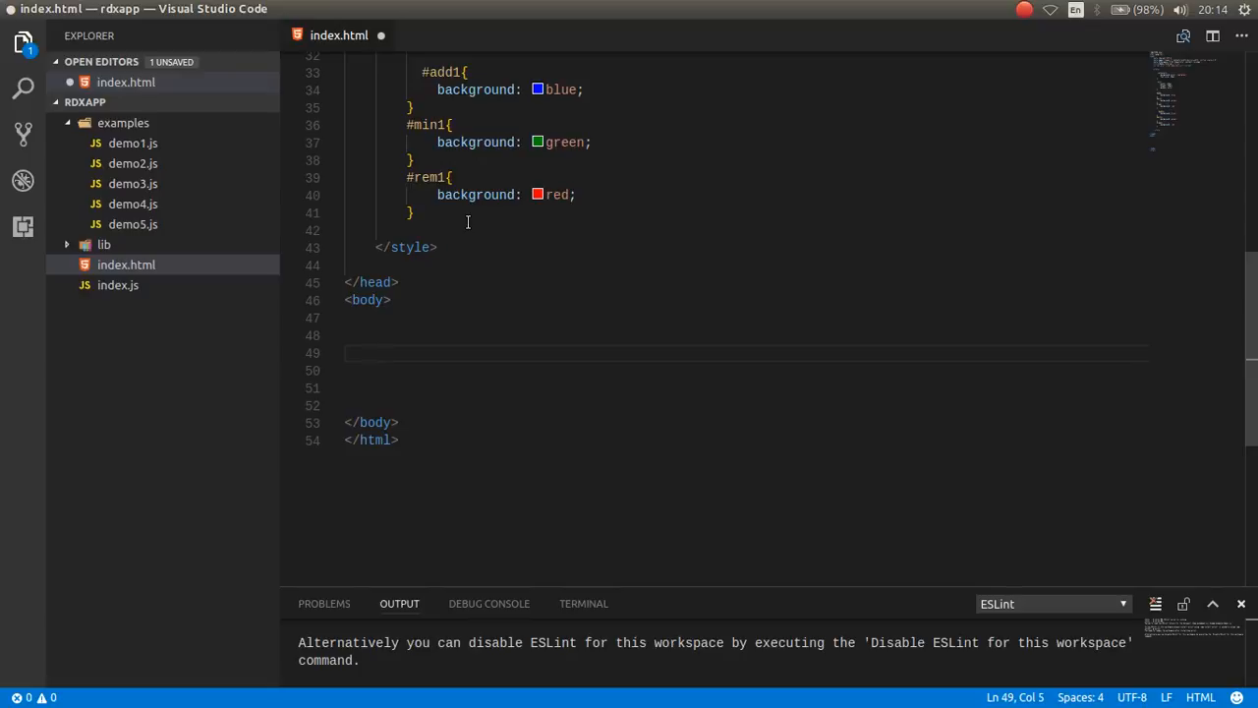
Step: Type 'Action, State, Store, Reducers' on line 49 of the index.html body
text(s)
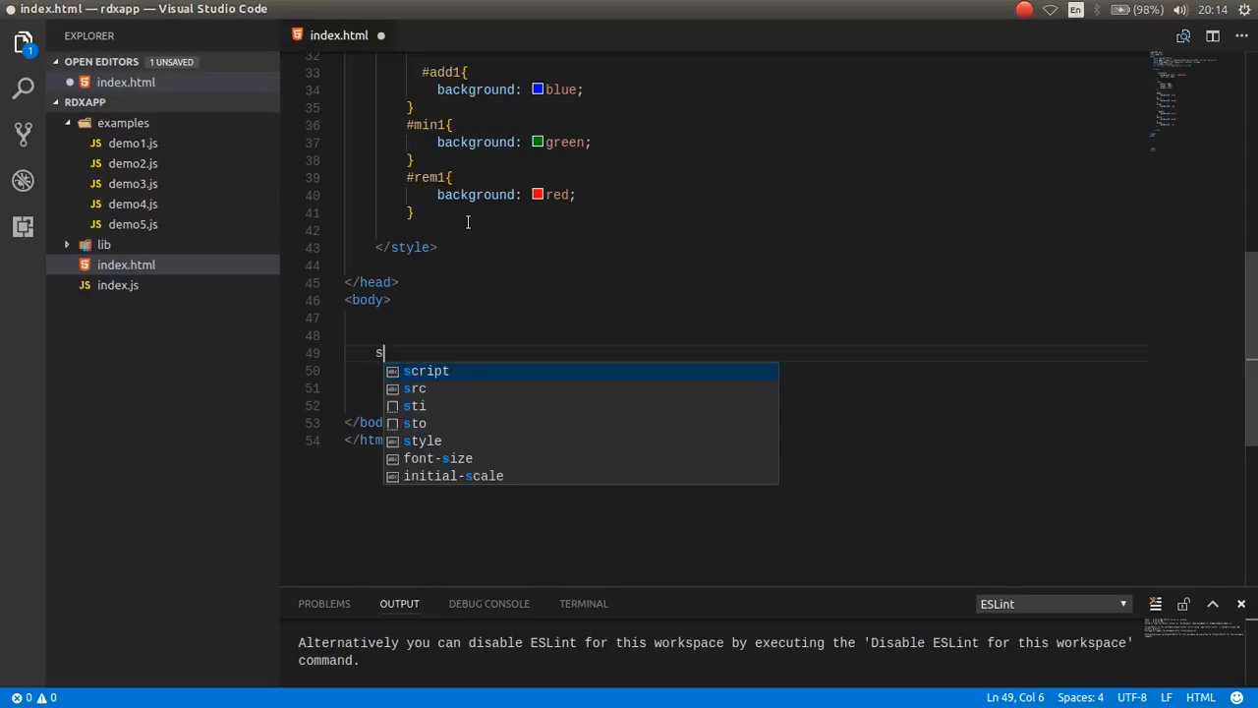
text(A)
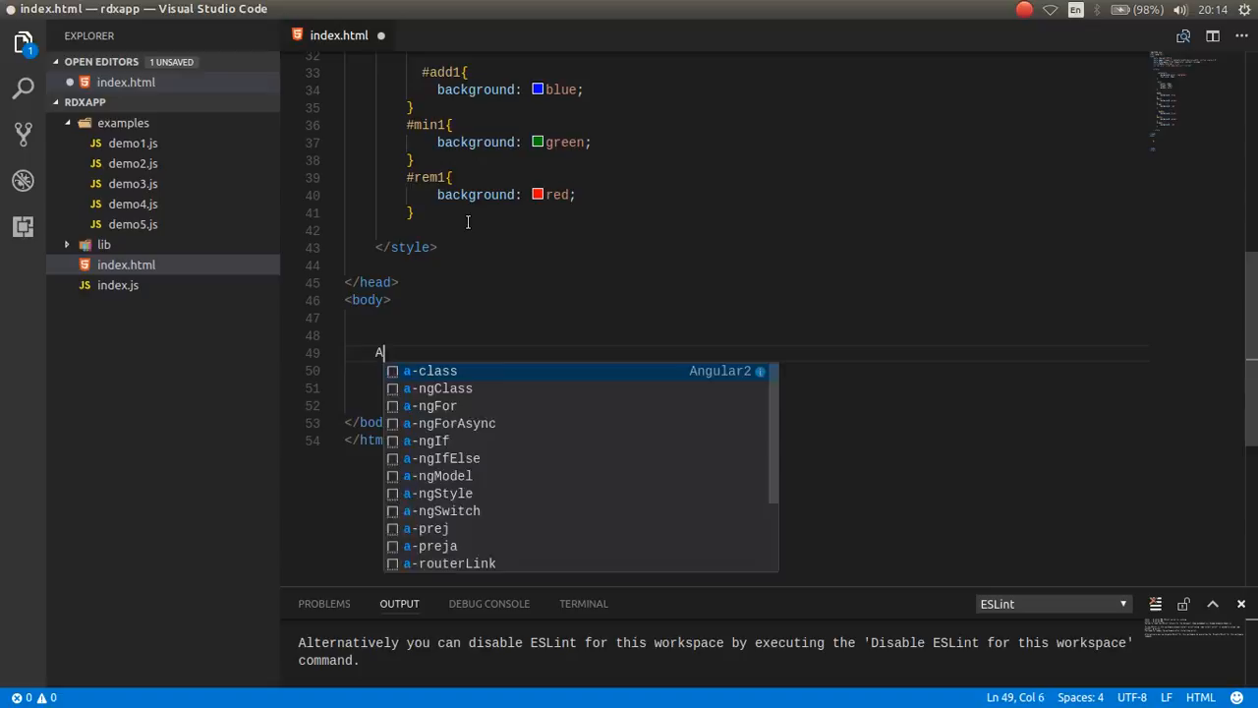
text(ction,)
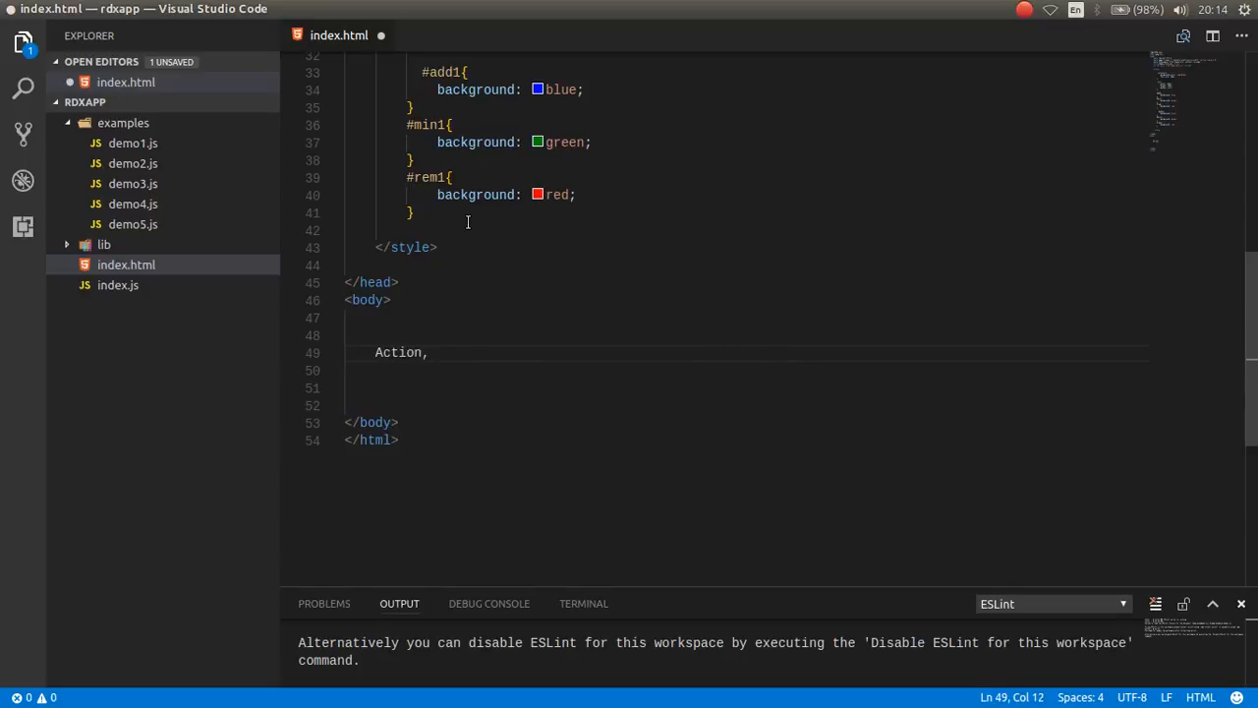
text(S)
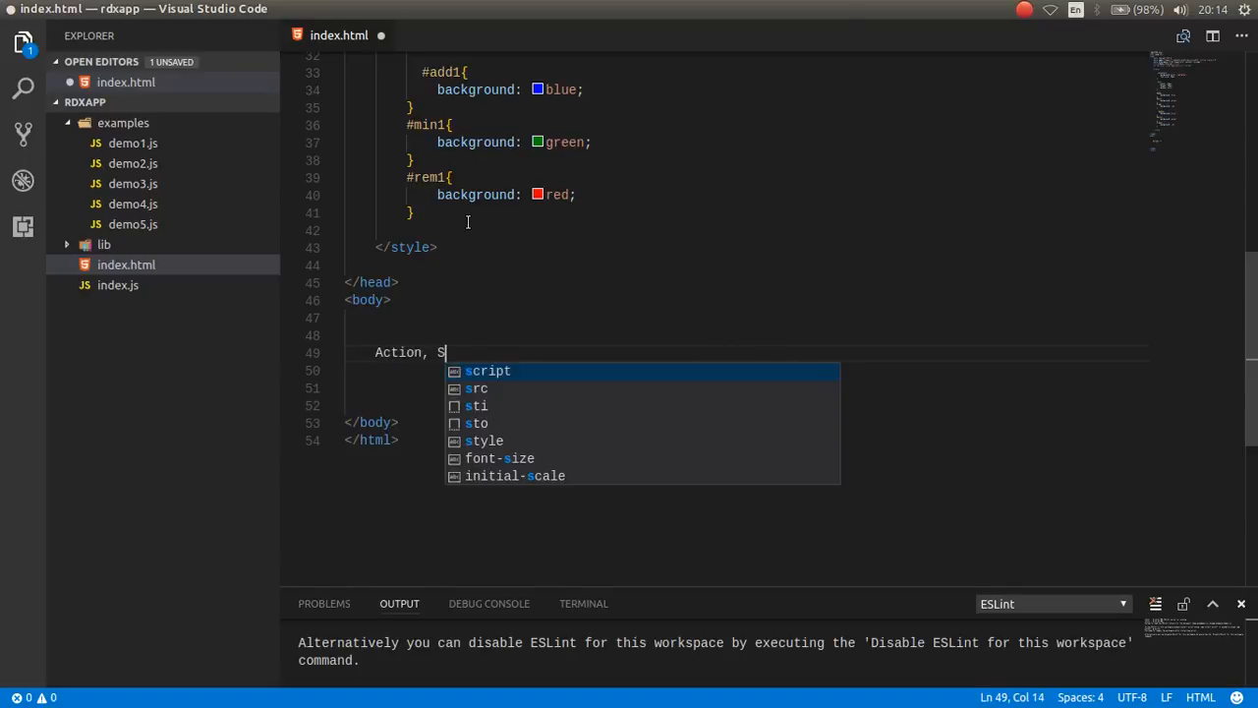
text(tate, Stor)
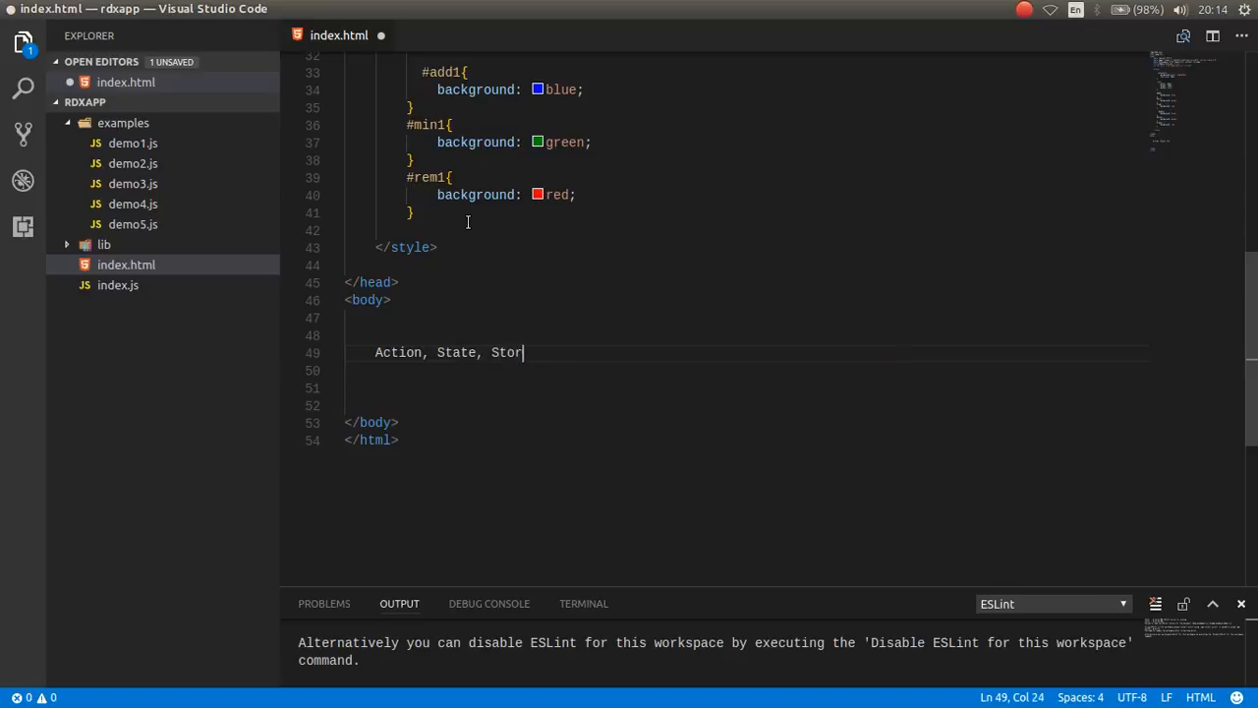
text(e,)
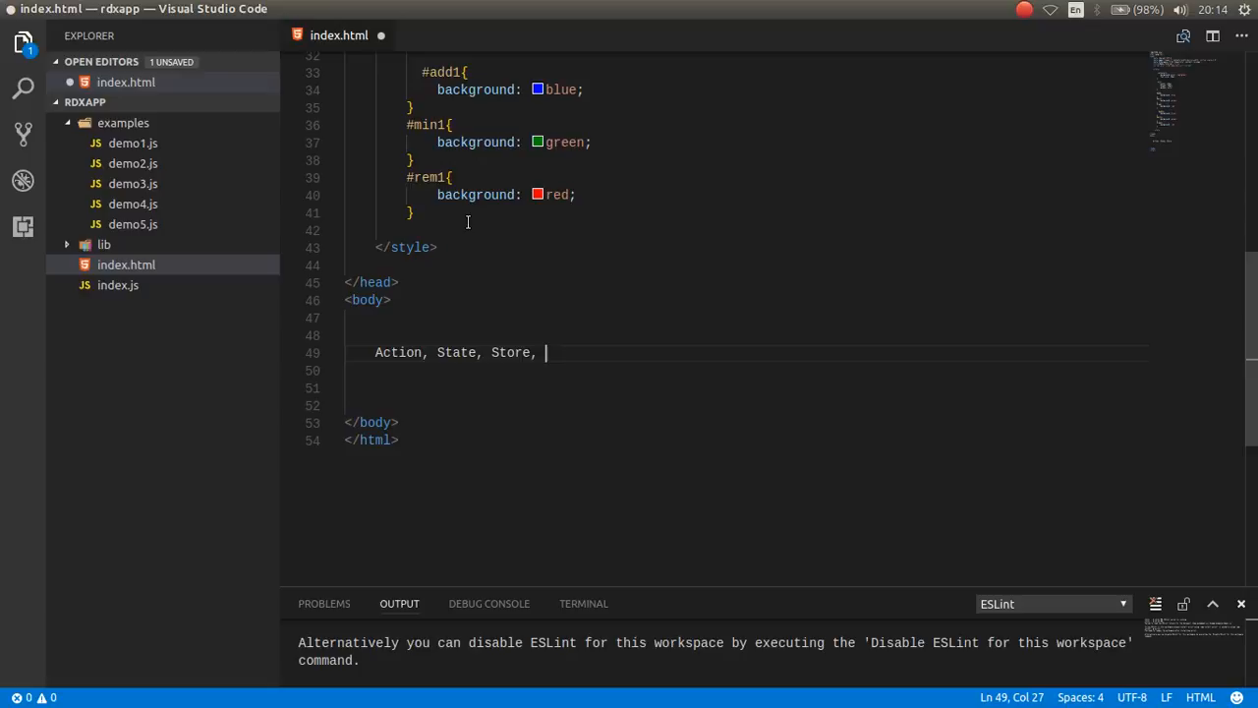
text(Redu)
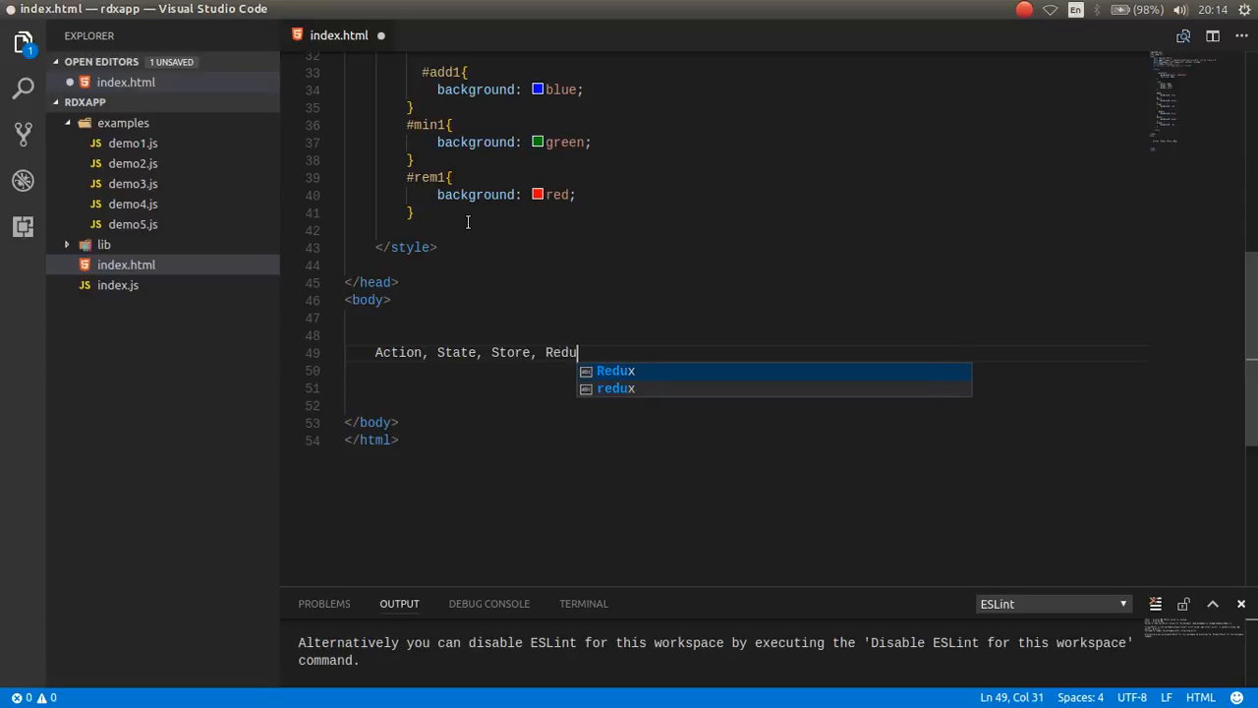
text(cer)
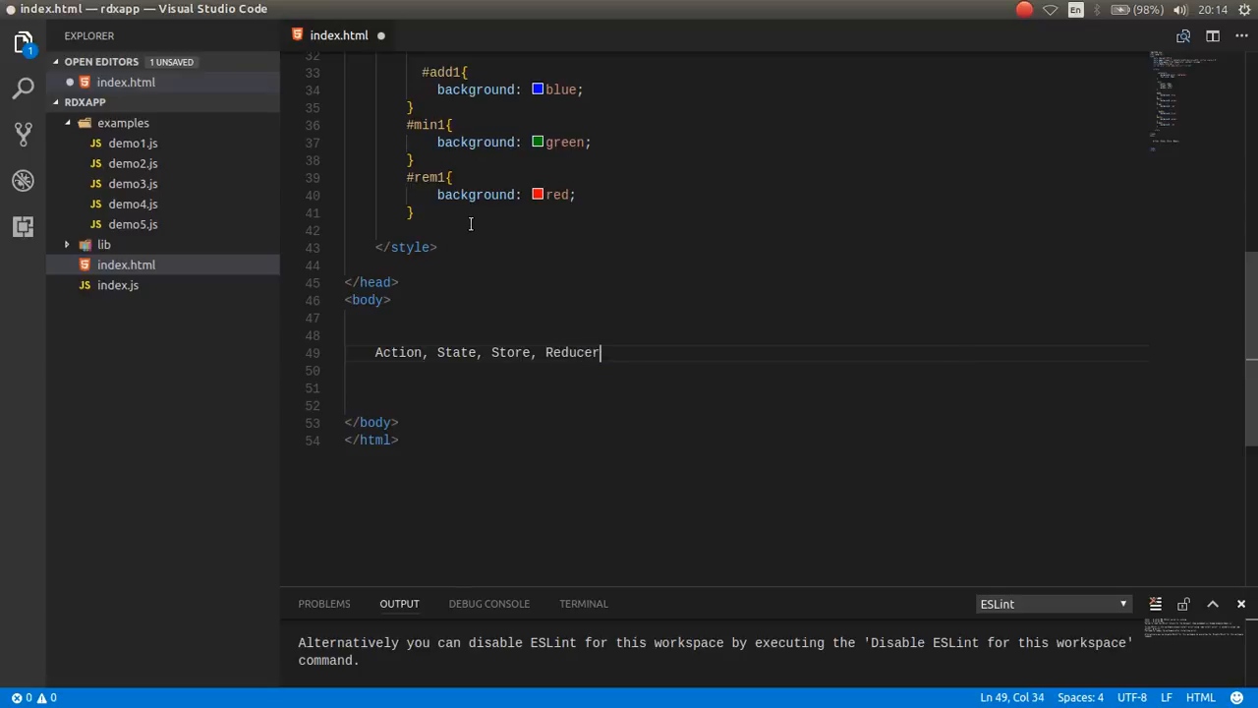
text(s)
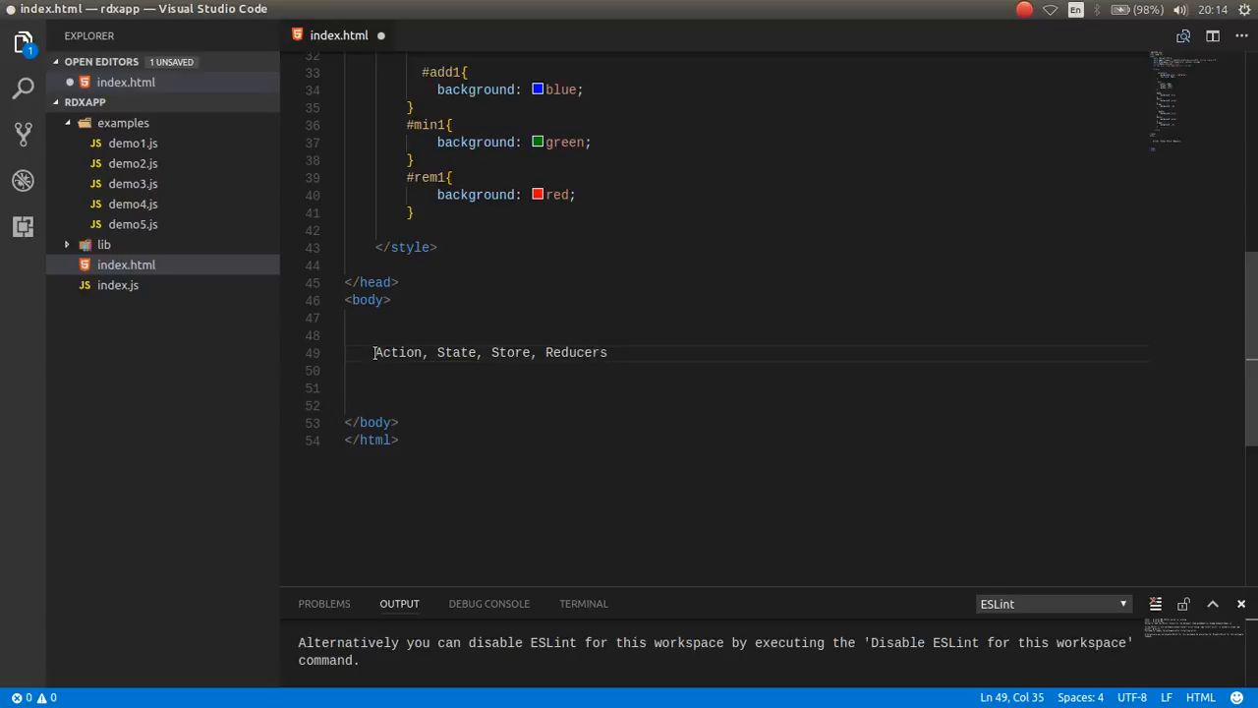
Step: Highlight the words Action, State, Store and Reducers by double-clicking each
double_click(397, 352)
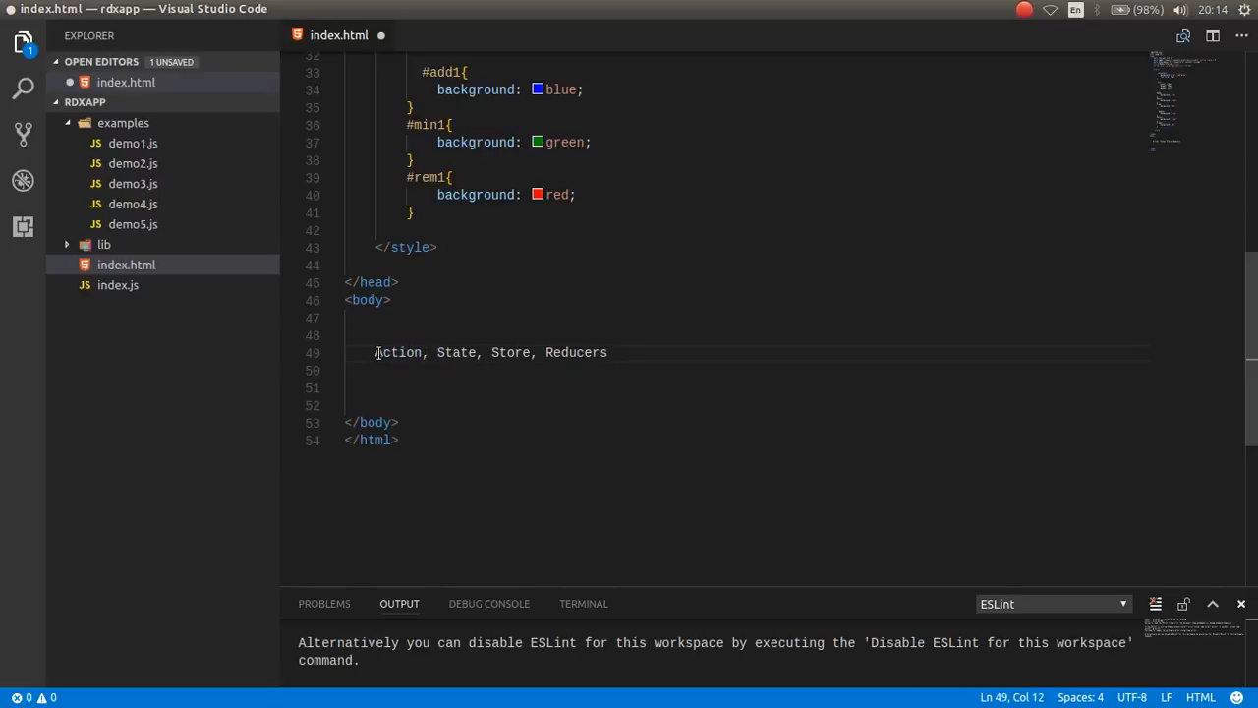
double_click(397, 352)
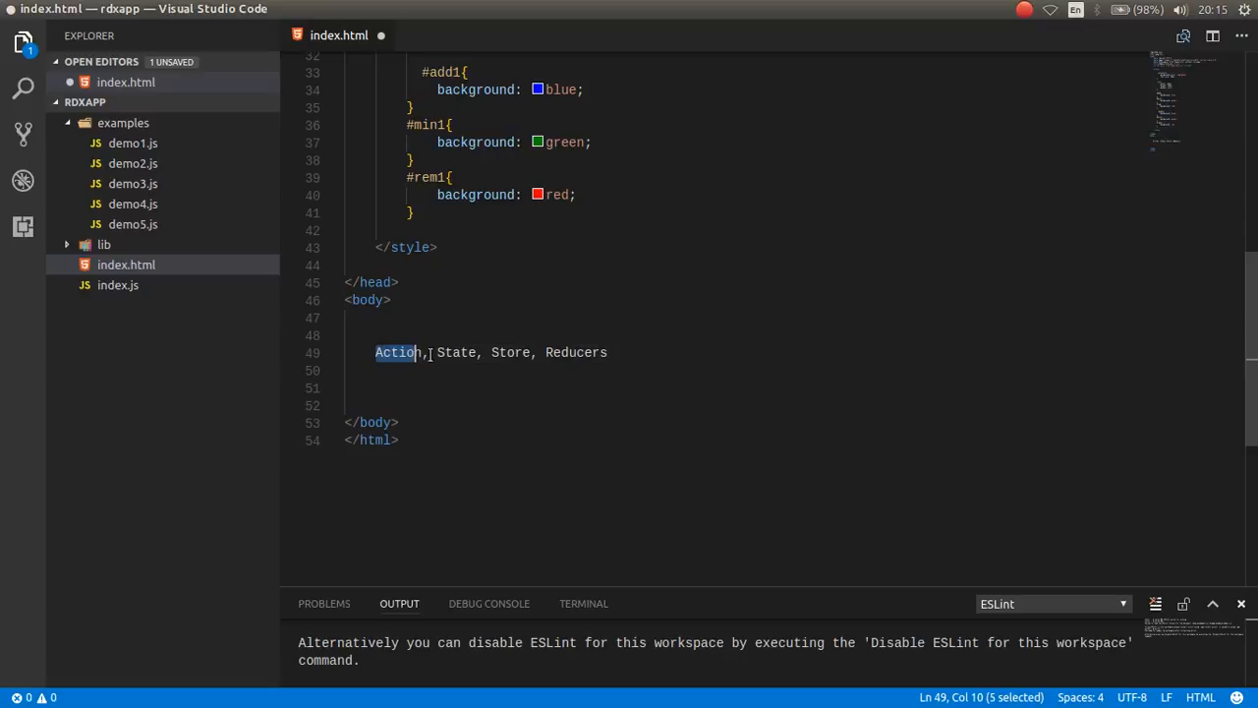
double_click(455, 352)
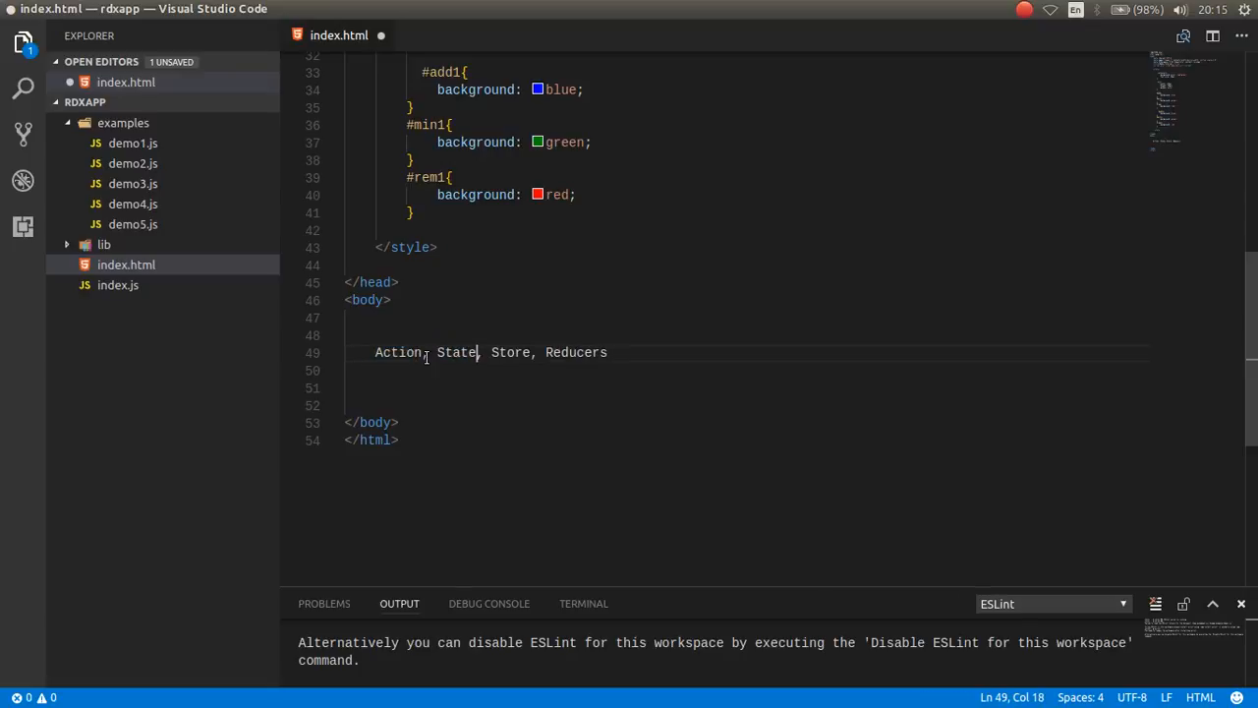
double_click(457, 352)
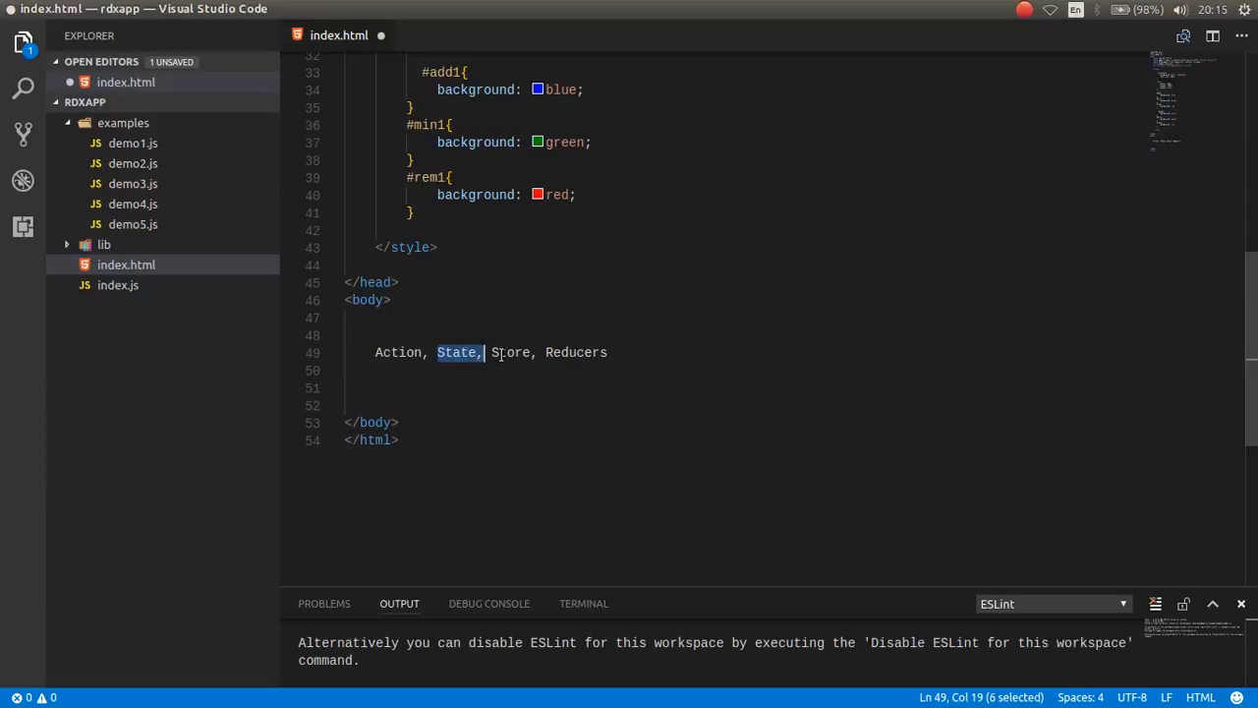
double_click(509, 352)
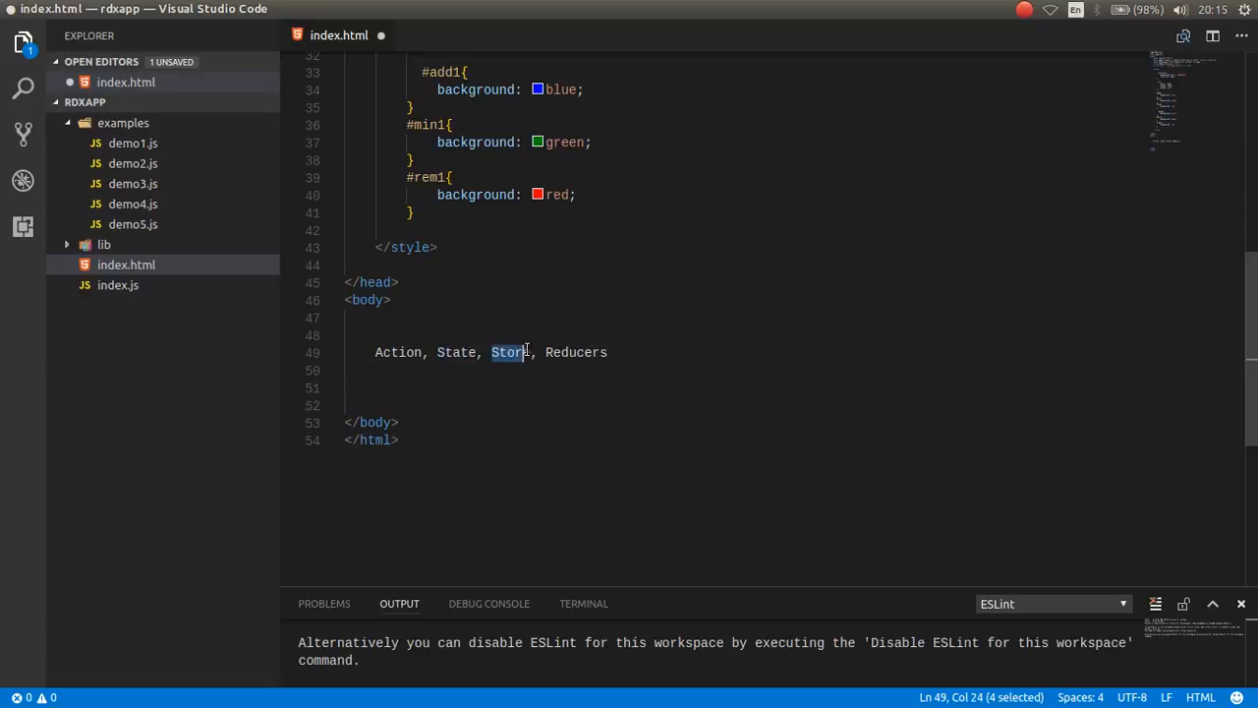
mouse_move(528, 352)
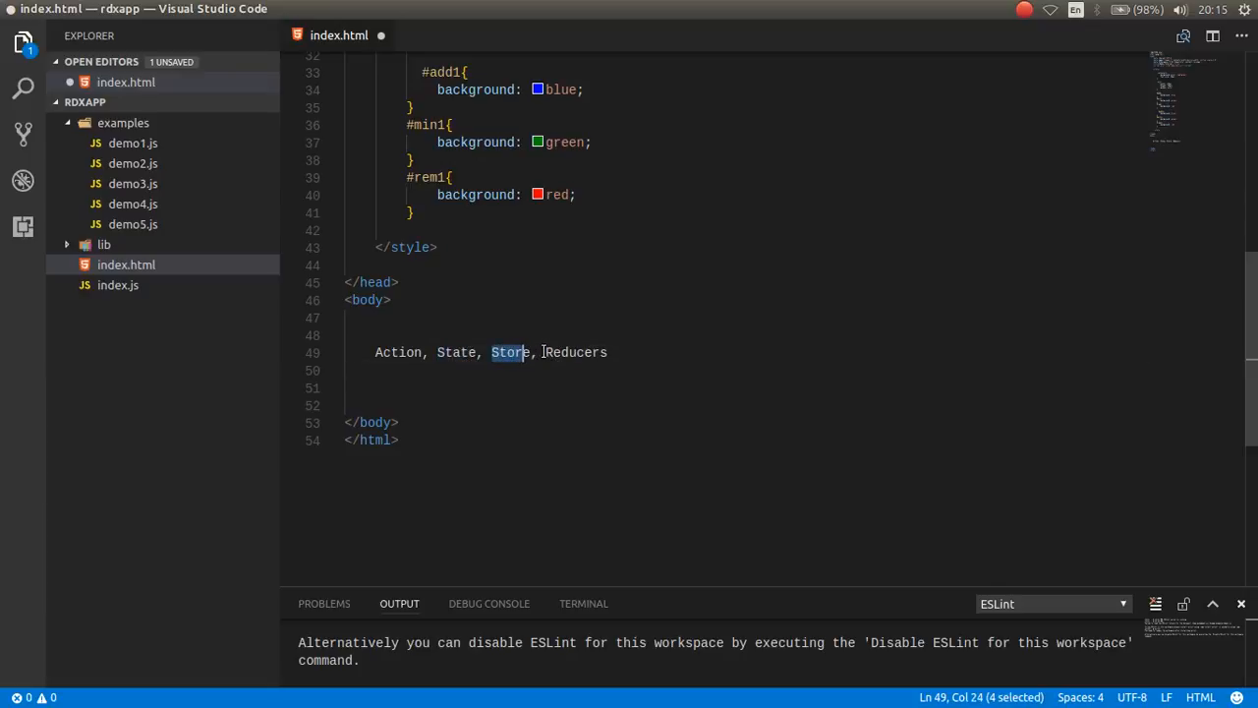
double_click(576, 352)
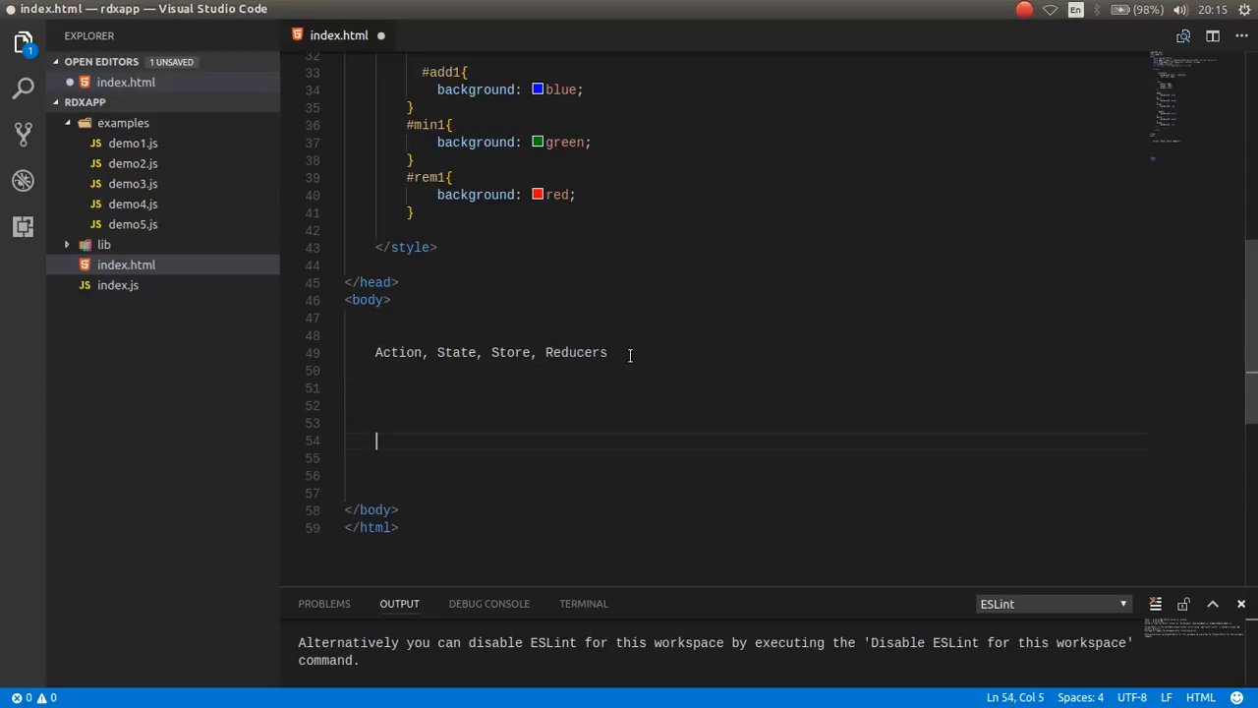
mouse_move(379, 347)
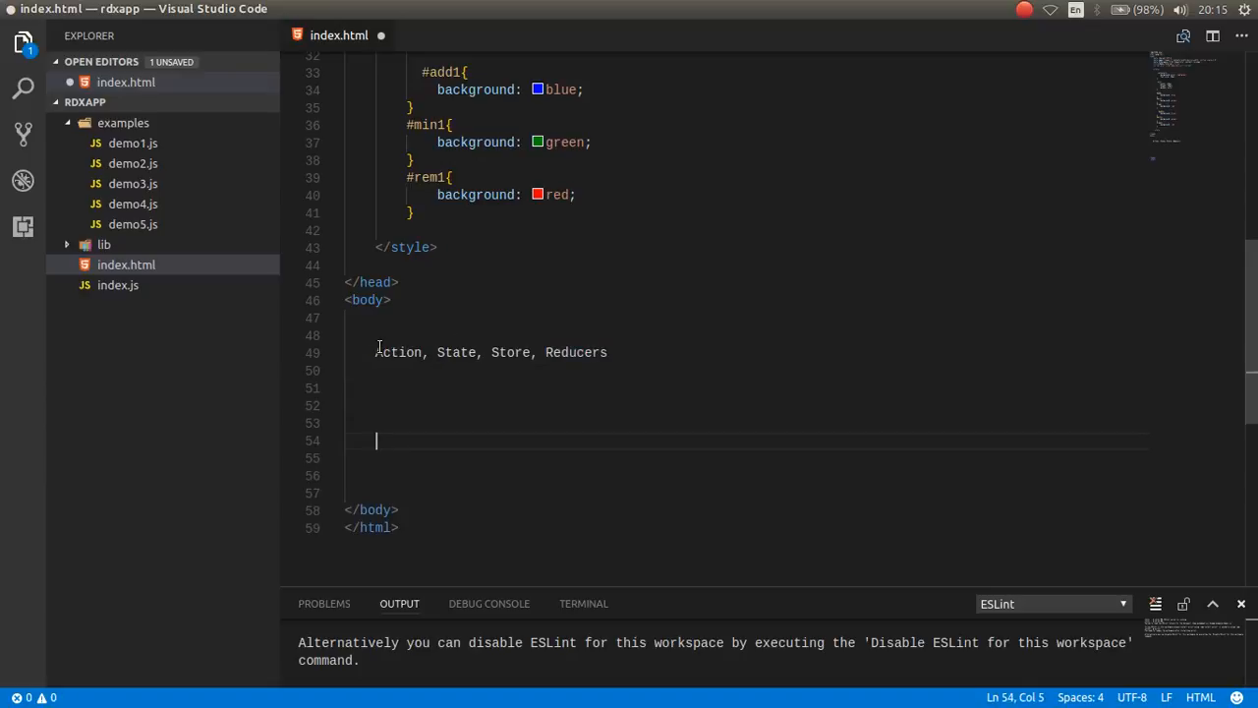
Step: Add a // action comment and begin typing const action_add on the next line
click(382, 352)
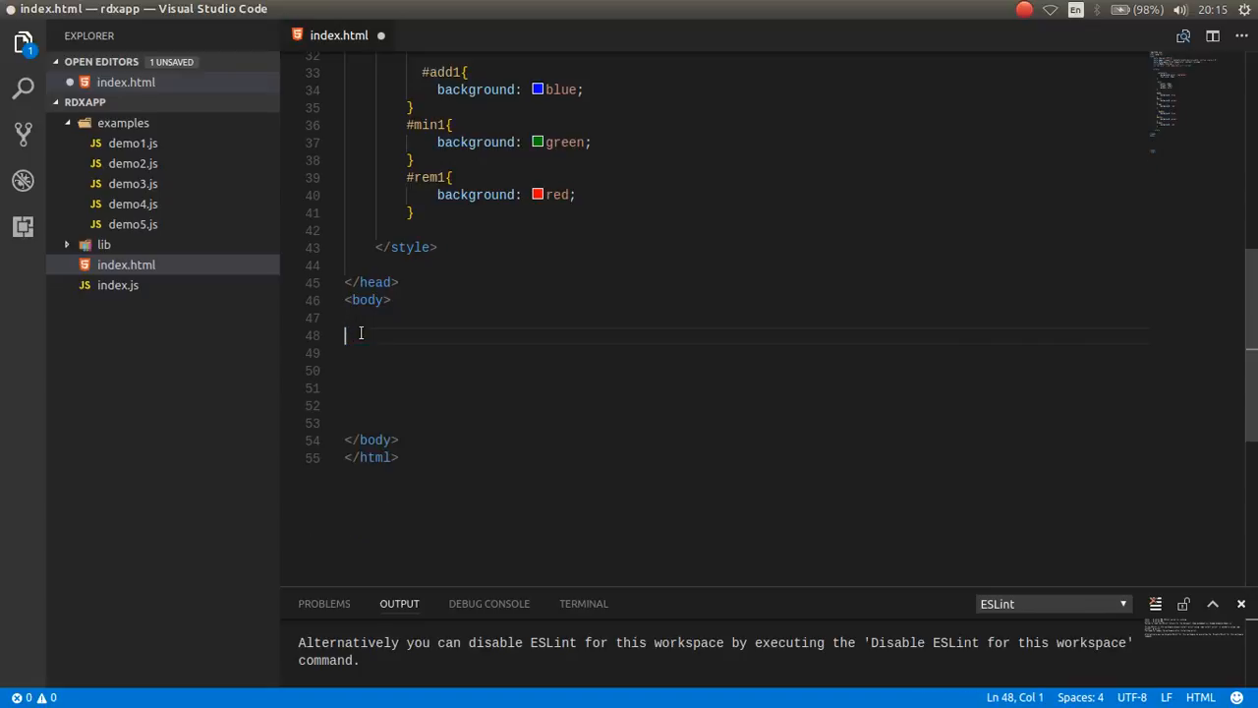
text(script>)
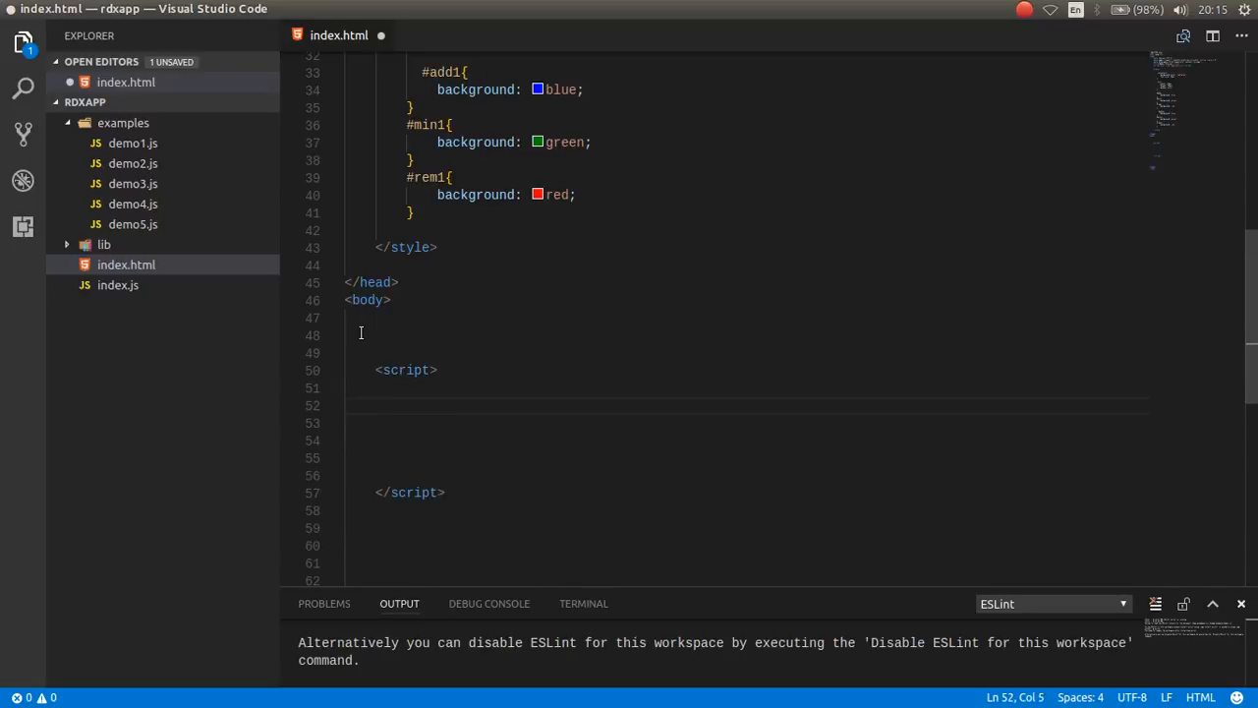
text(// action)
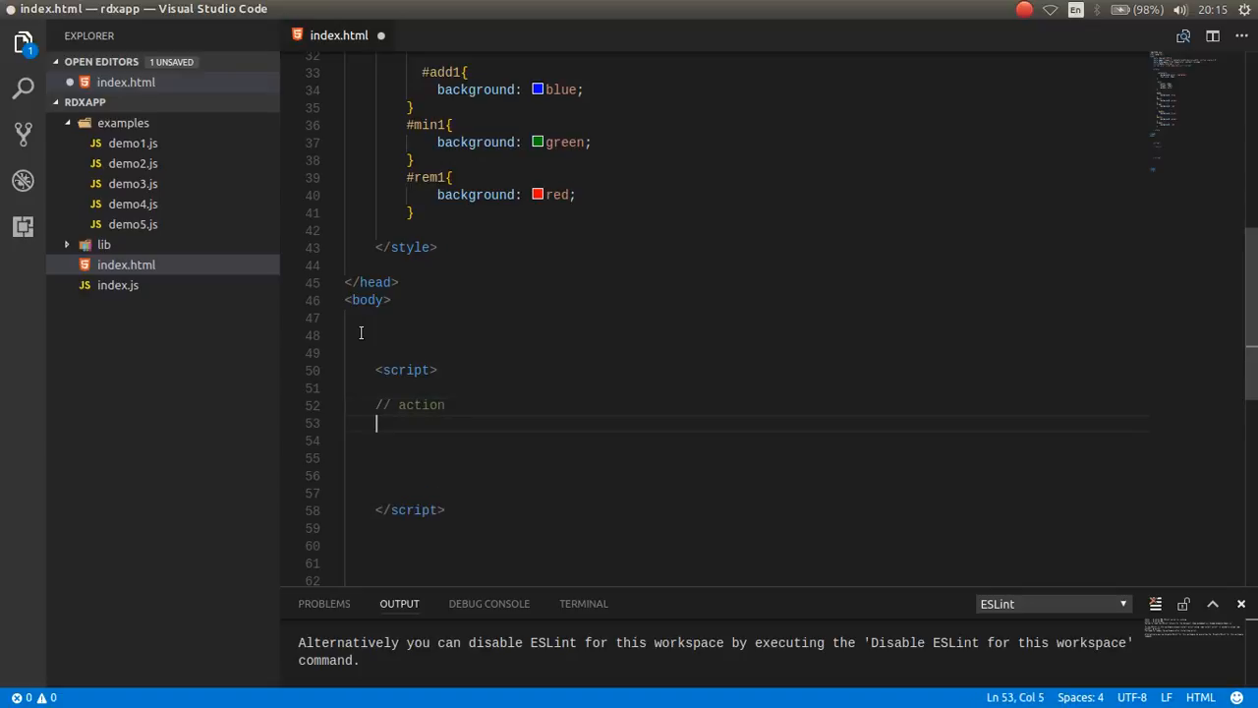
key(Return)
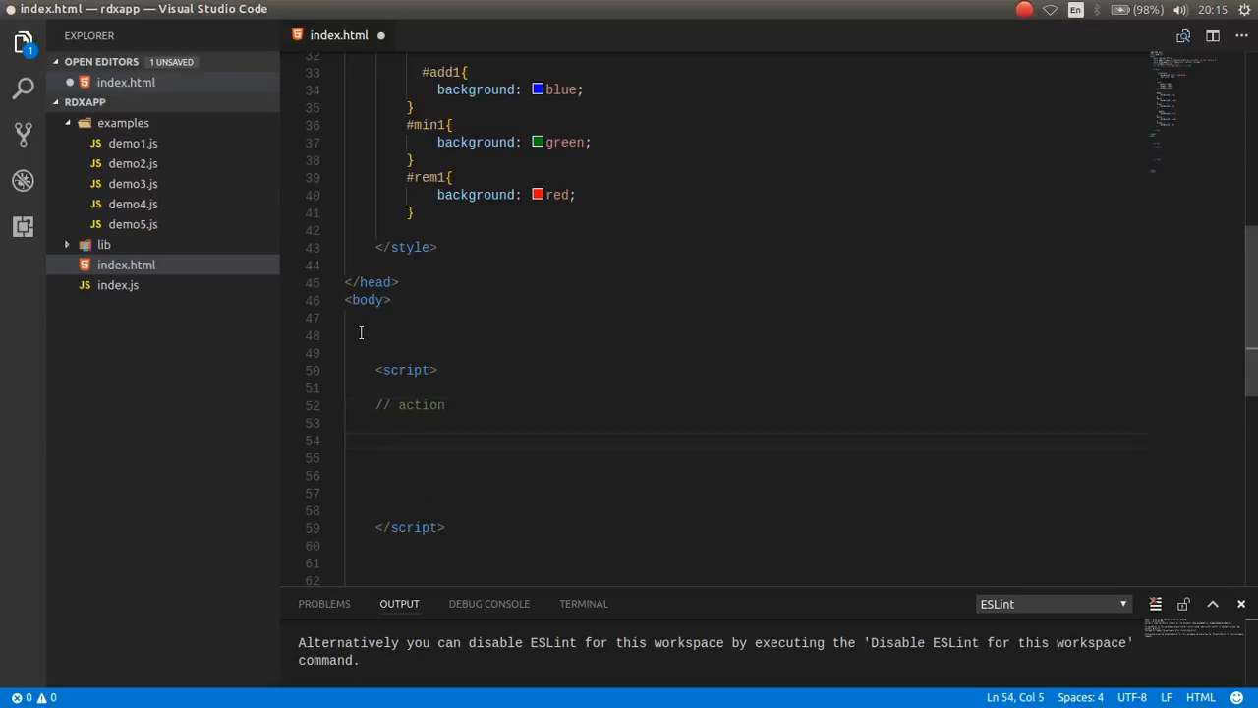
text(const)
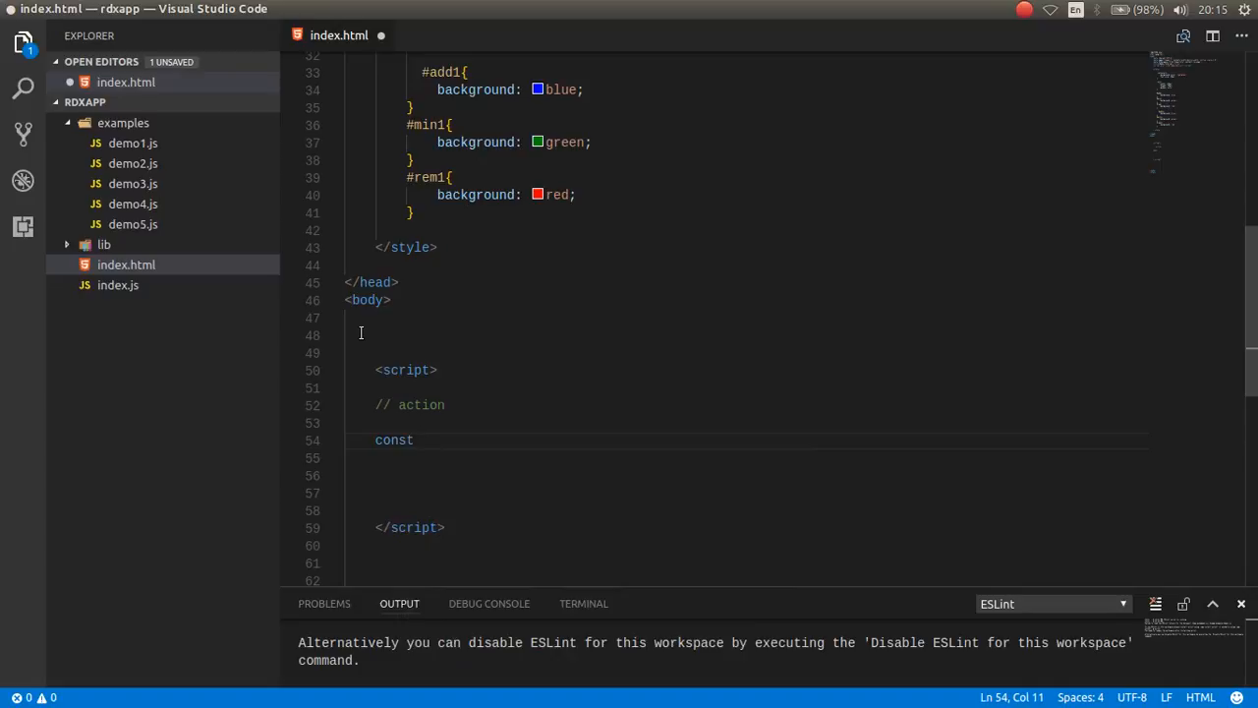
text(action_add = {)
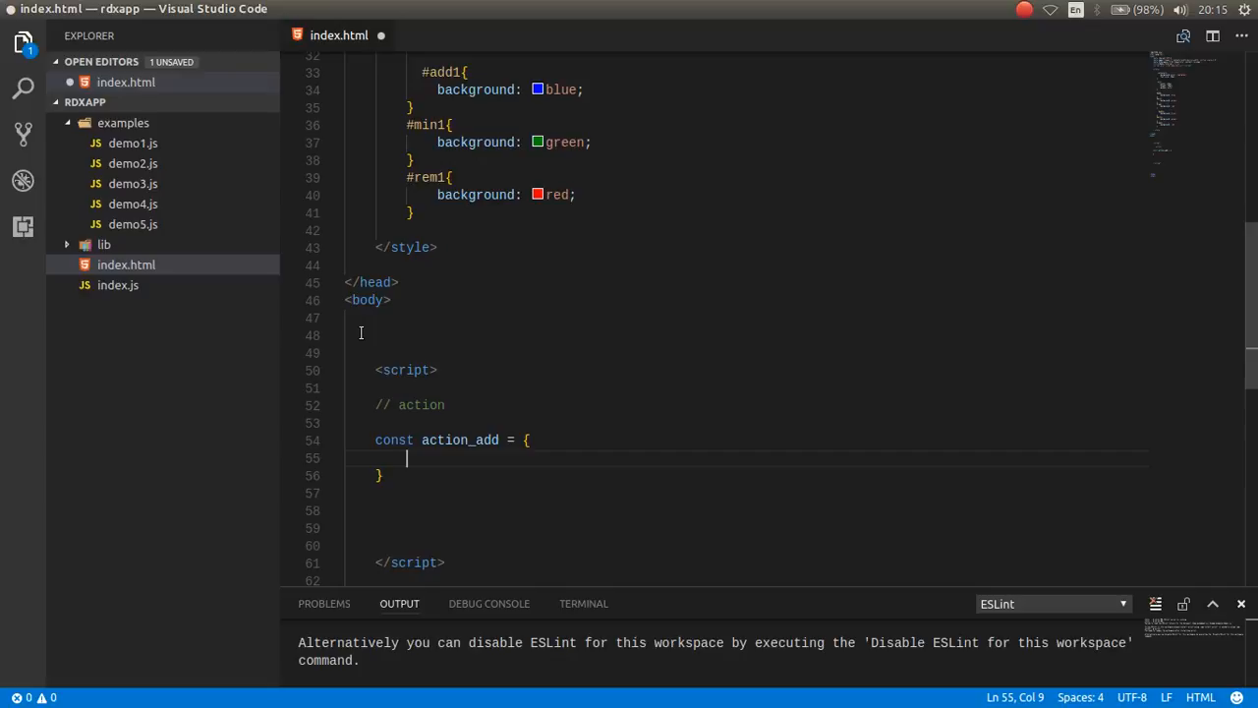
Step: Fill action_add with type "ACTION_ADD" and payload "I love Redux"
text(type:)
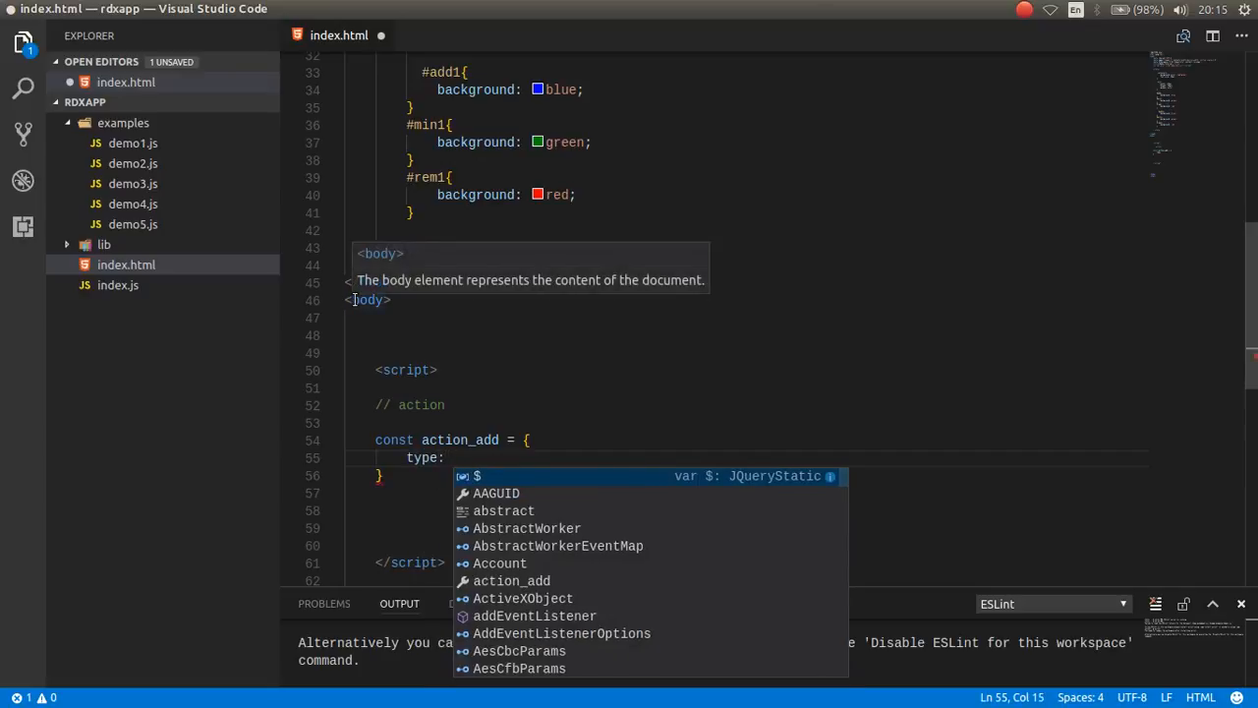
text("A)
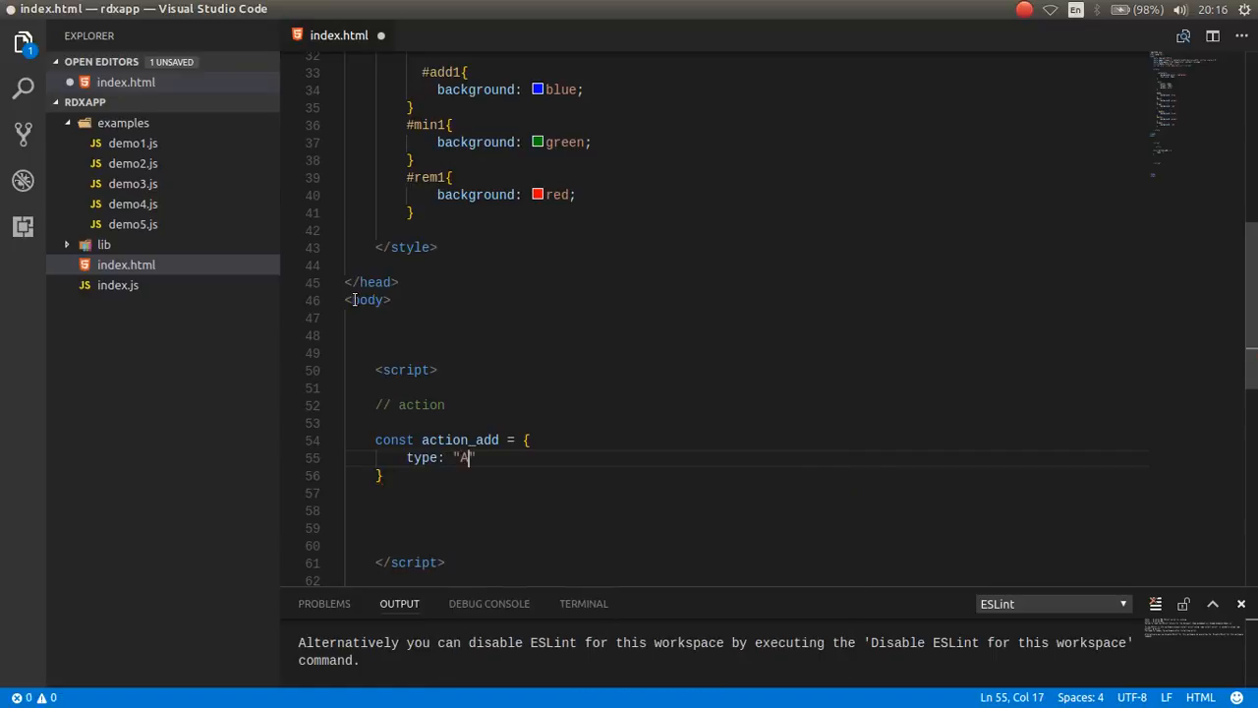
text(CTION_)
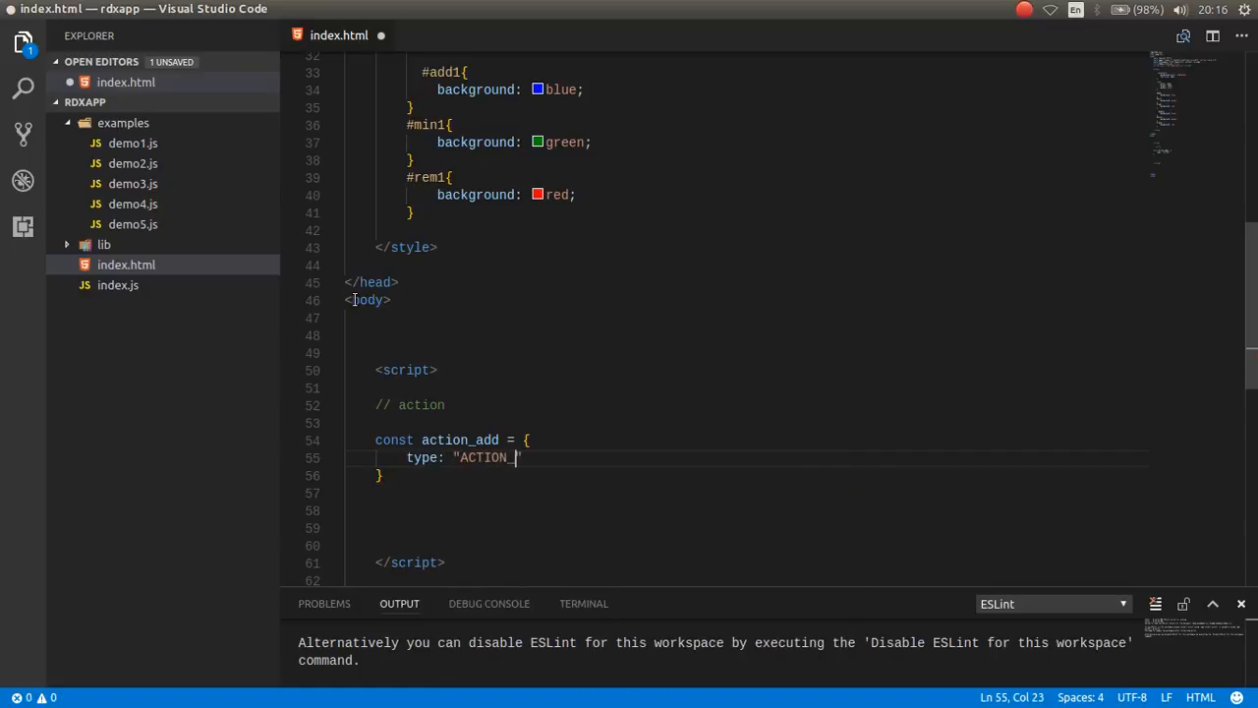
text(ADDD)
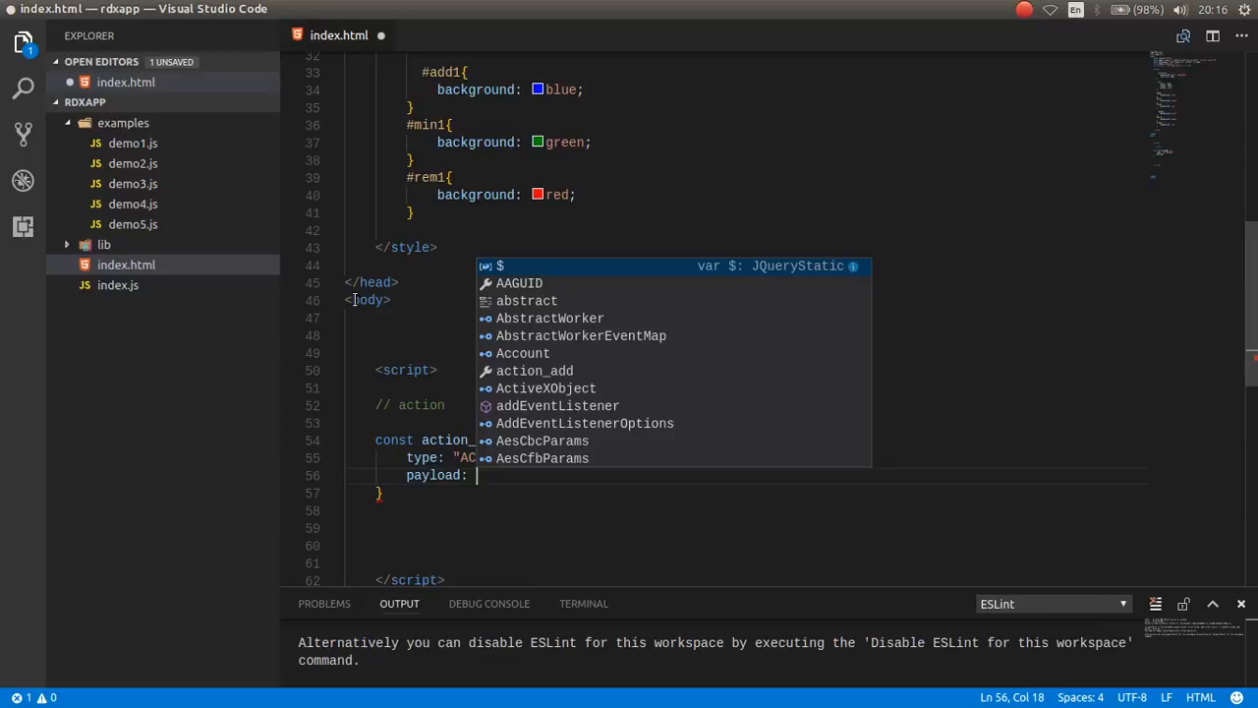
text("")
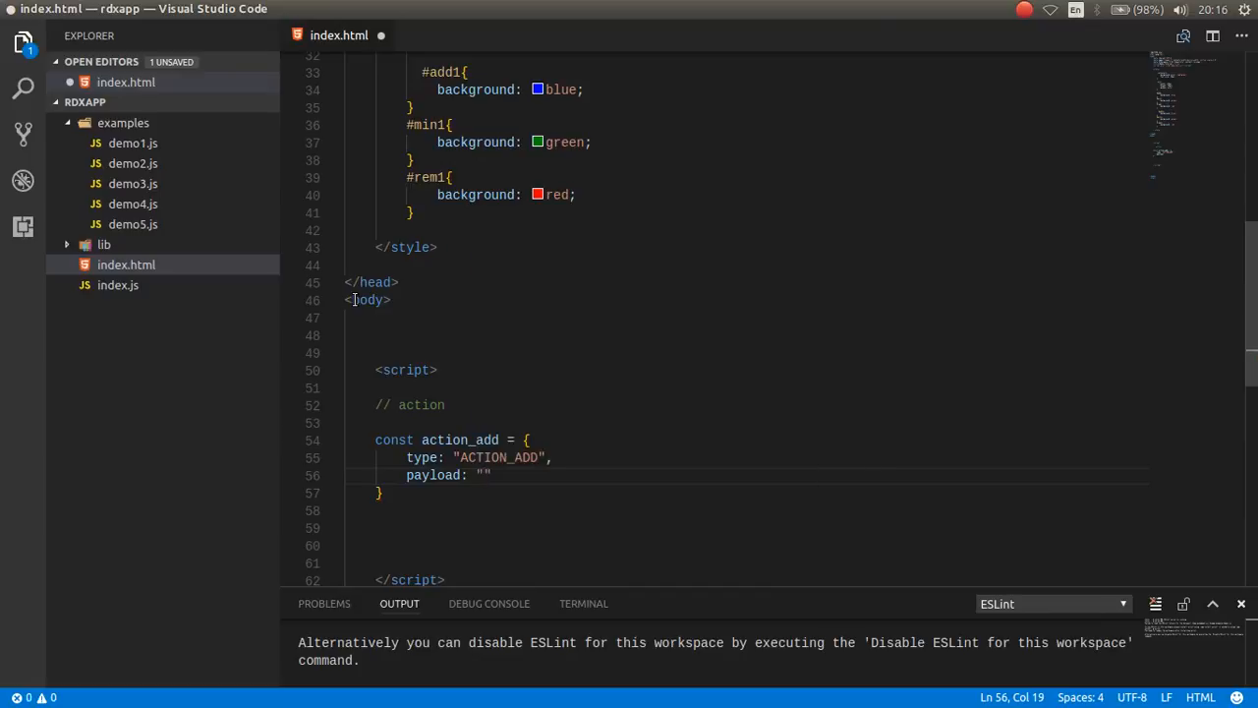
text(I love R)
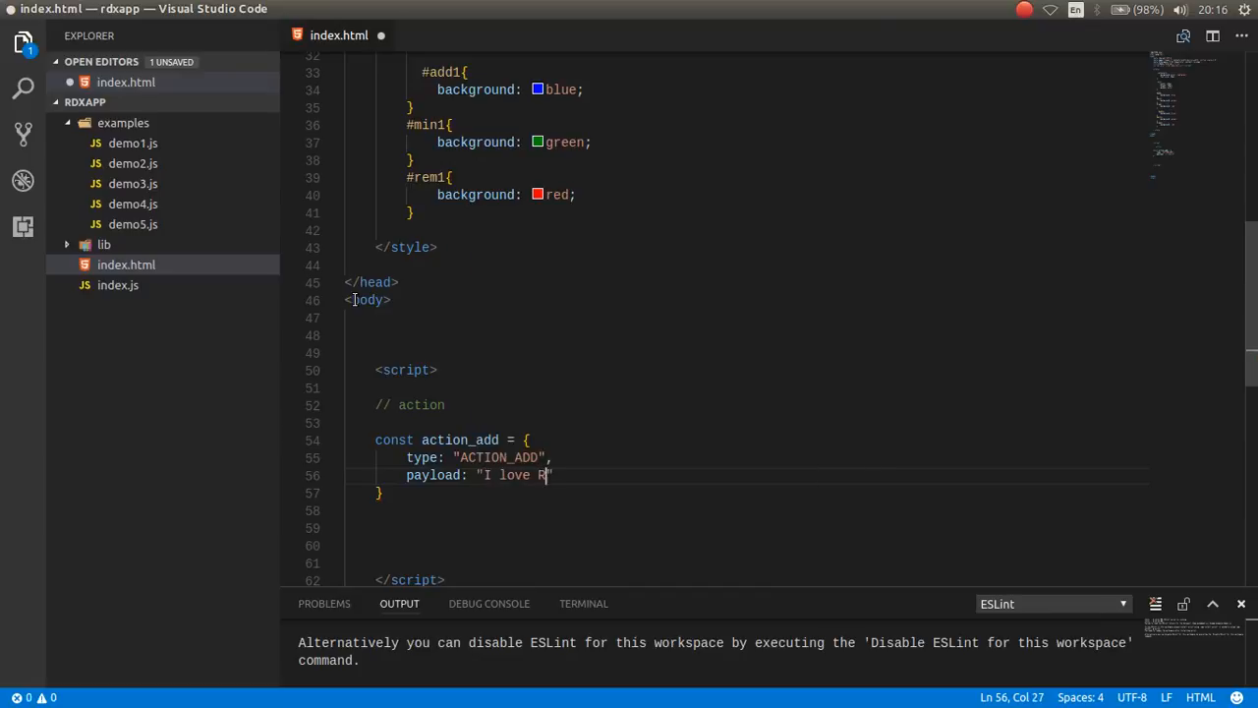
text(e)
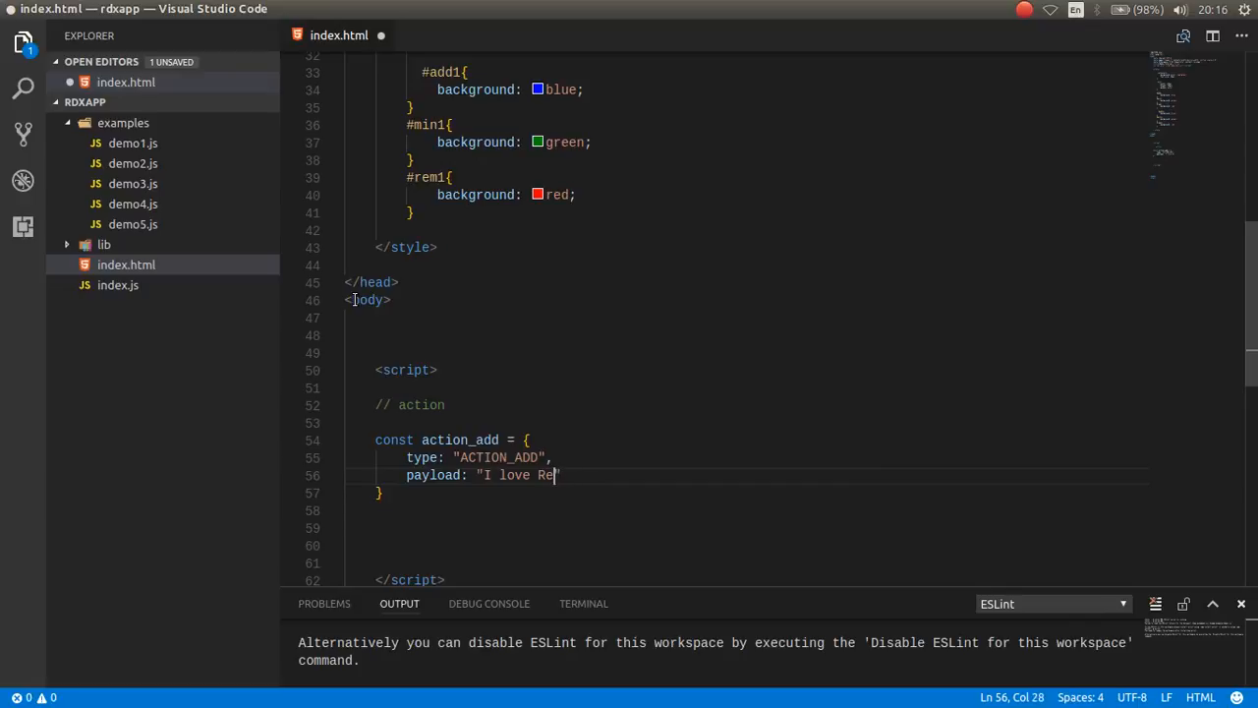
text(dux)
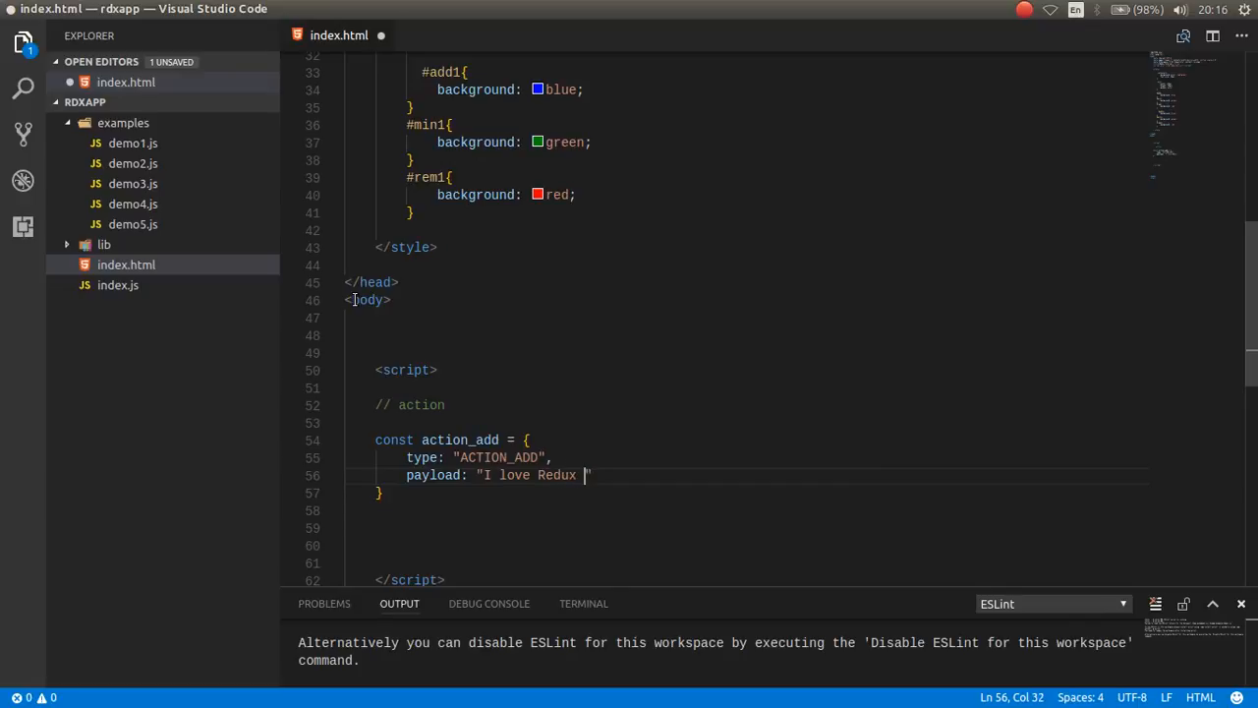
key(Backspace)
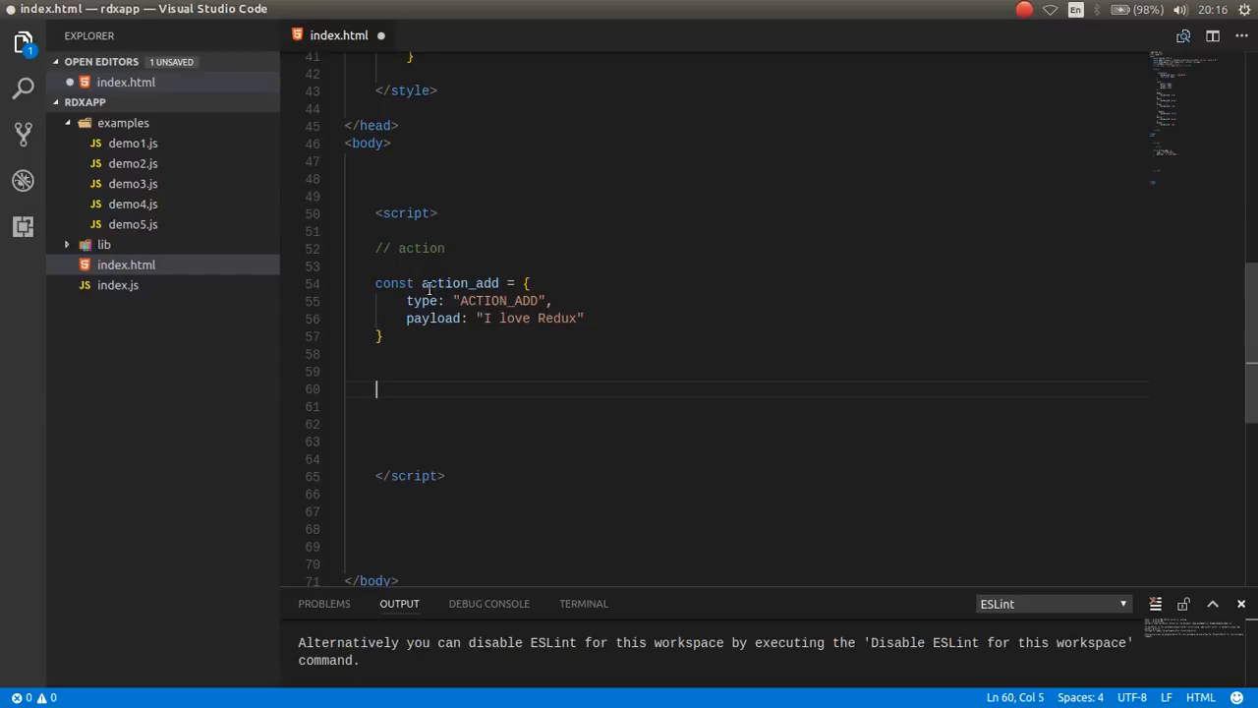
click(512, 283)
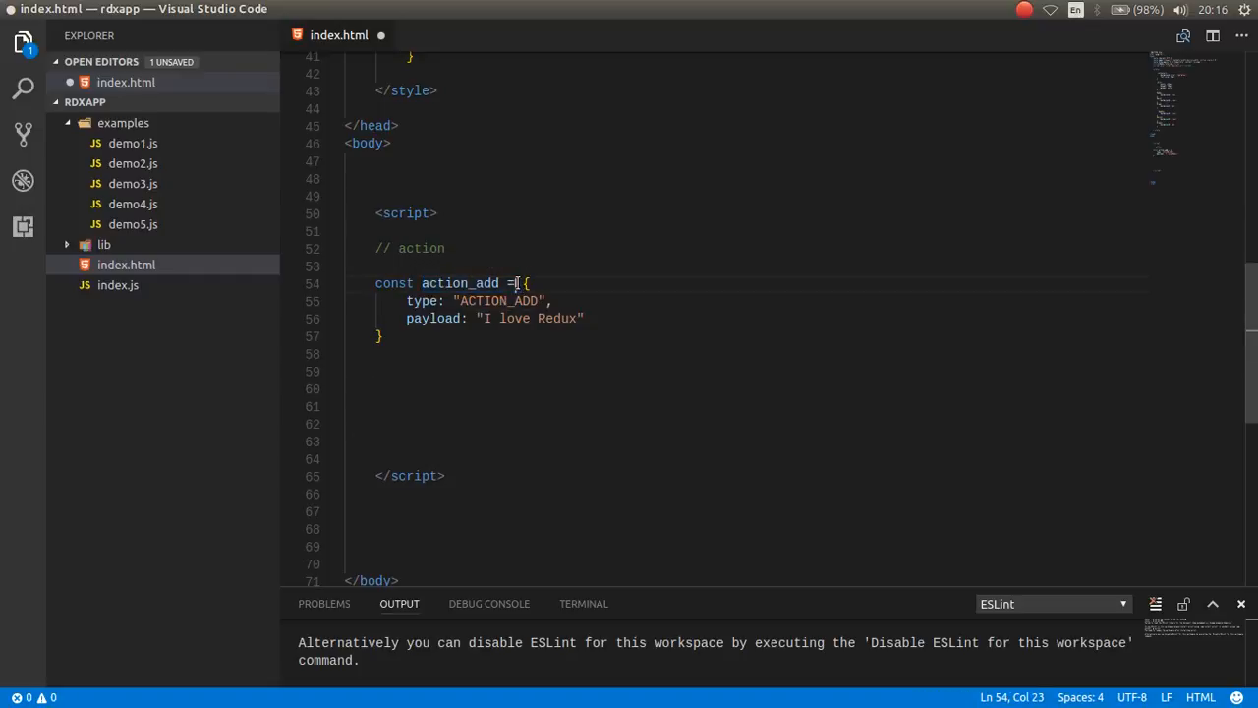
double_click(422, 301)
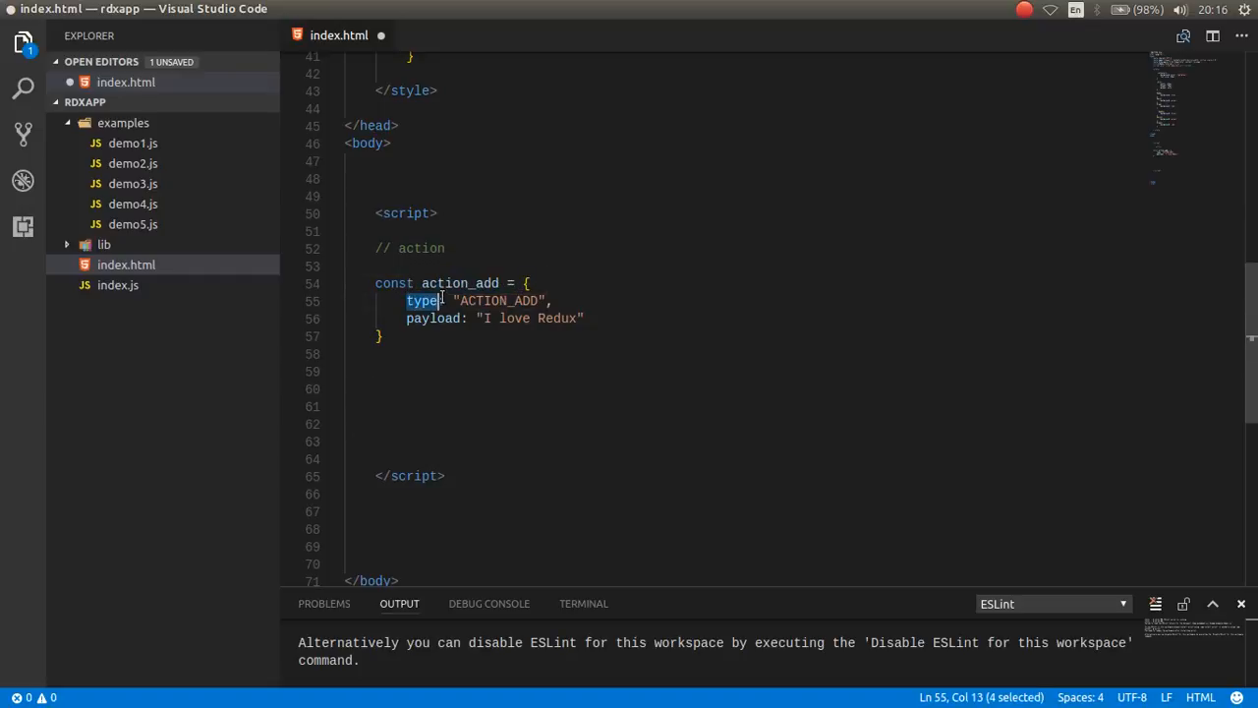
key(Backspace)
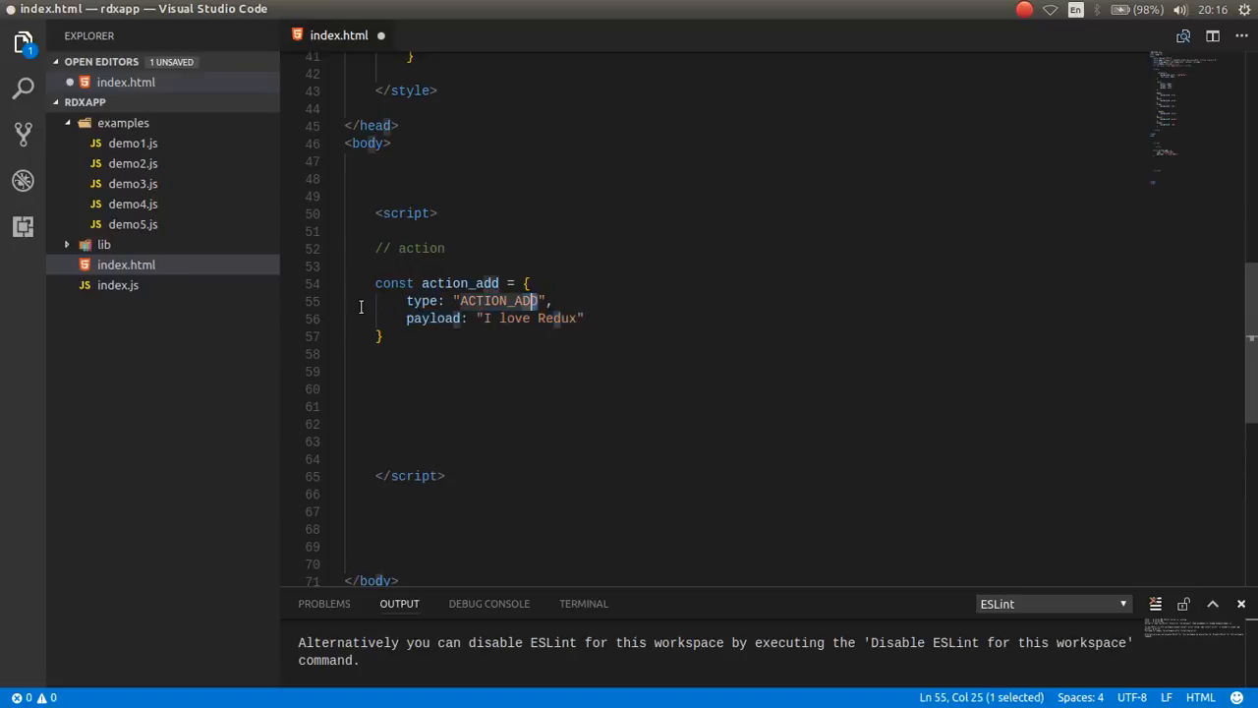
double_click(421, 300)
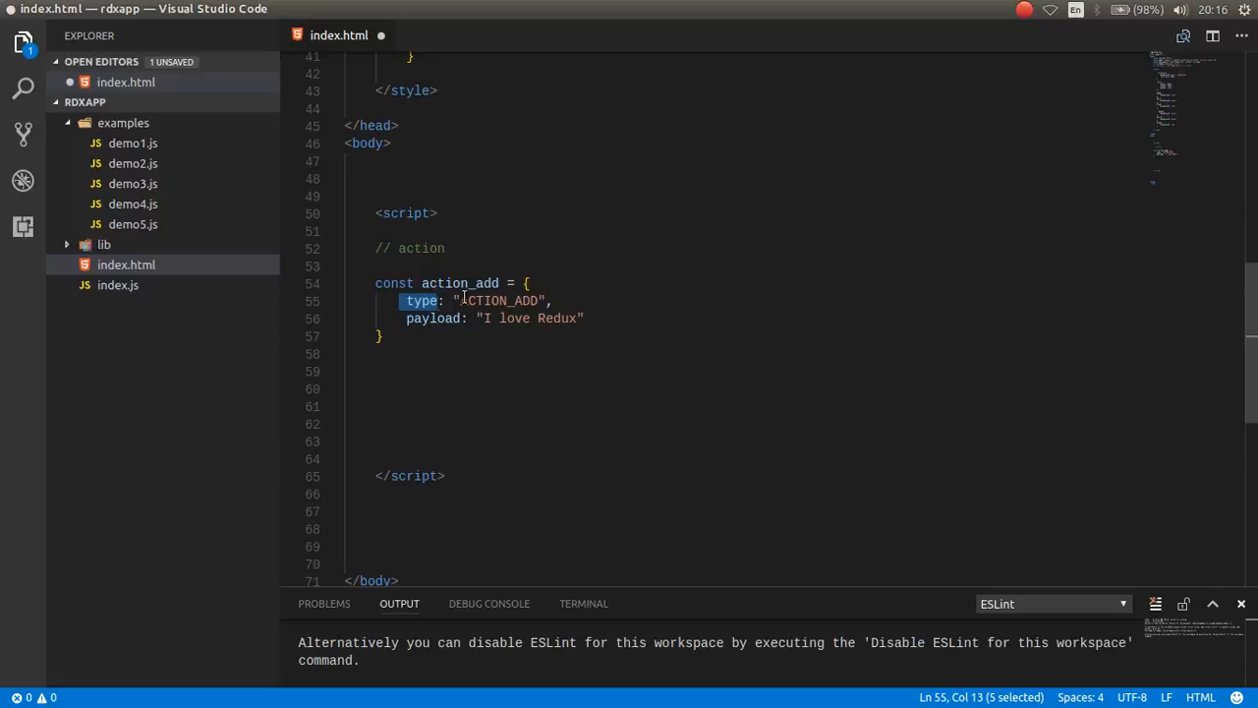
click(403, 372)
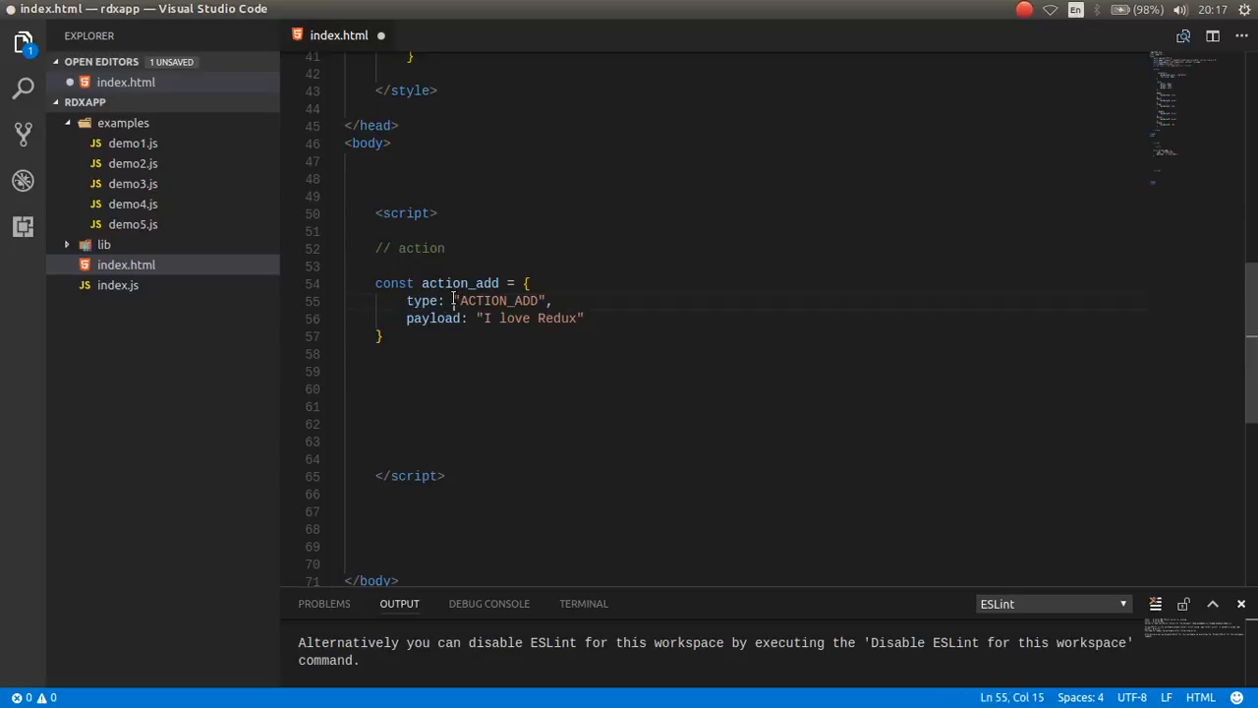
double_click(499, 301)
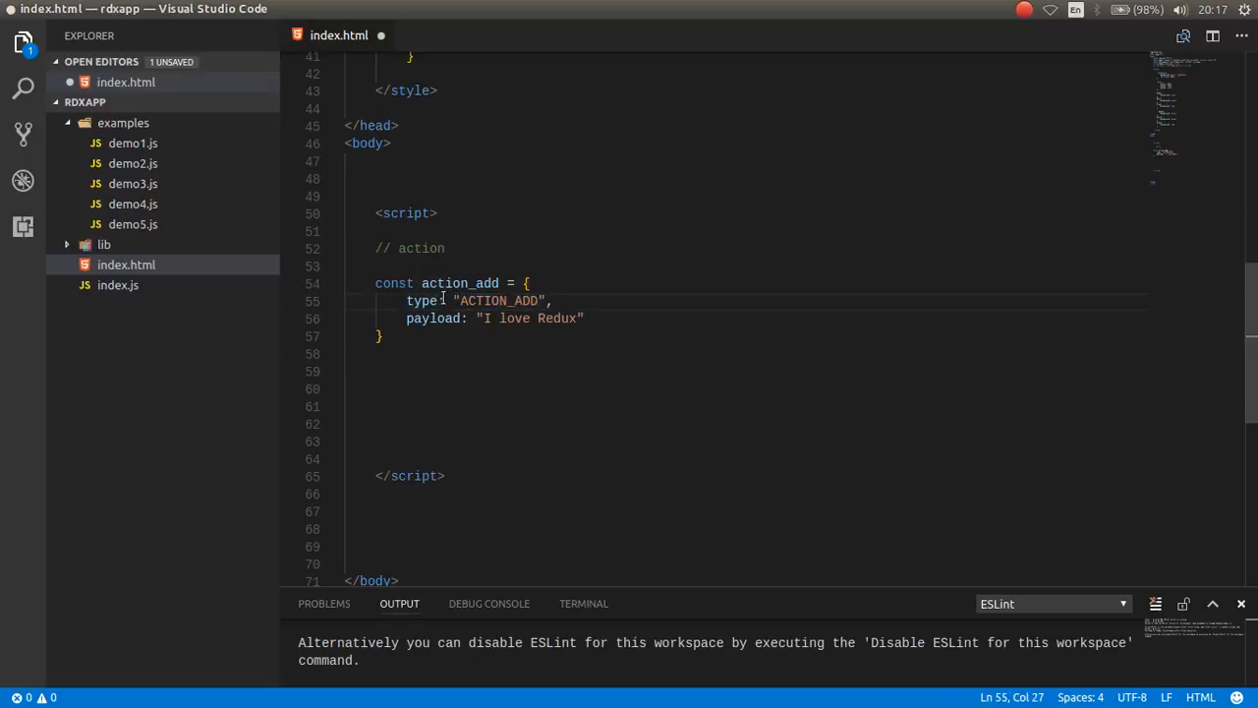
double_click(499, 301)
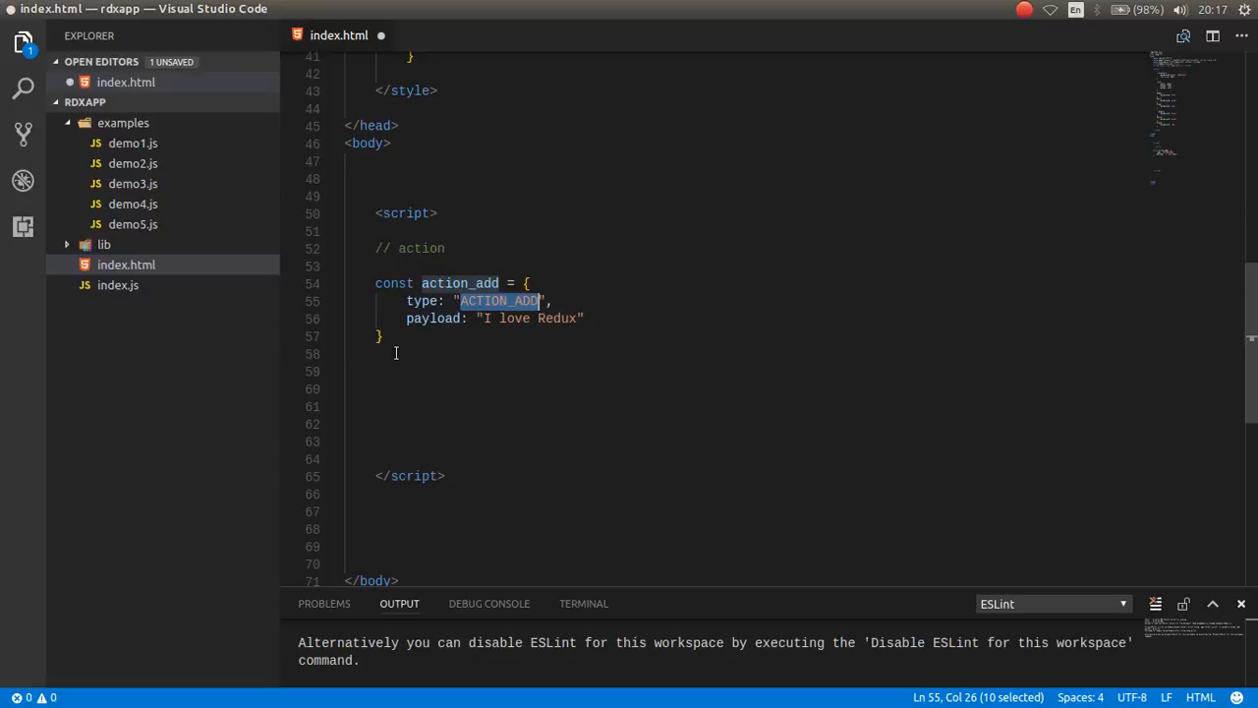
click(401, 353)
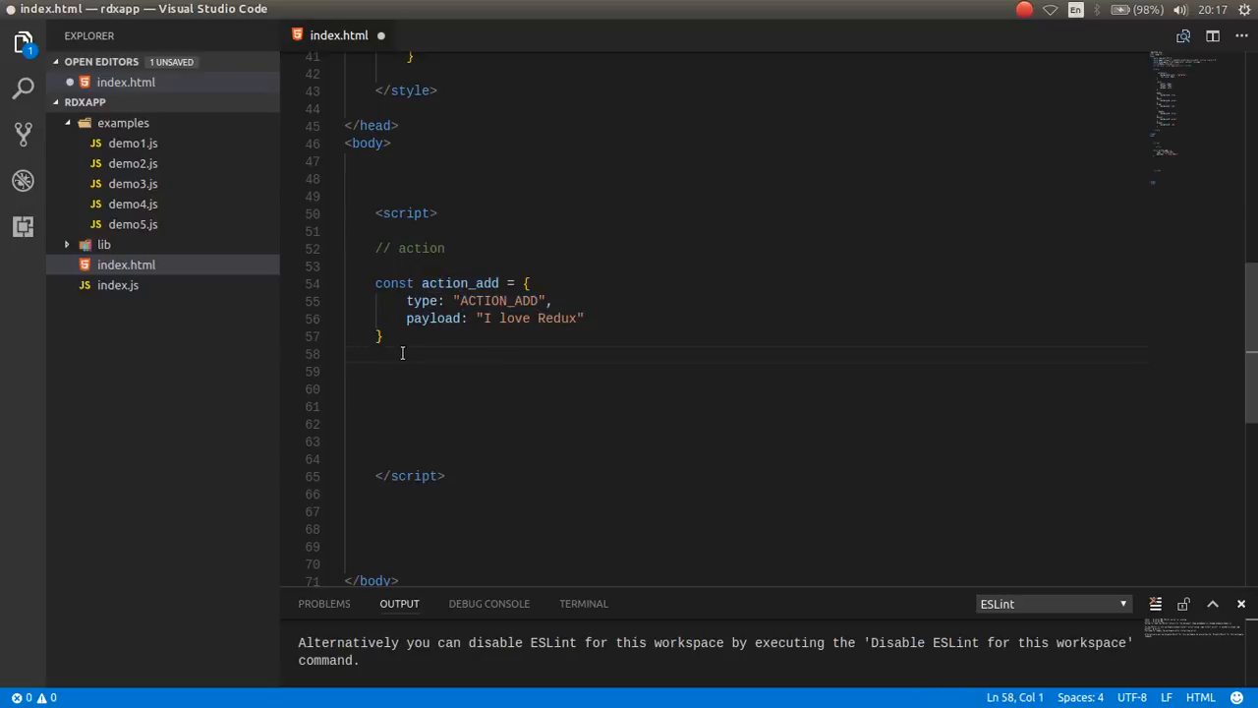
key(Enter)
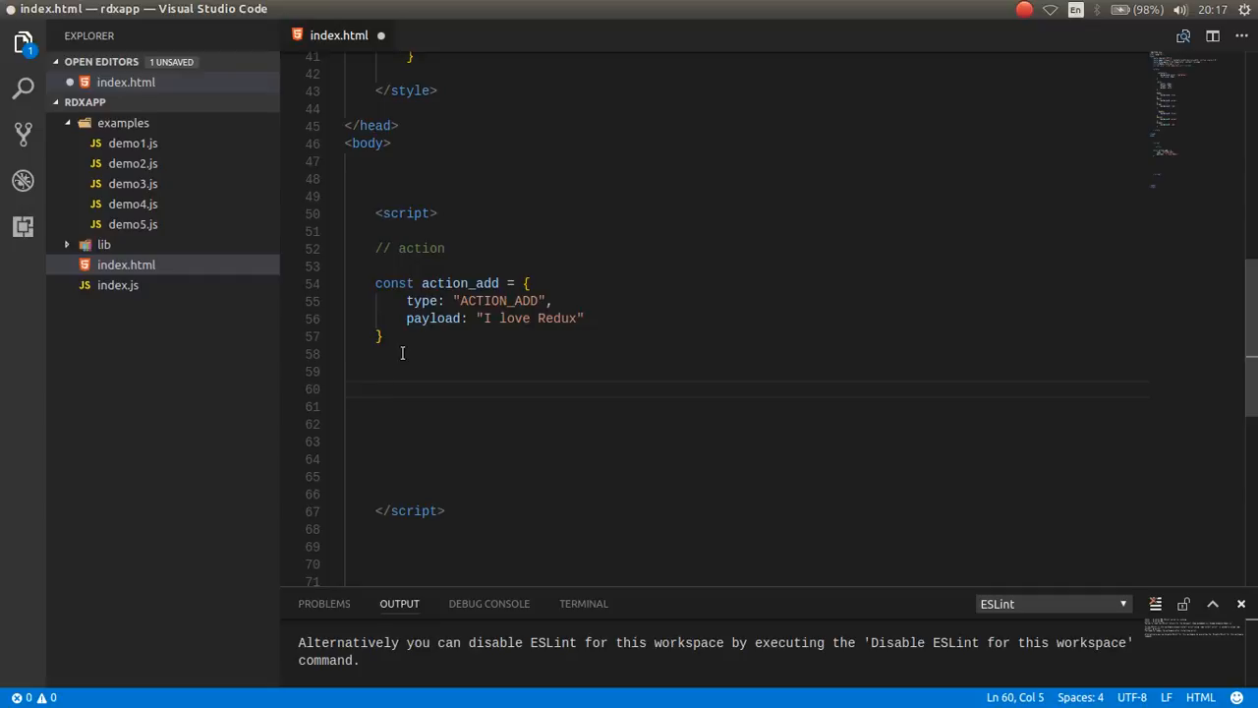
text(const)
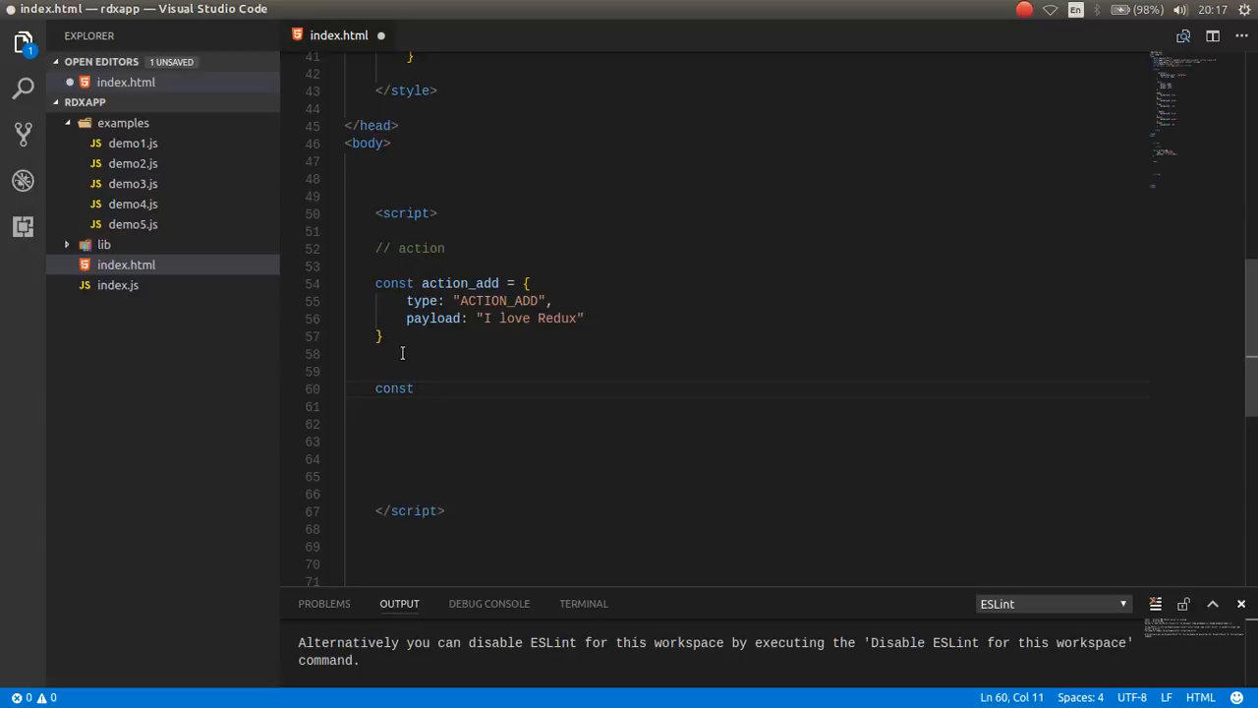
text(o)
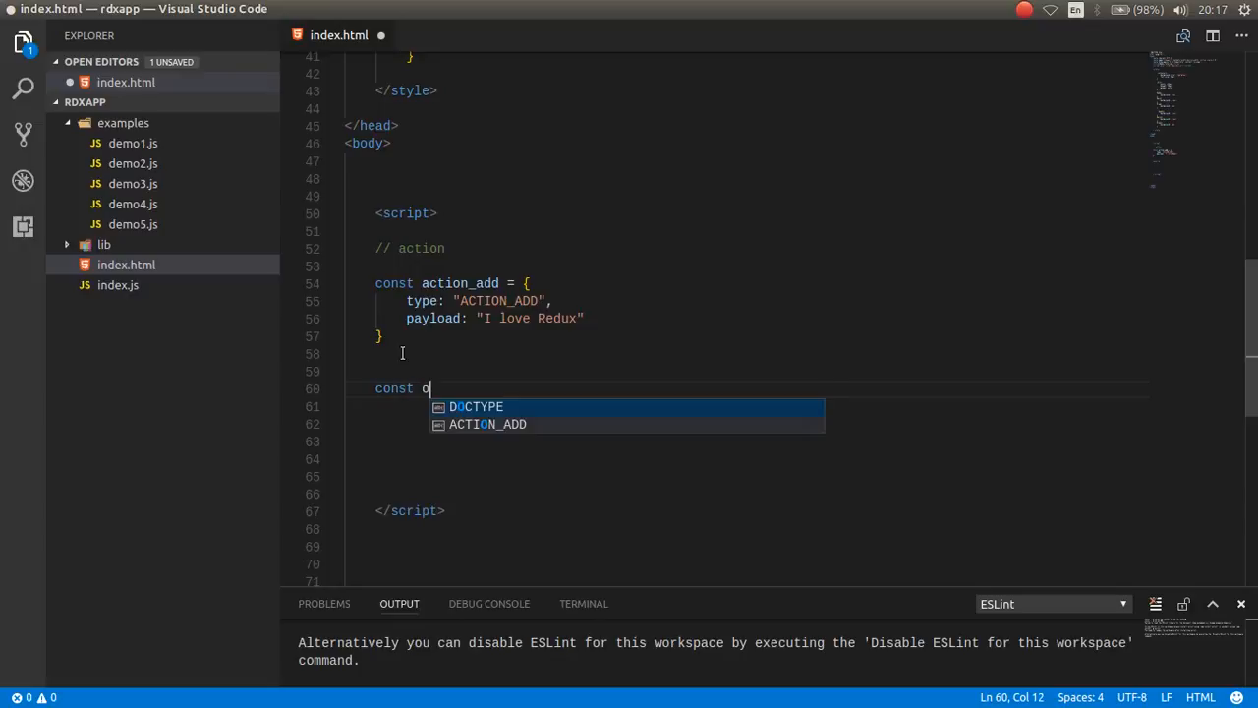
text(bj =)
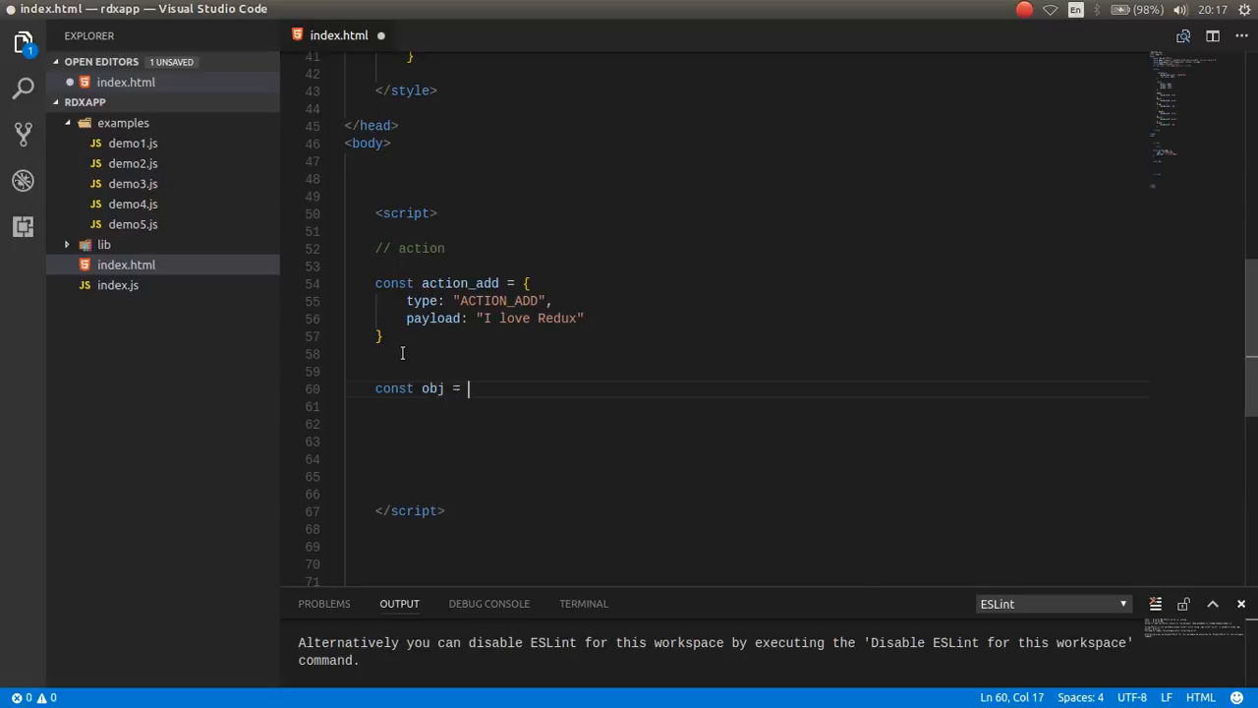
text({)
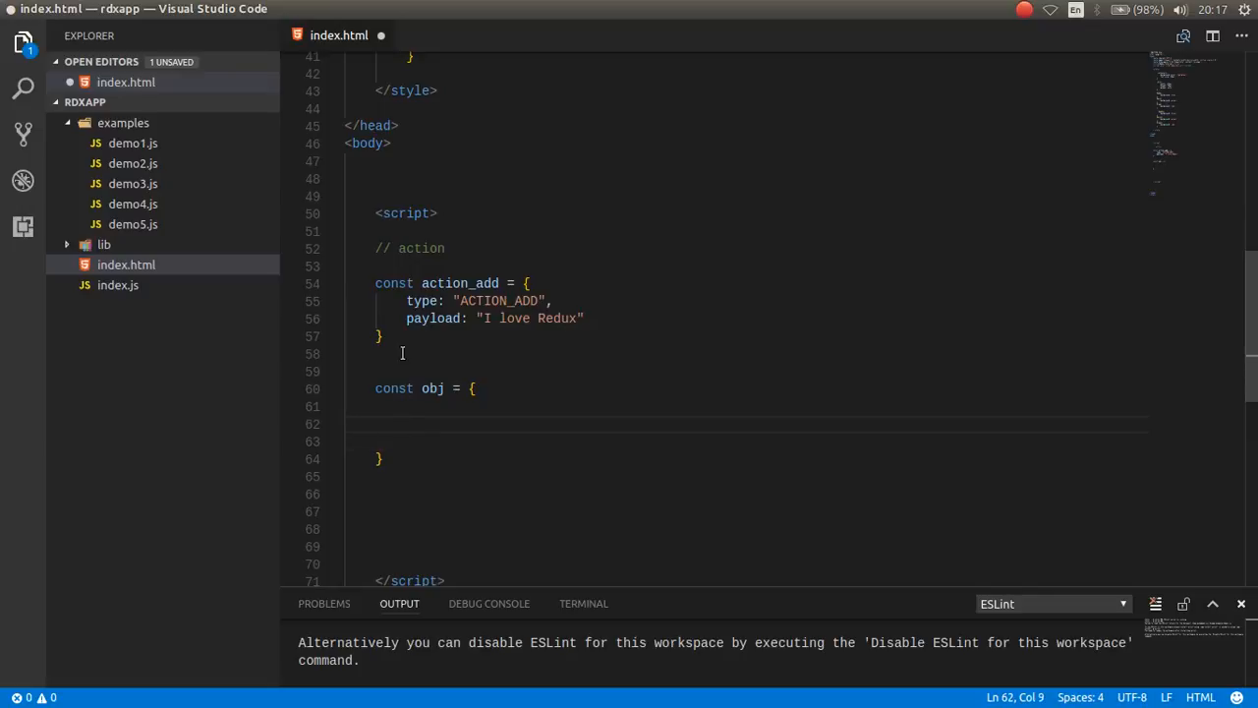
text(username)
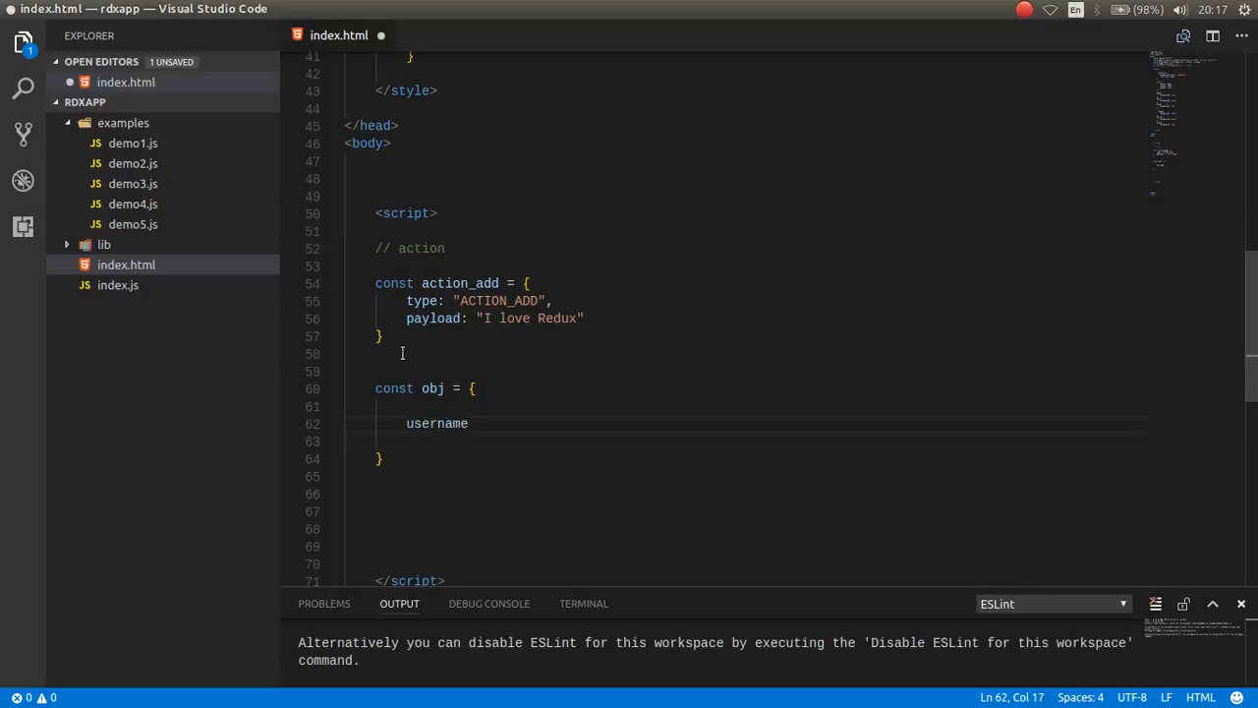
text(: ")
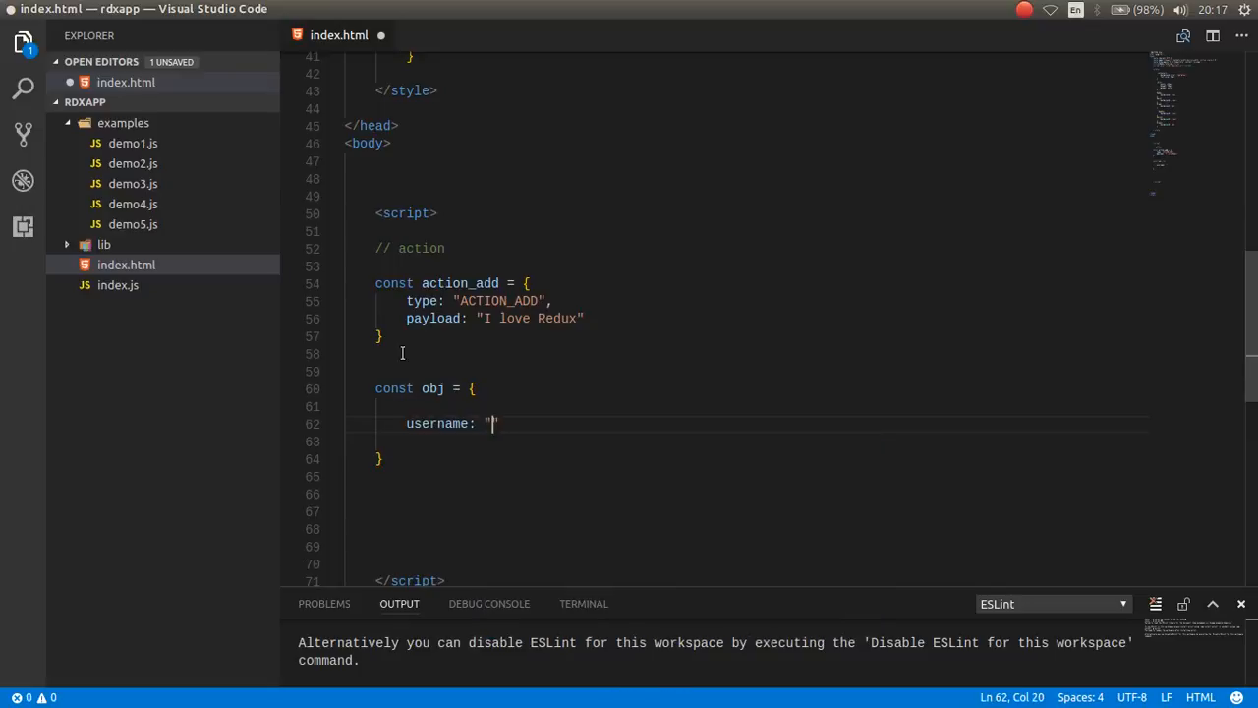
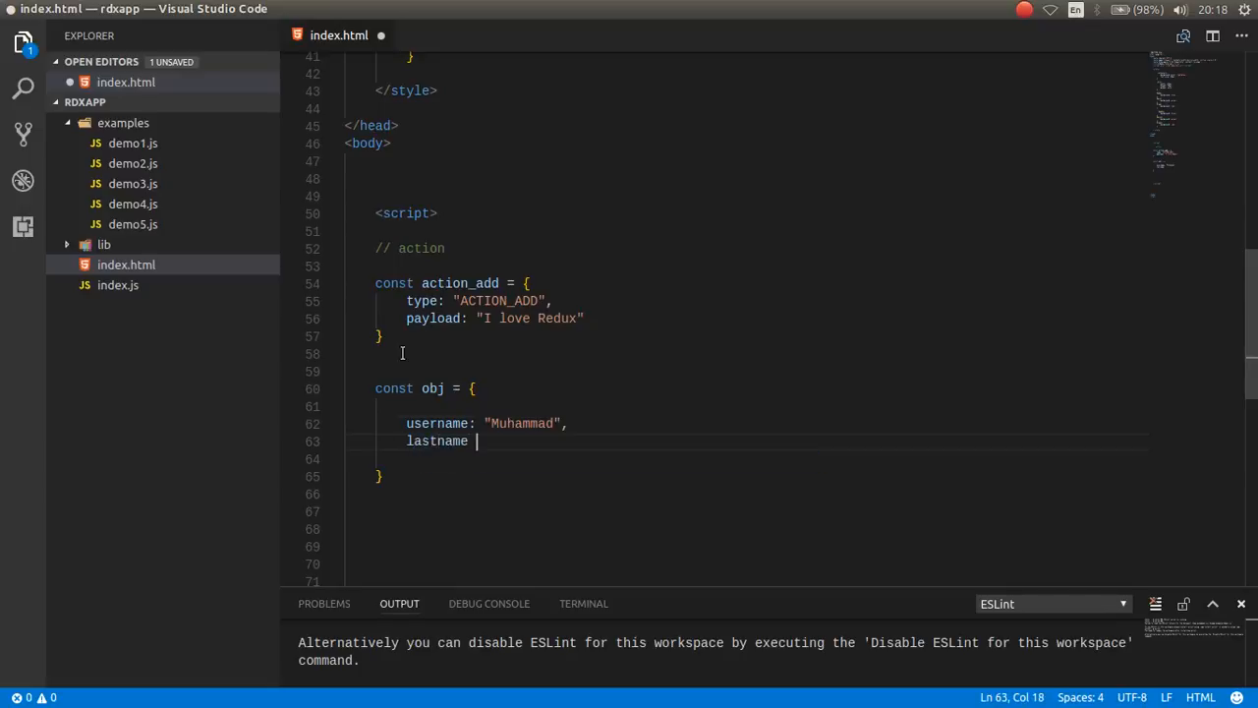
text(: "")
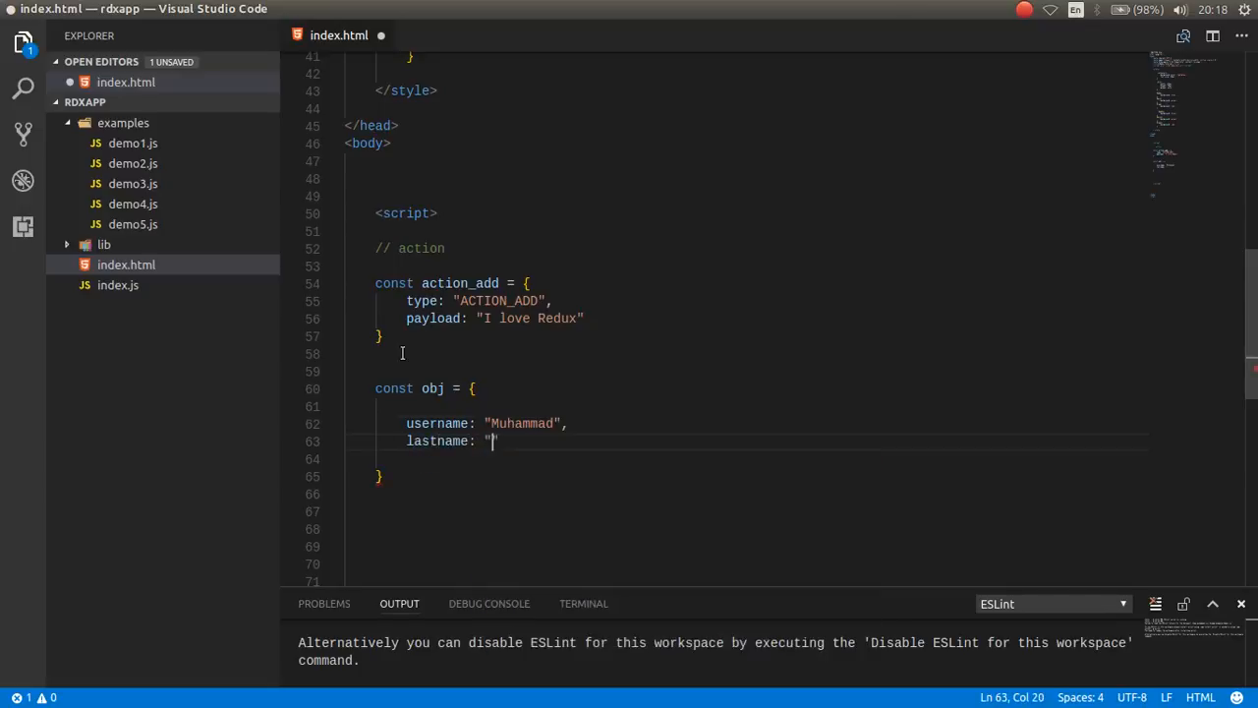
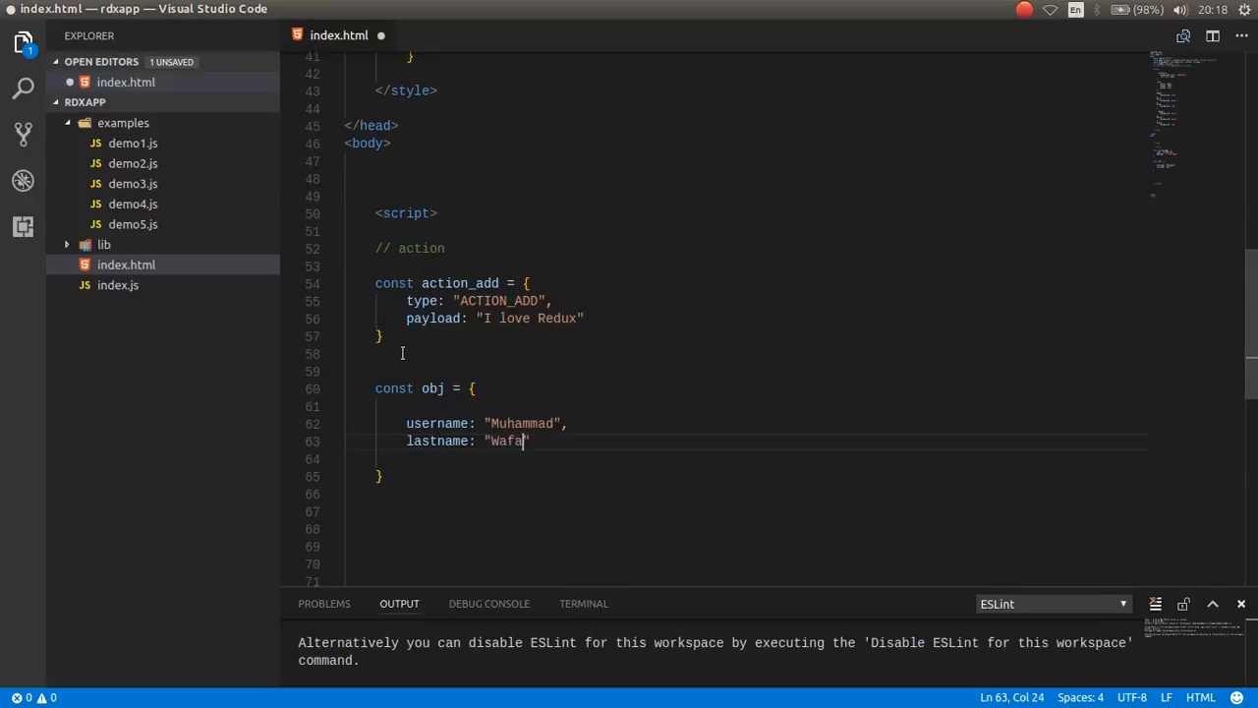
key(Enter)
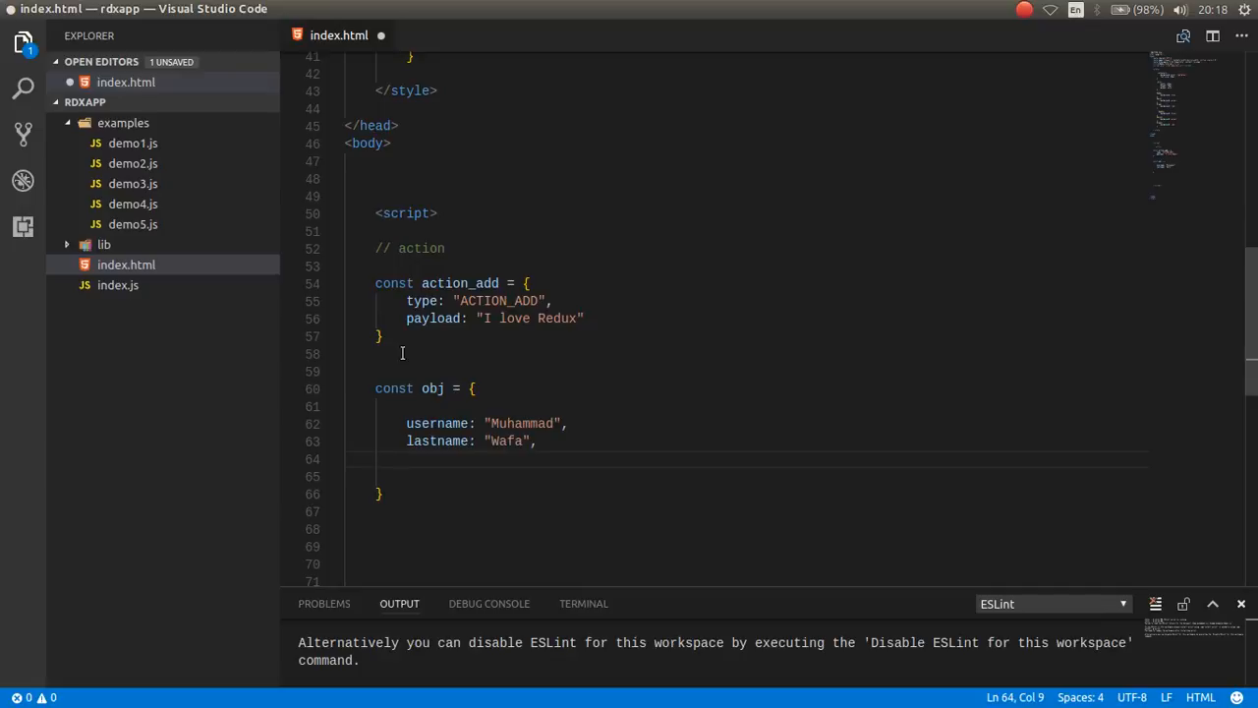
Step: Add an address key to obj, starting its list with 'Afghanistan'
text(address)
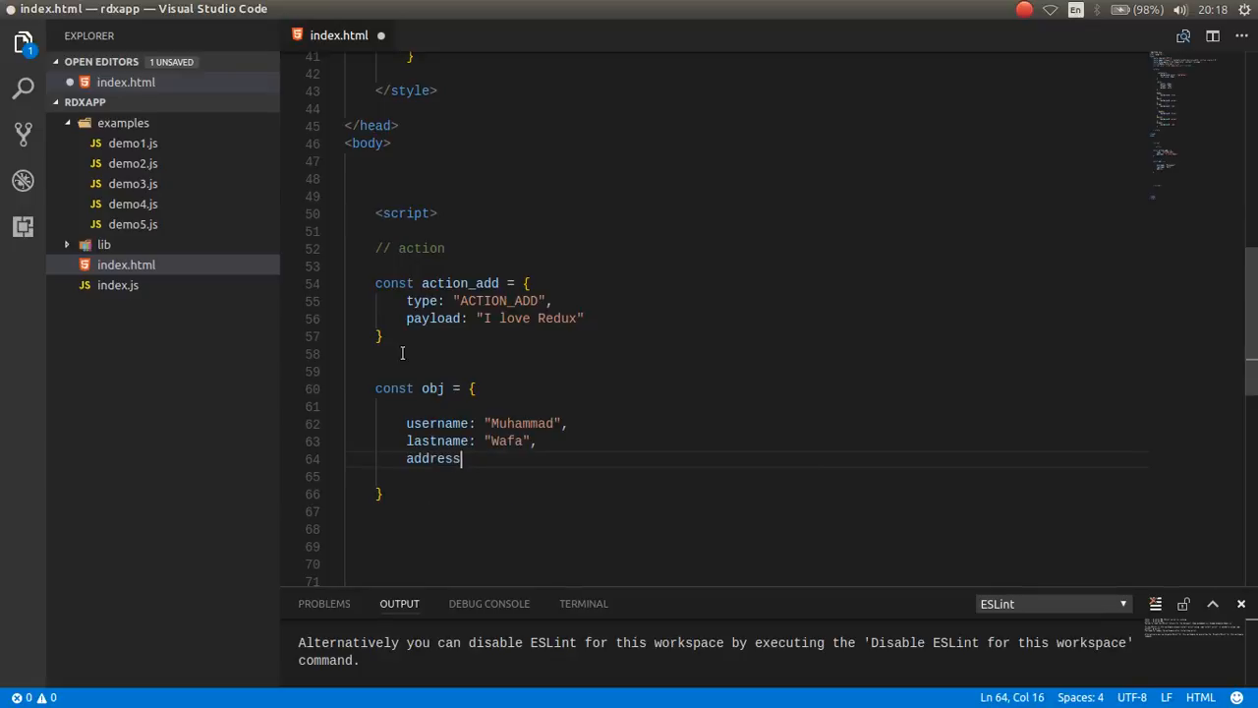
text(:)
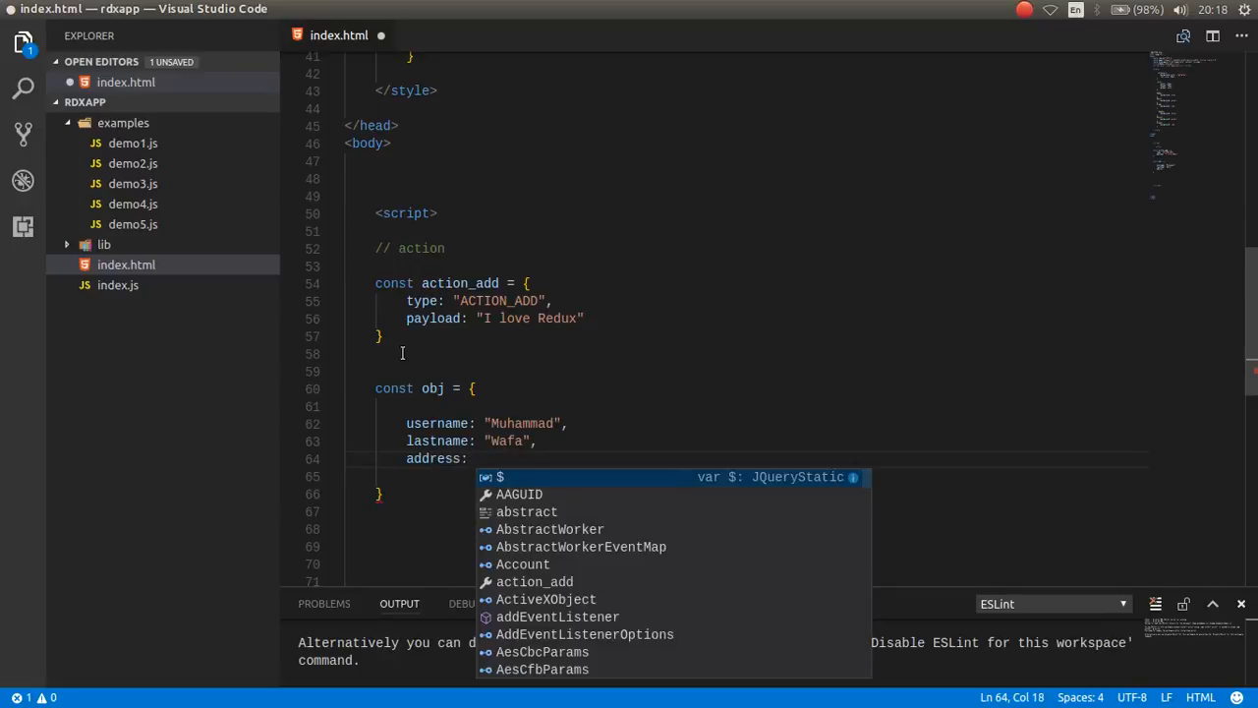
text(ma)
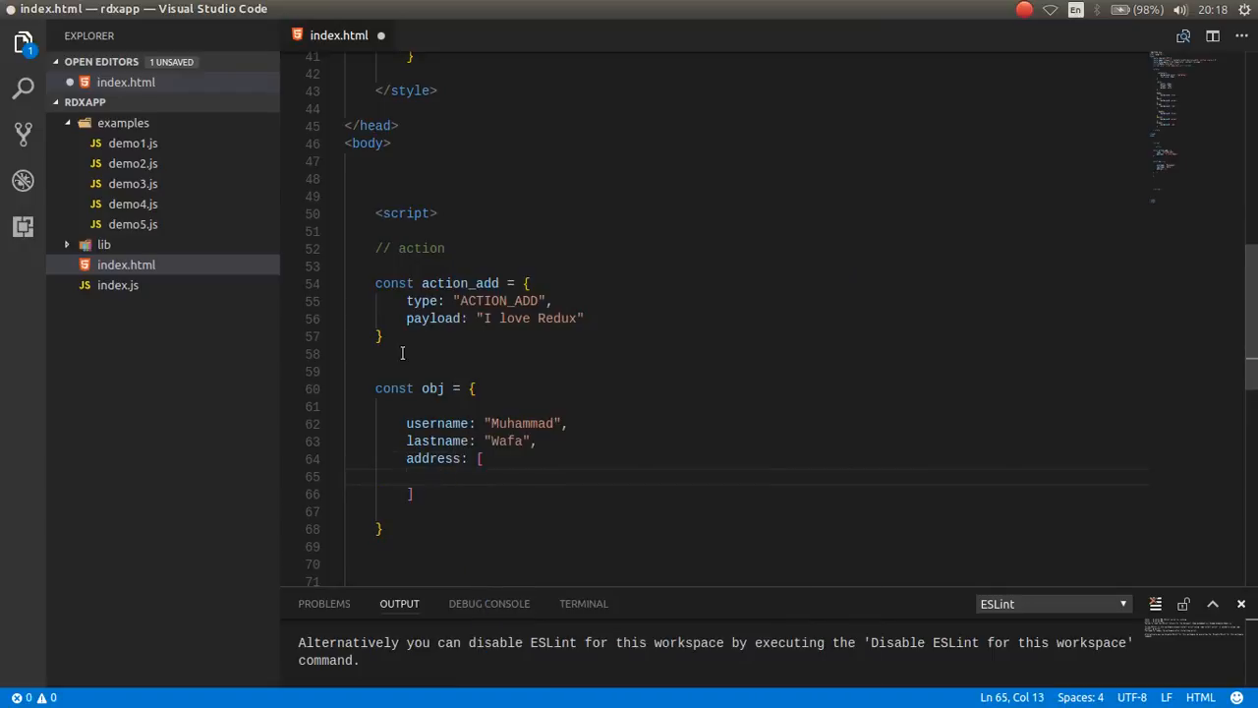
text(home)
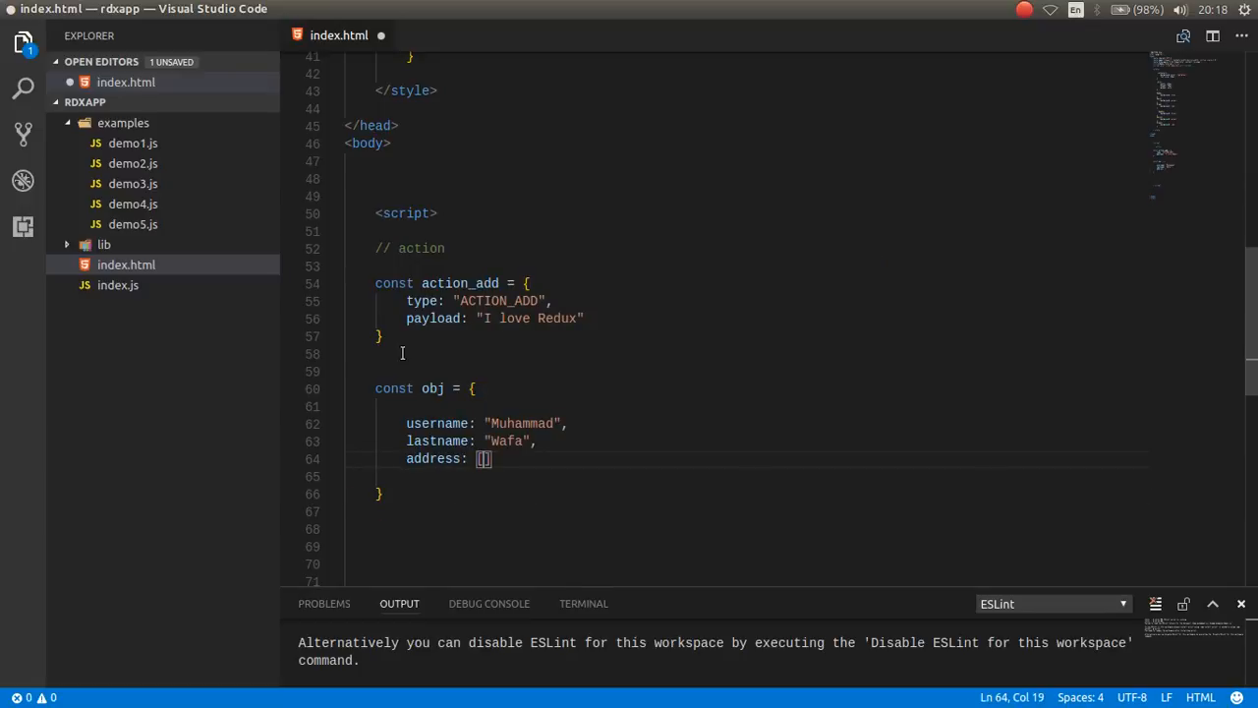
text('')
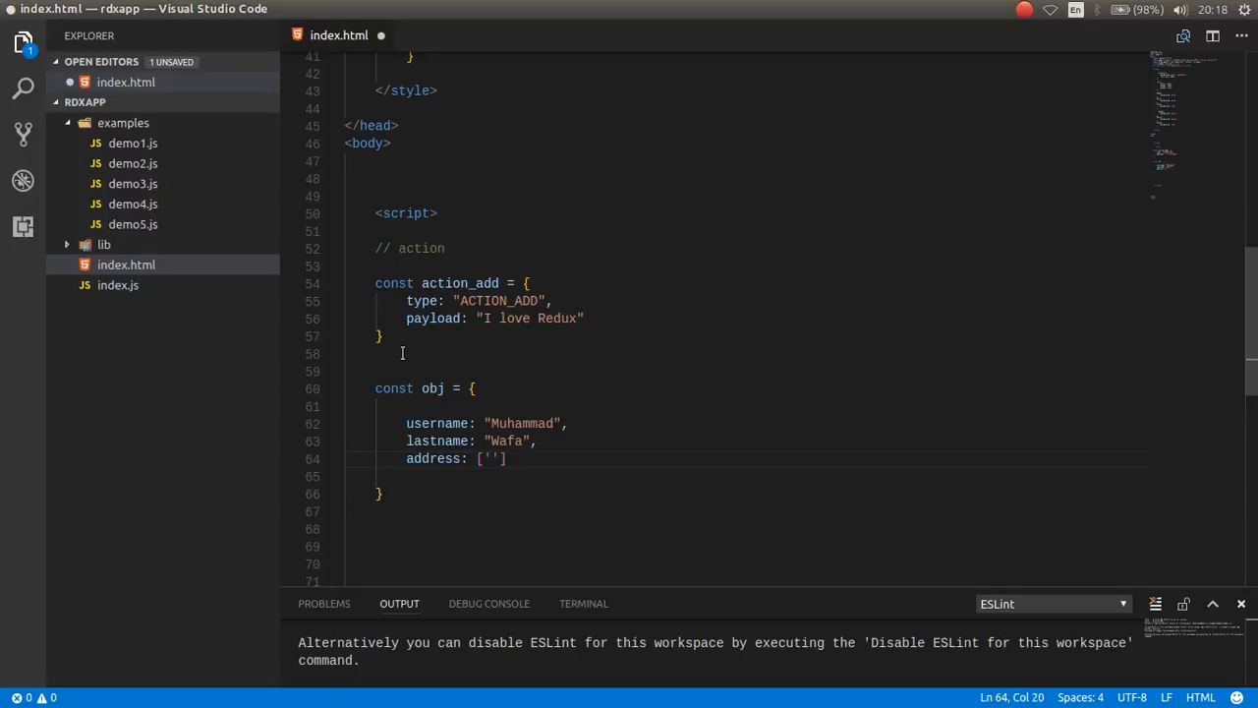
text(M)
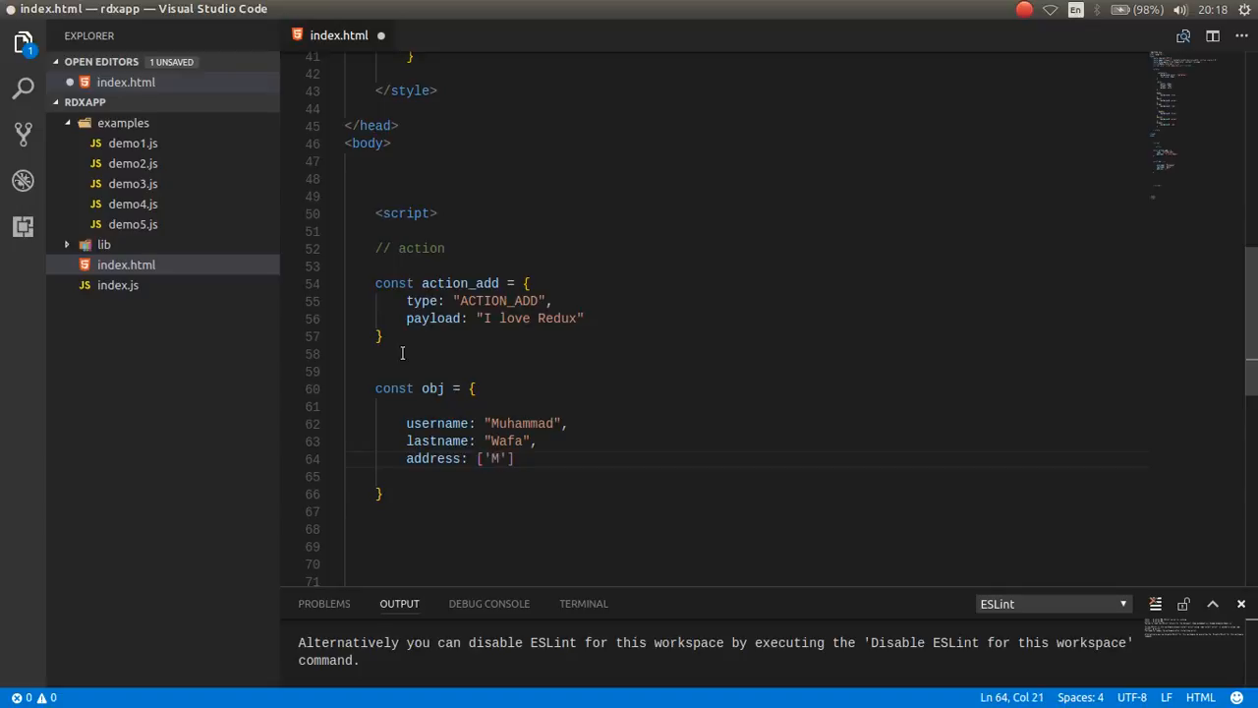
text(fghanistan)
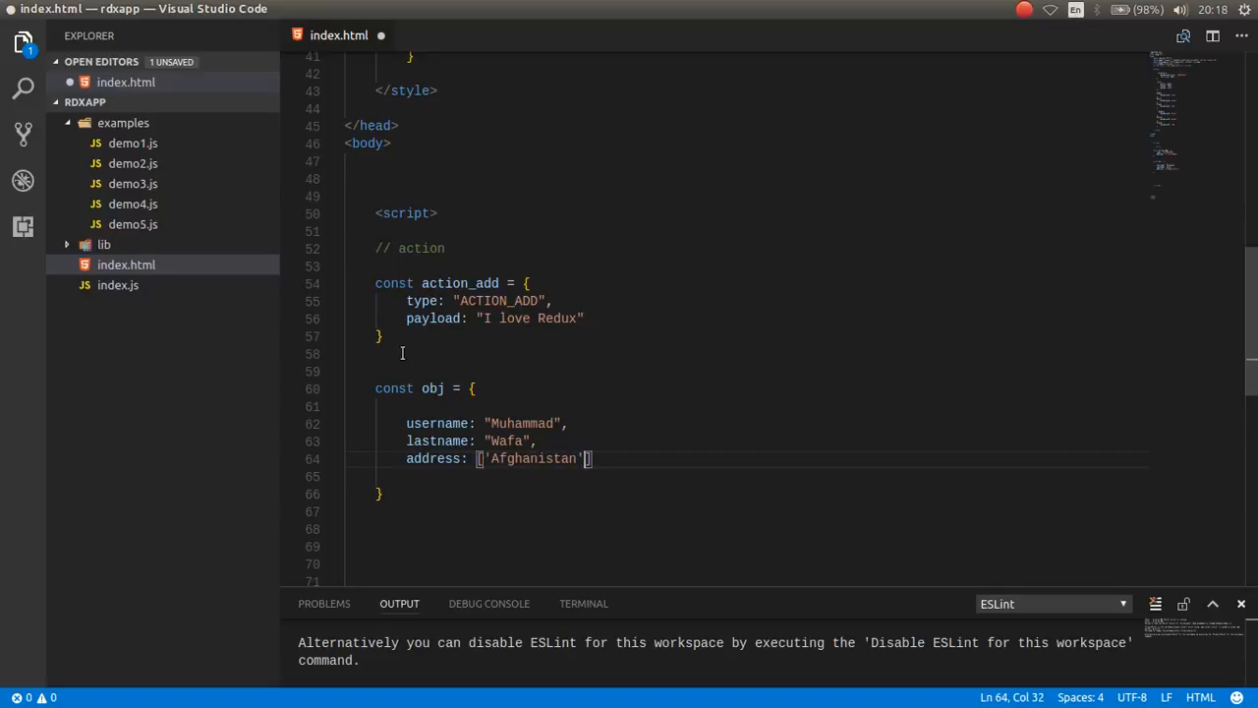
Step: Add 'Kabul' and 'Kate-sakhi' to the address list
text(, ')
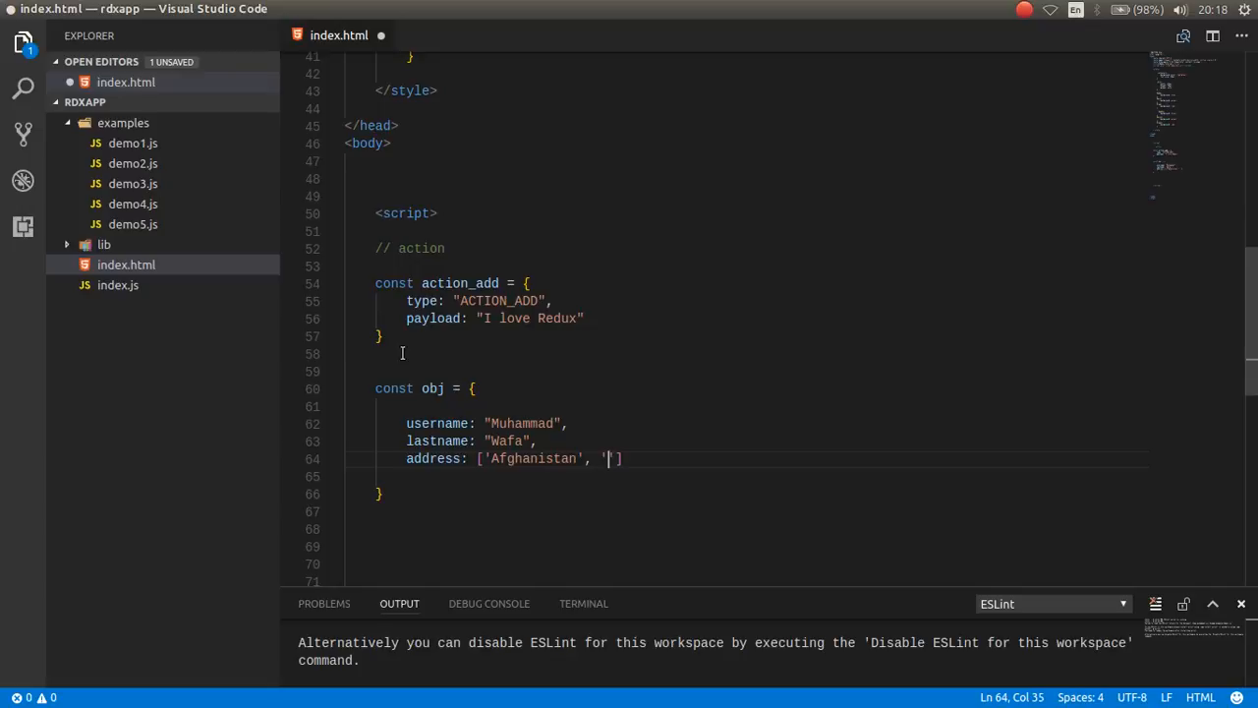
text(Kabul)
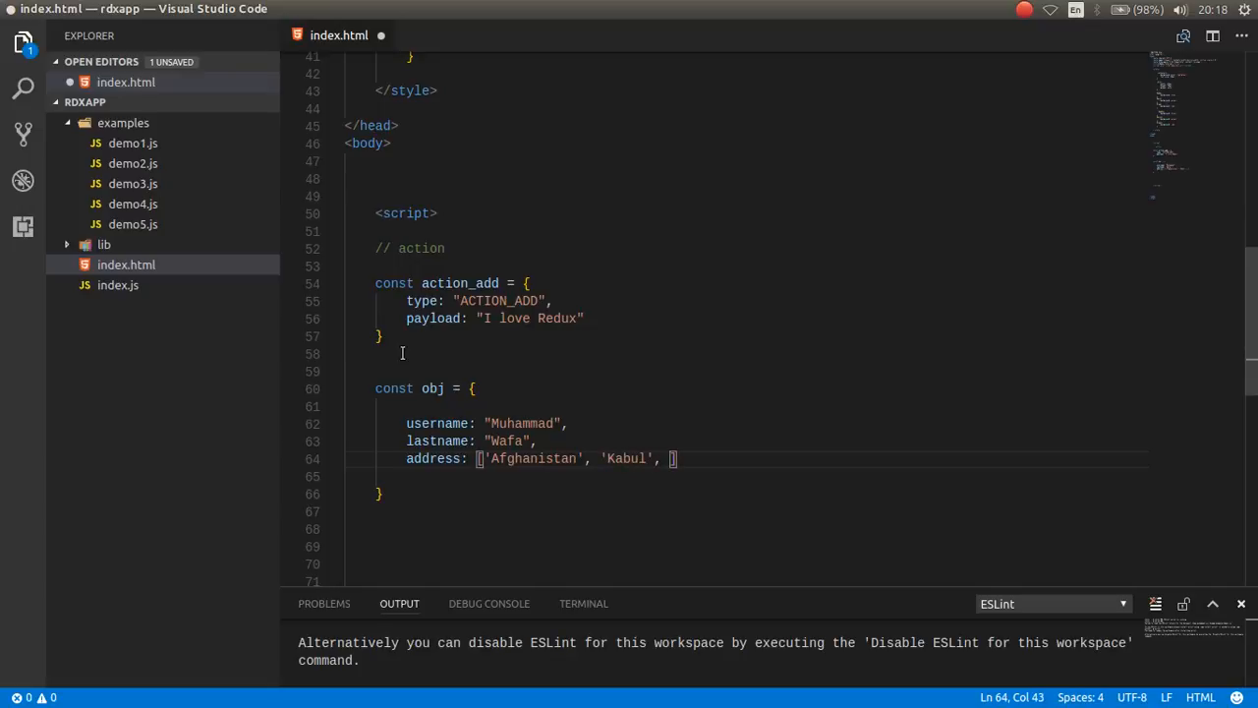
text(Ka)
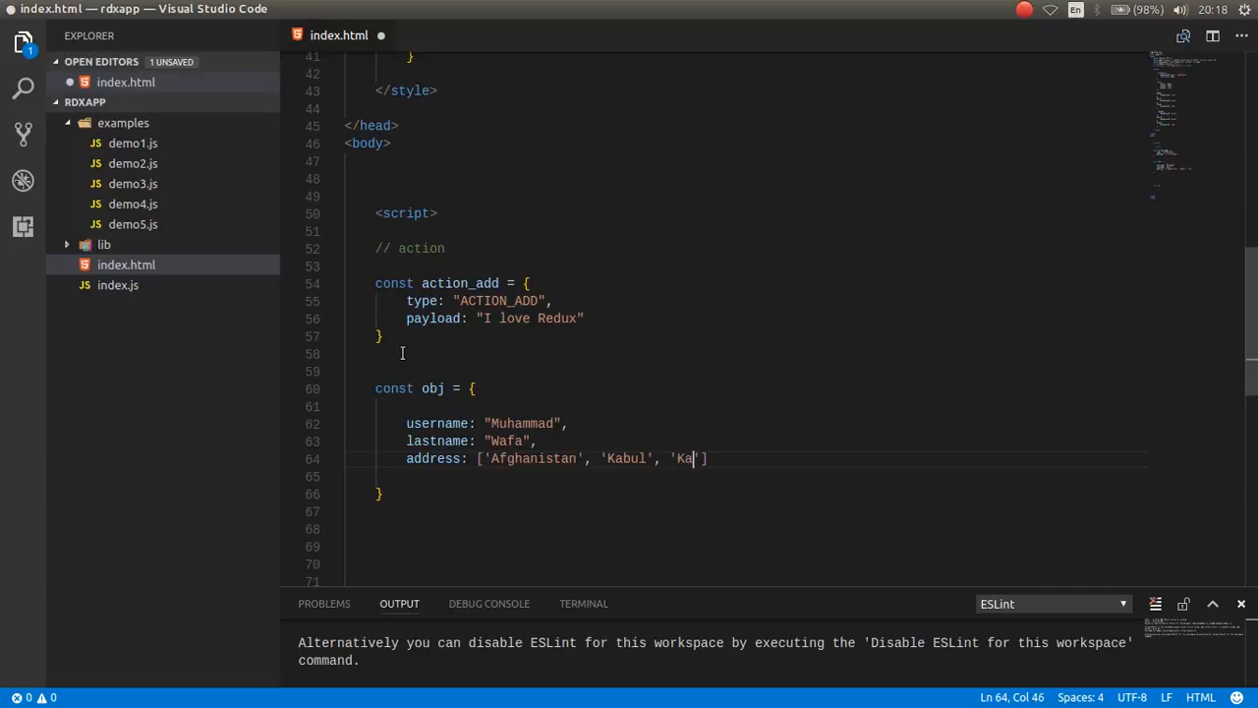
text(te-)
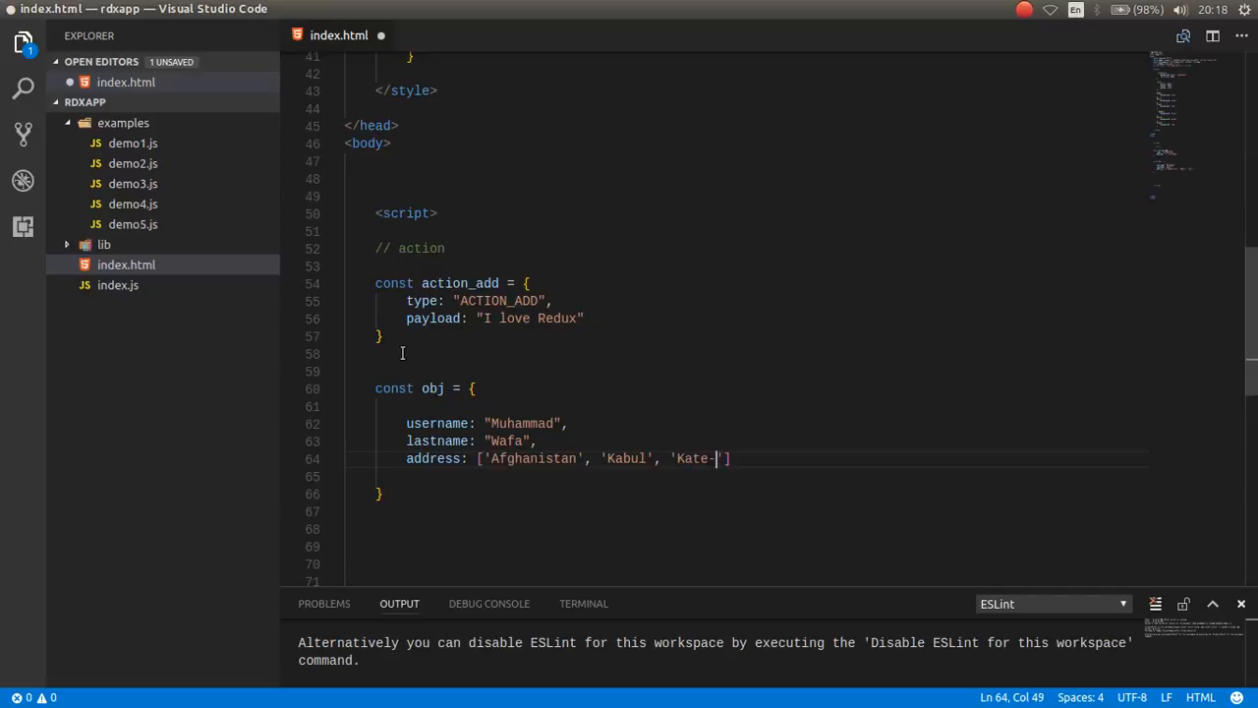
text(sal)
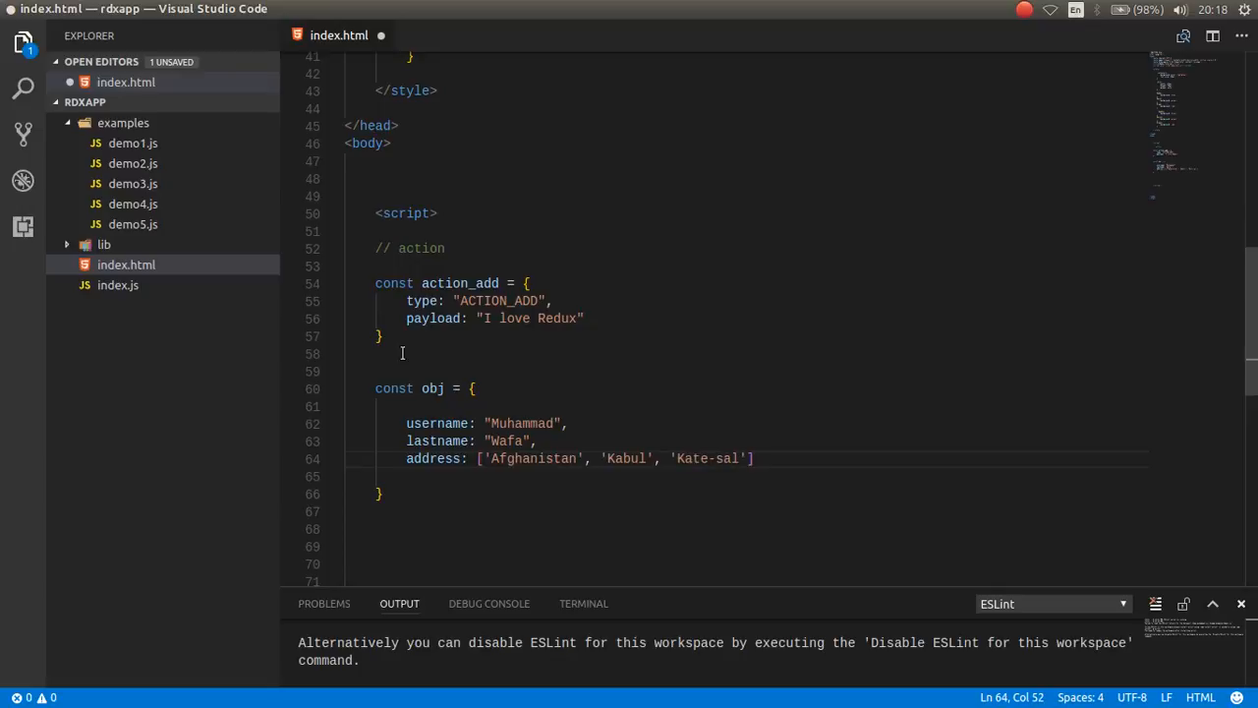
text(khi)
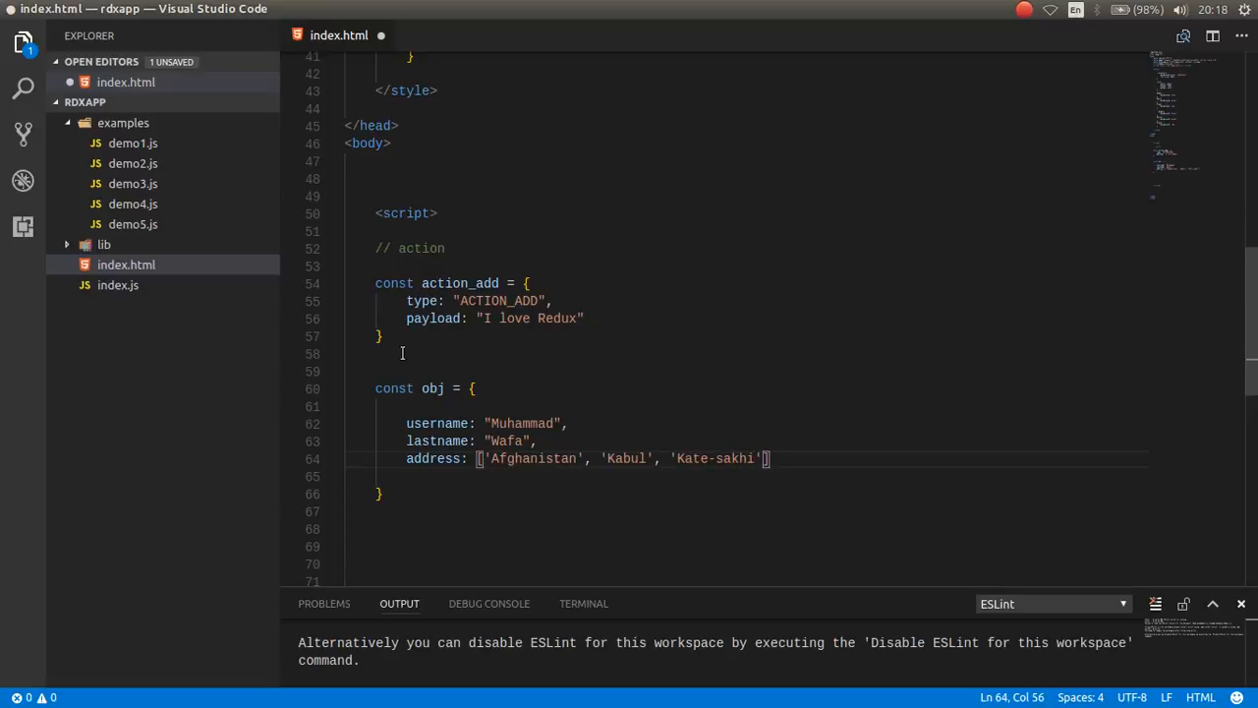
click(381, 493)
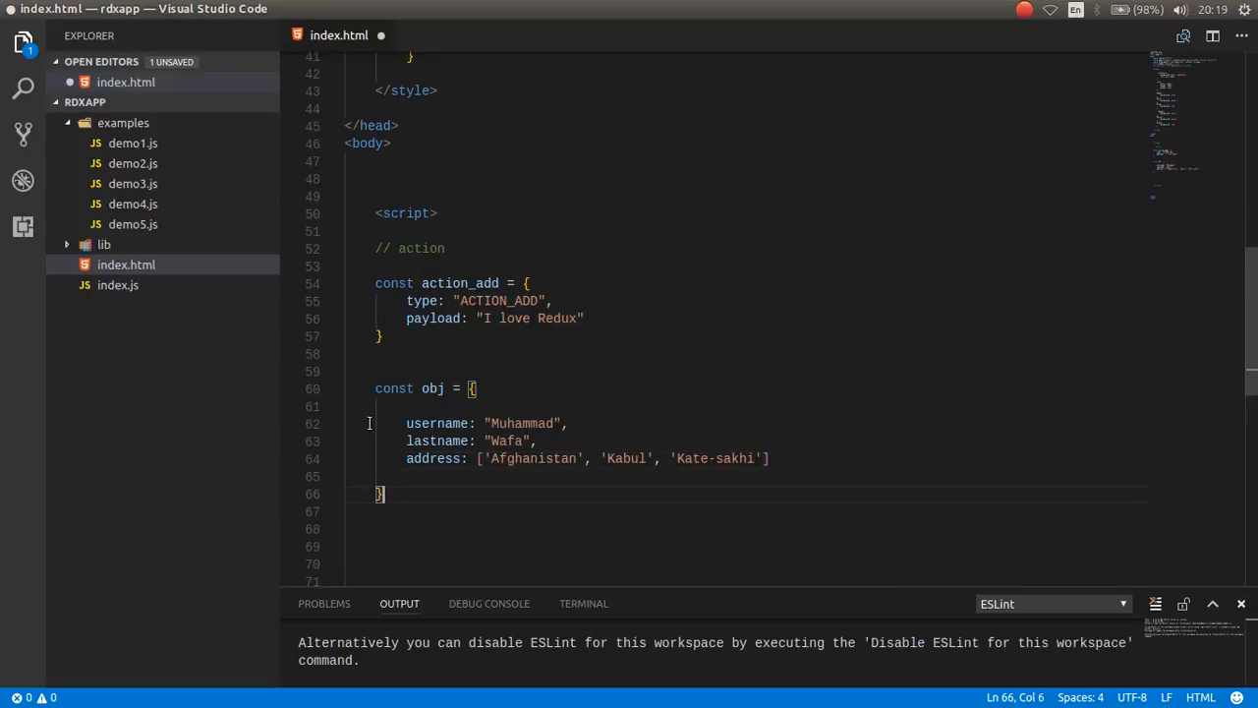
Step: Put a comma after the address list and open a new line for numbers
drag(406, 423, 777, 459)
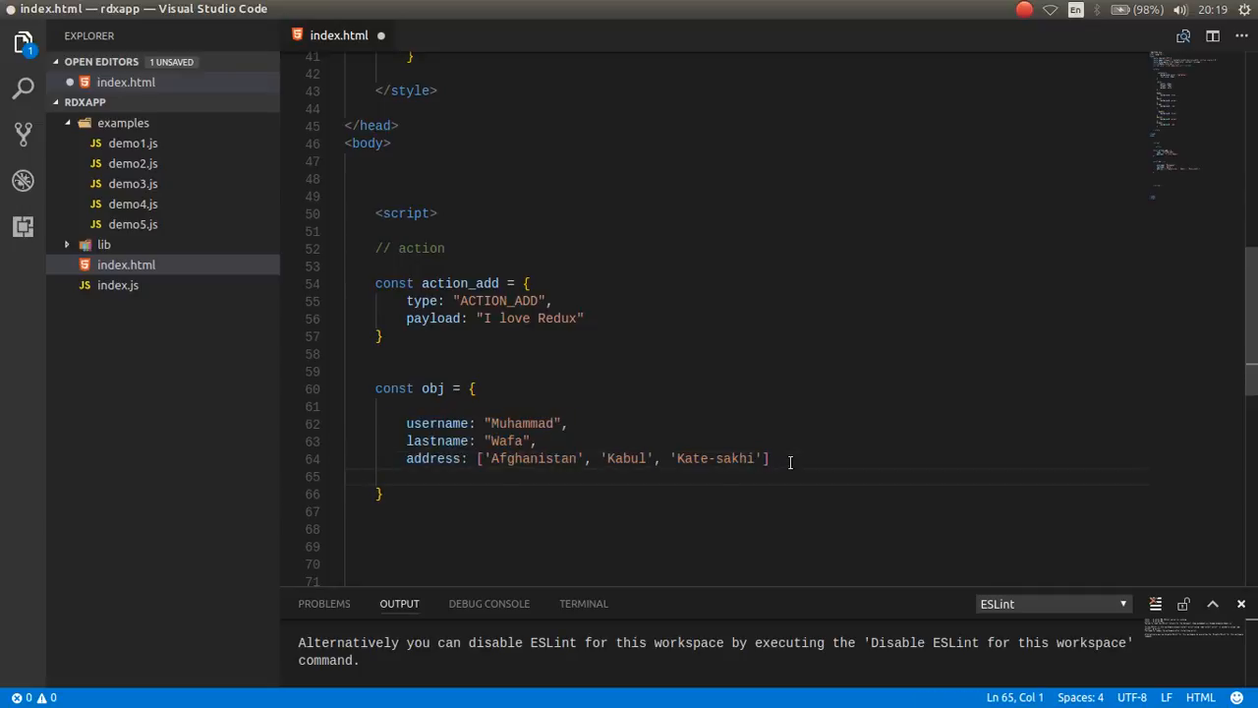
key(Enter)
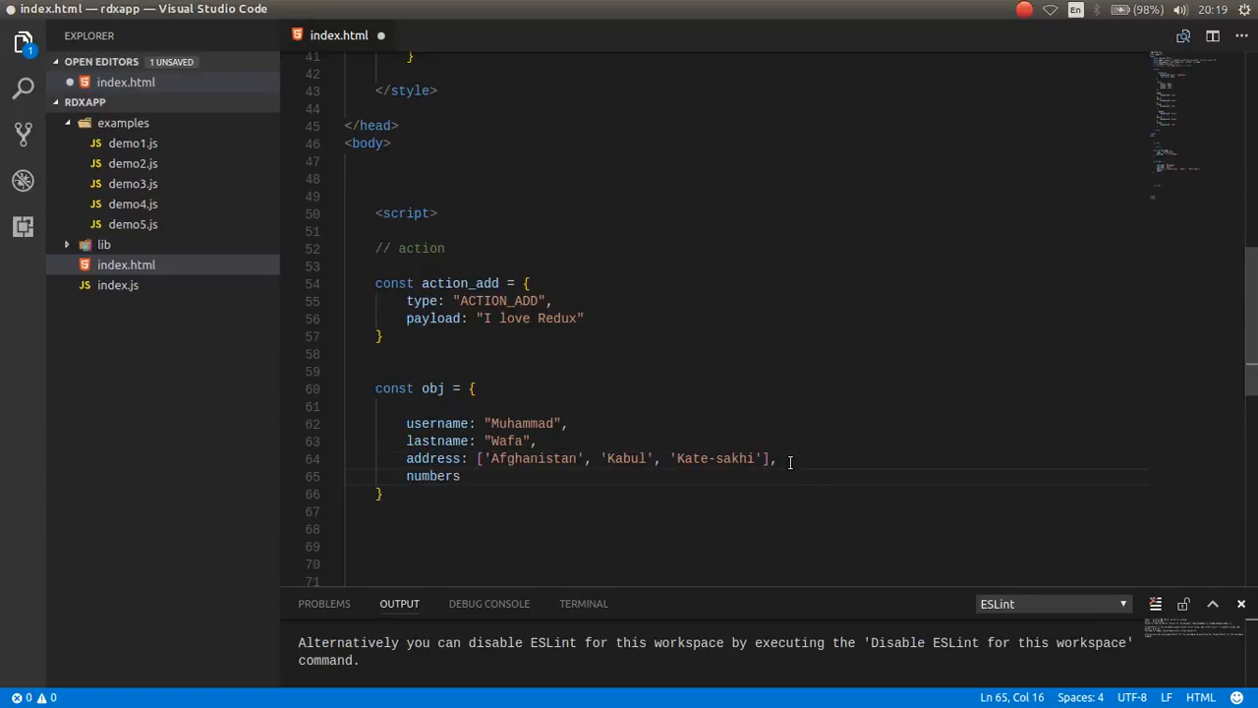
text(: {)
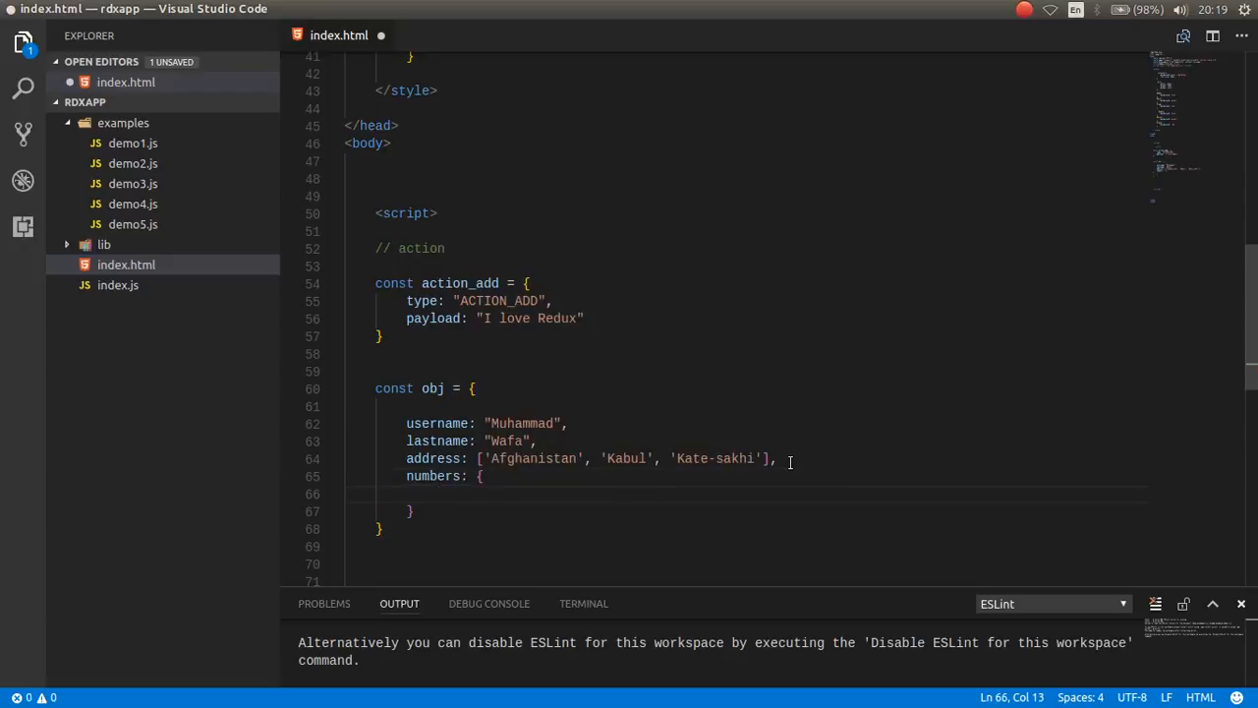
text(home)
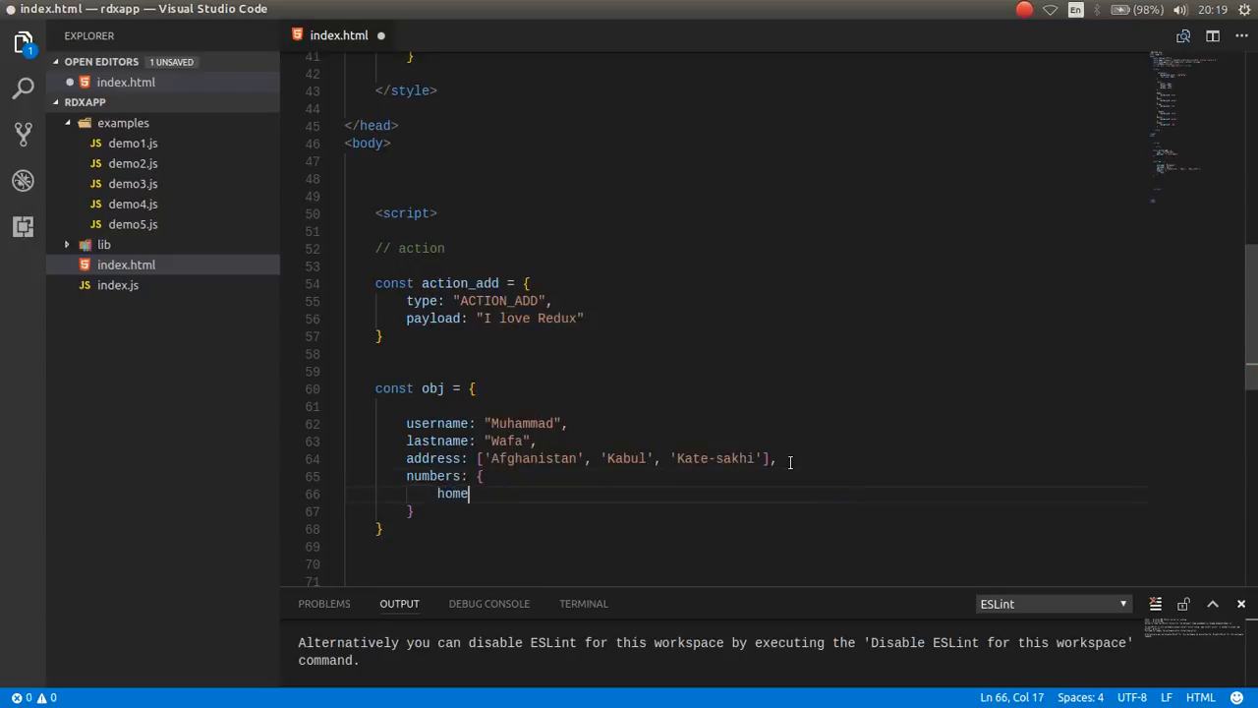
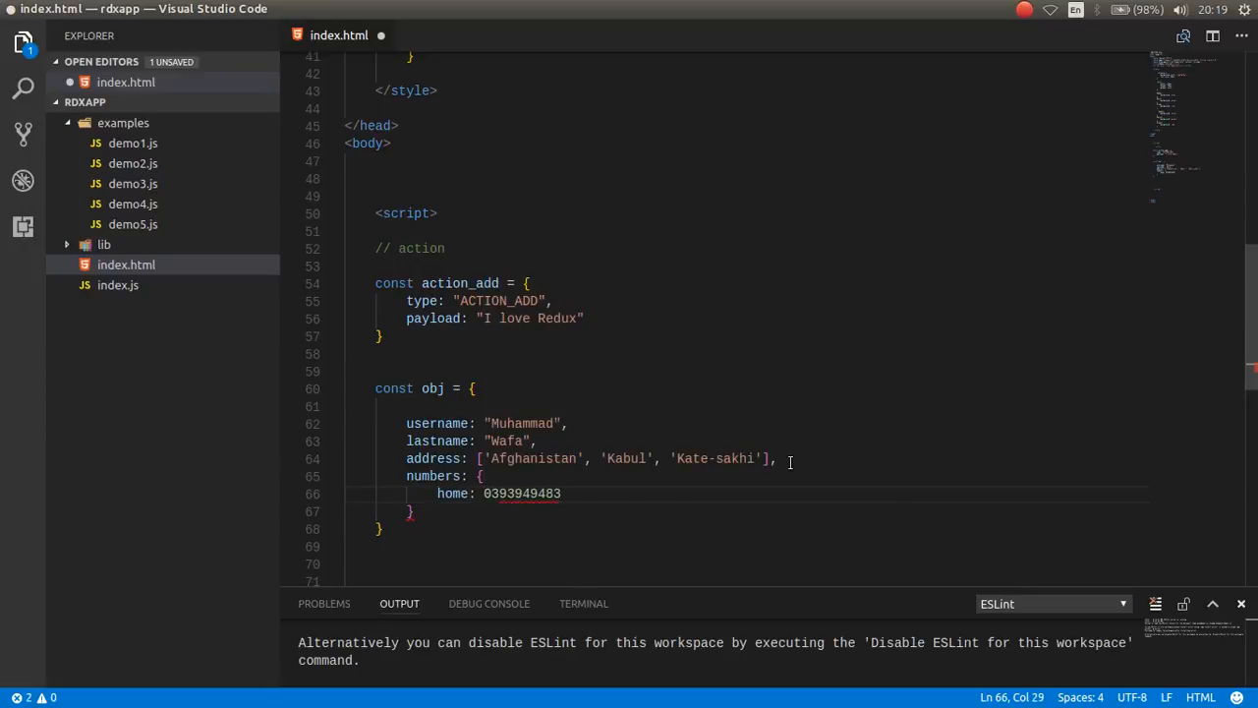
text(,)
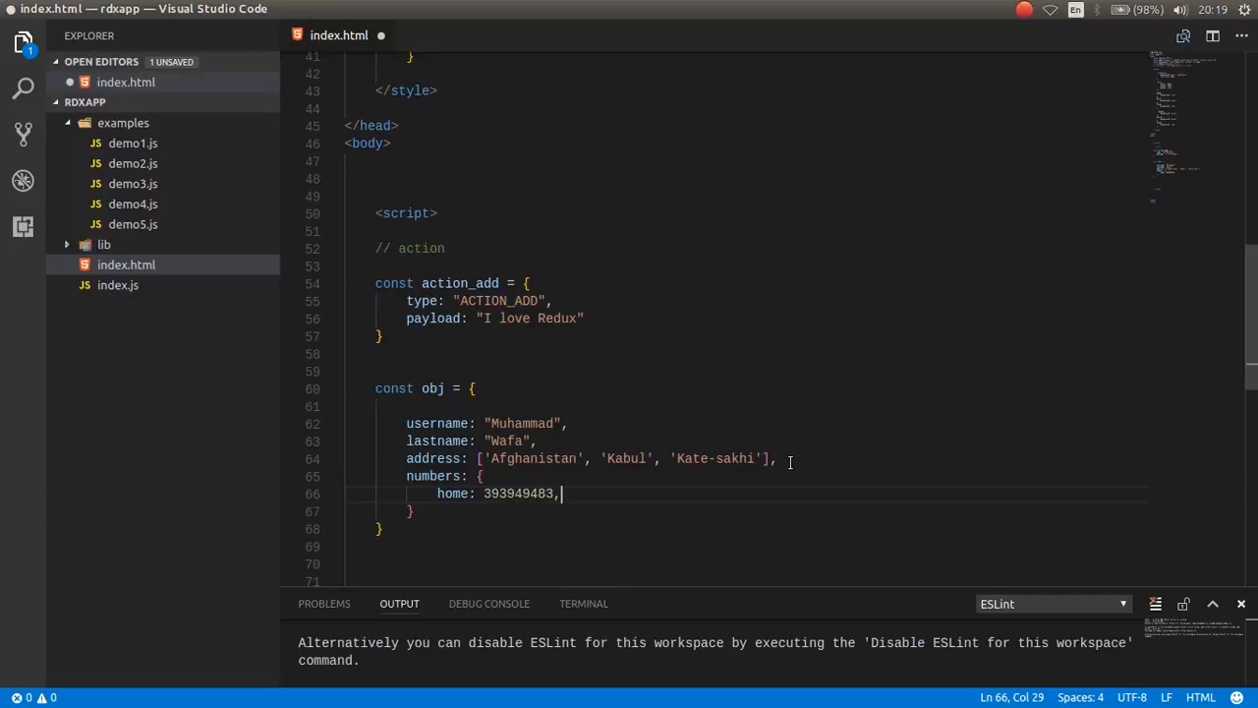
key(Return)
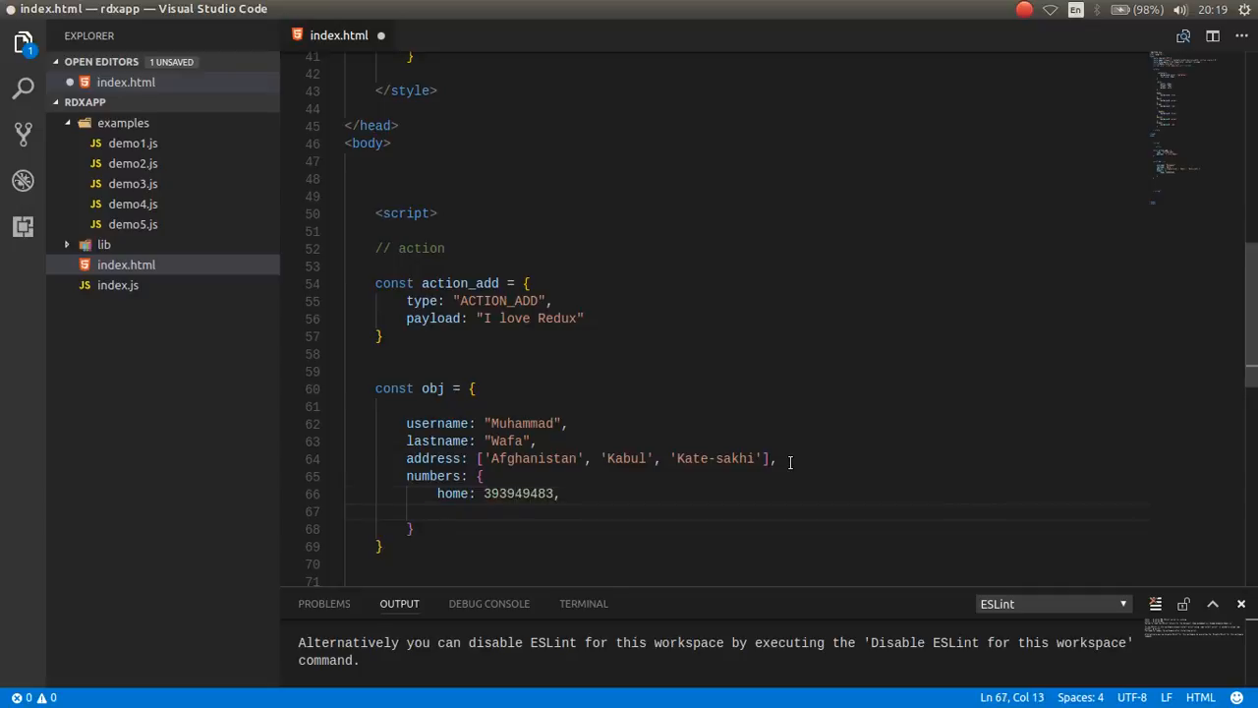
text(ph)
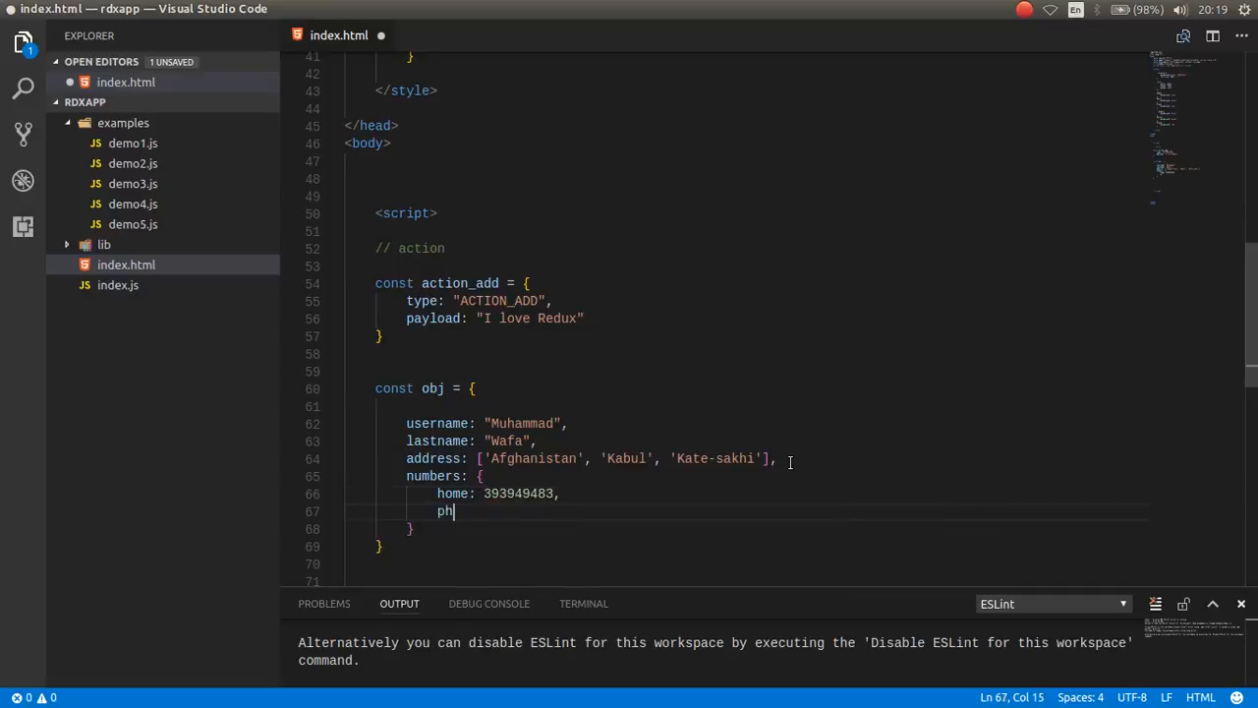
key(Backspace)
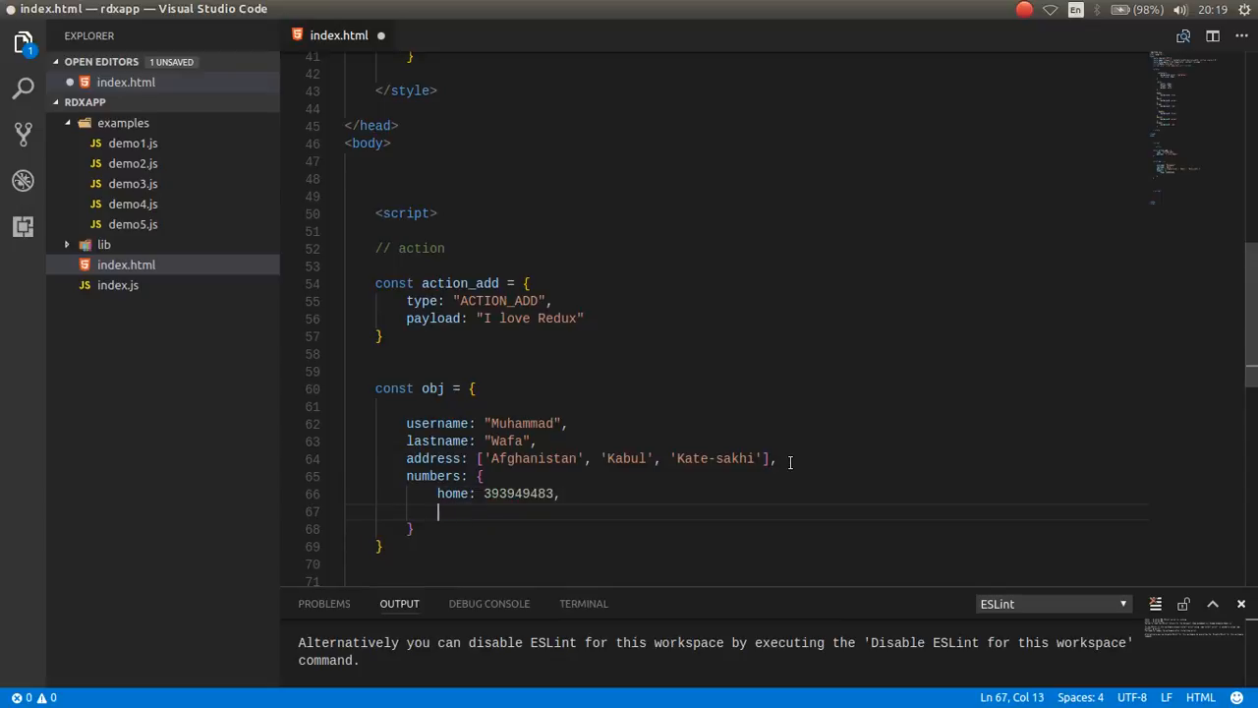
text(cellpho)
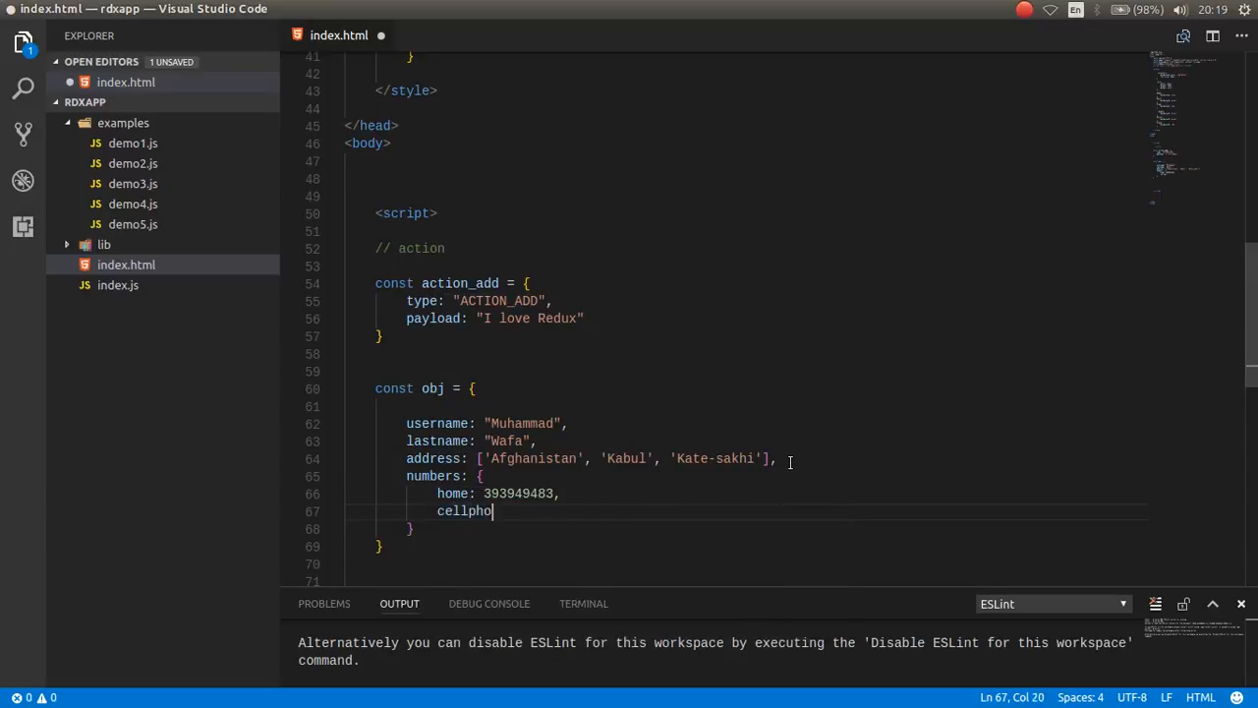
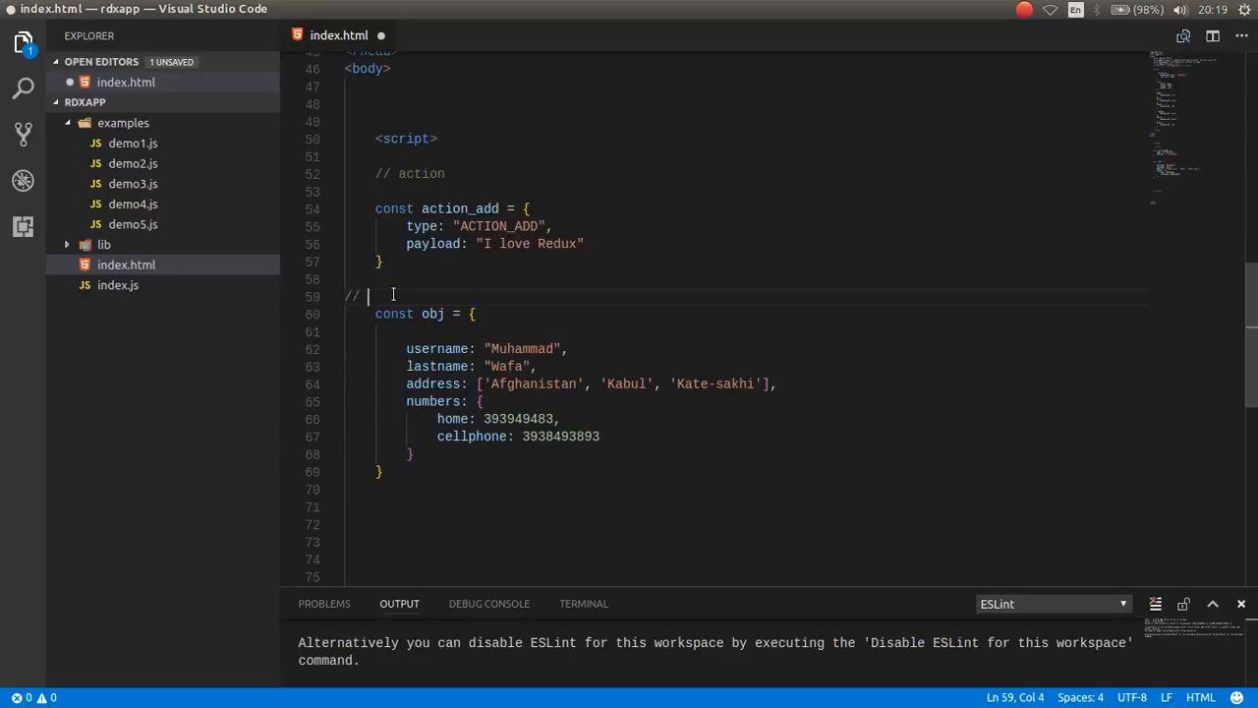
Step: Finish the '// state' comment above obj and move to blank line 72
text(state)
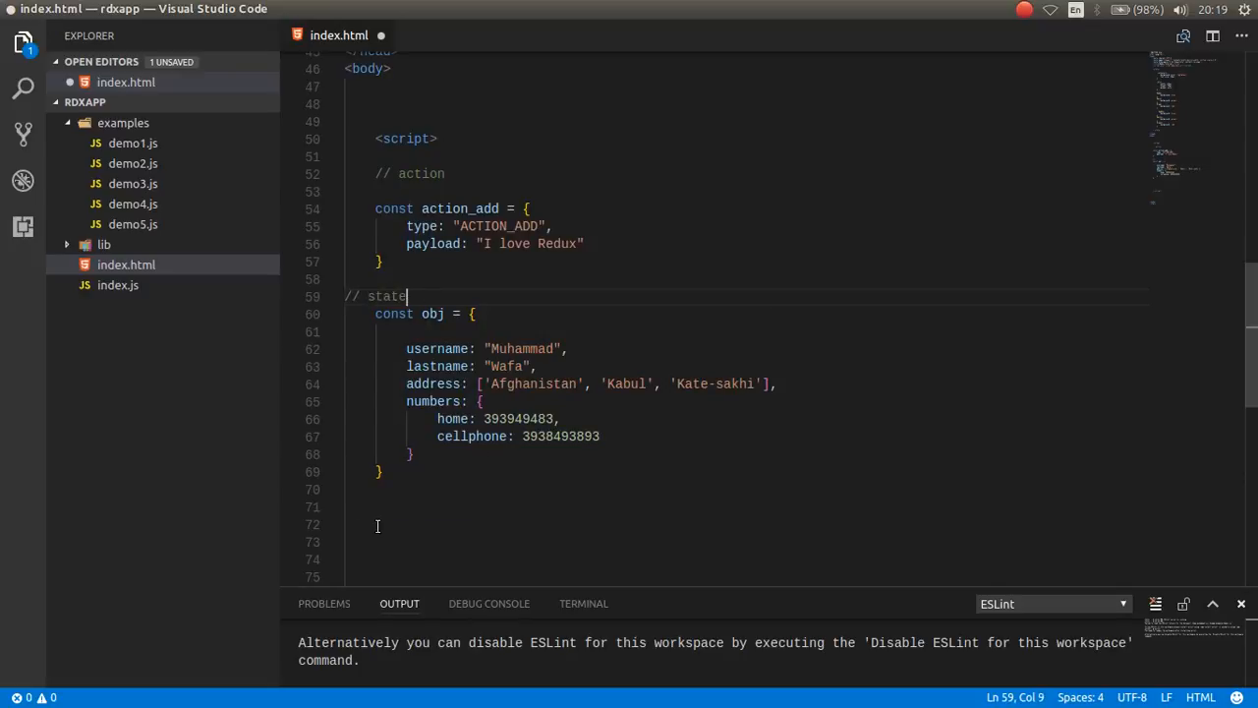
click(377, 524)
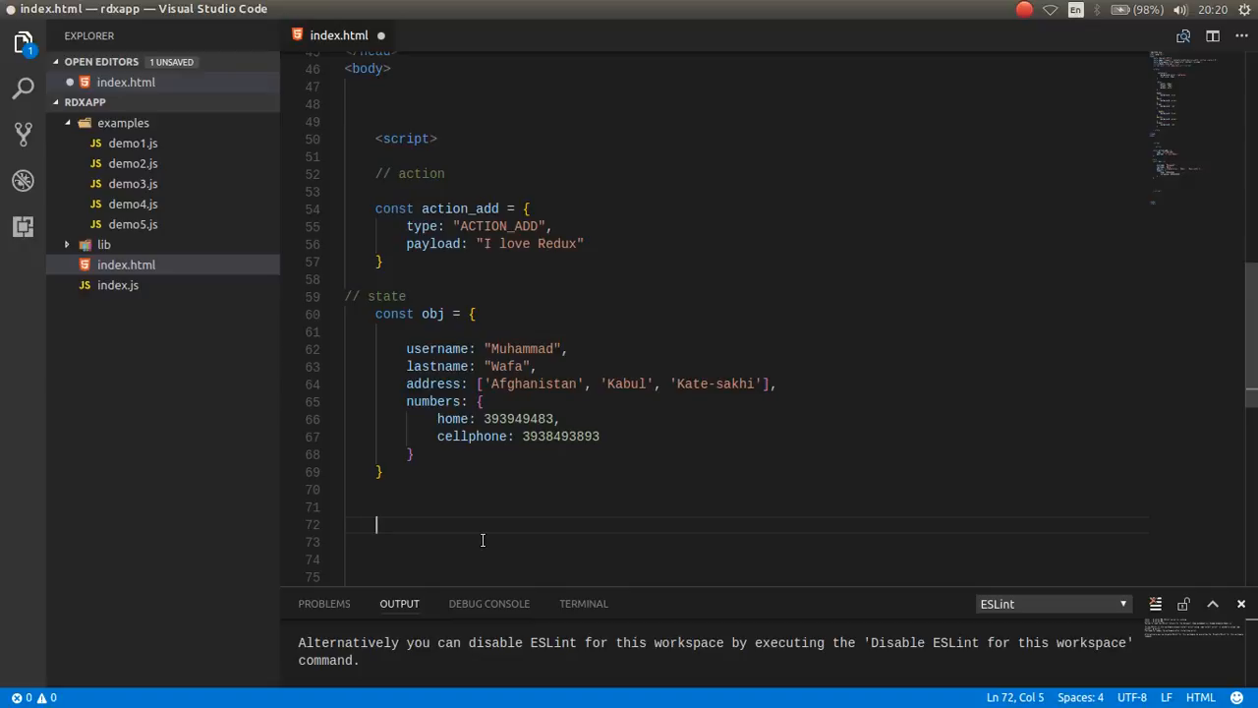
Step: Write the signature function add(state = [], action) with an empty body
text(fuc)
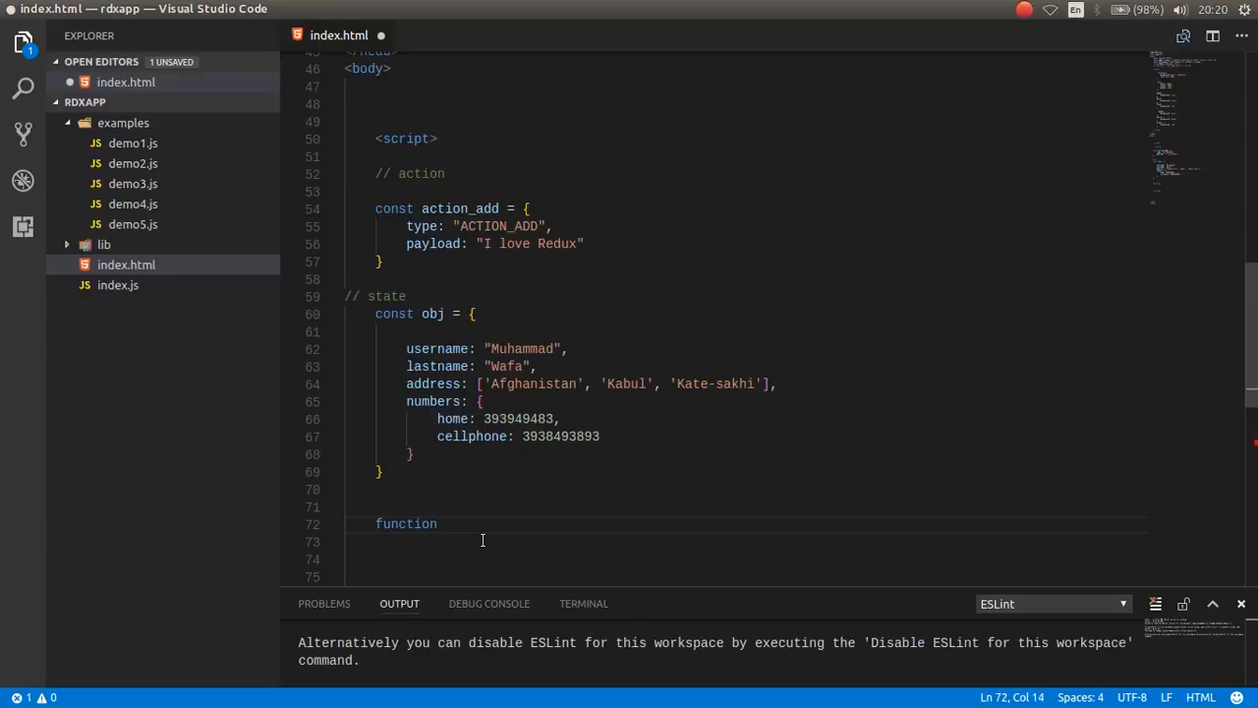
text(add()
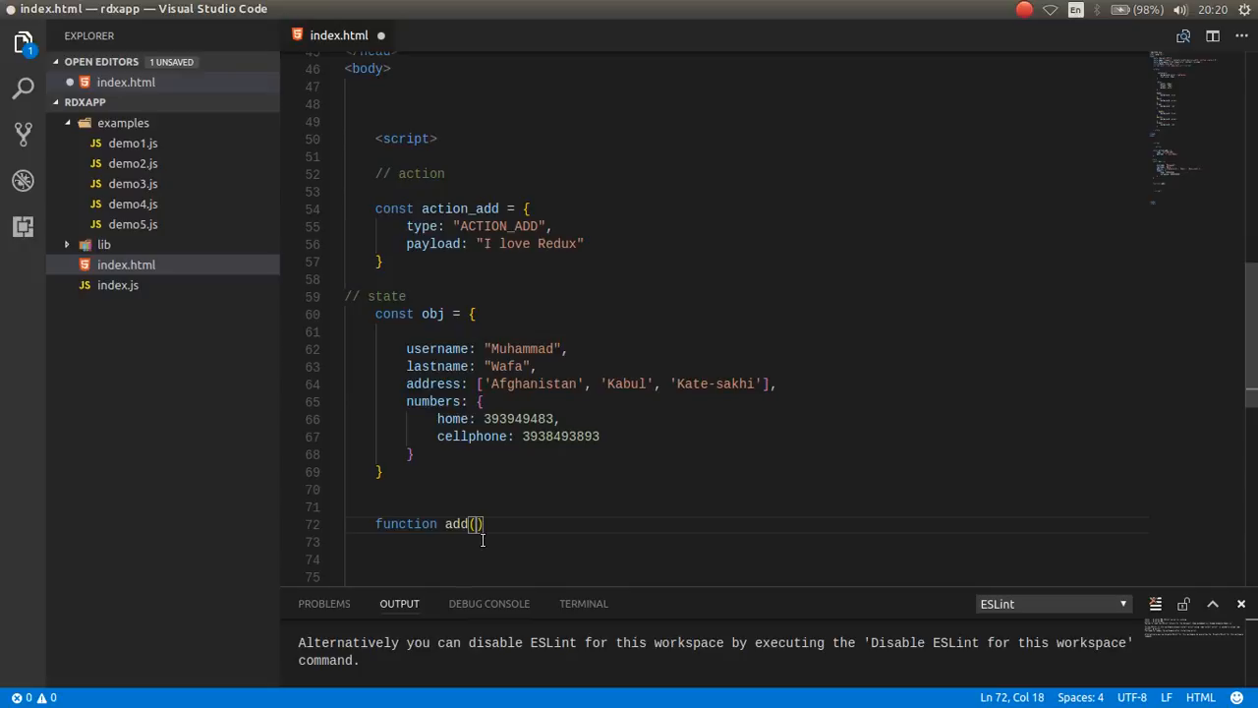
text(state)
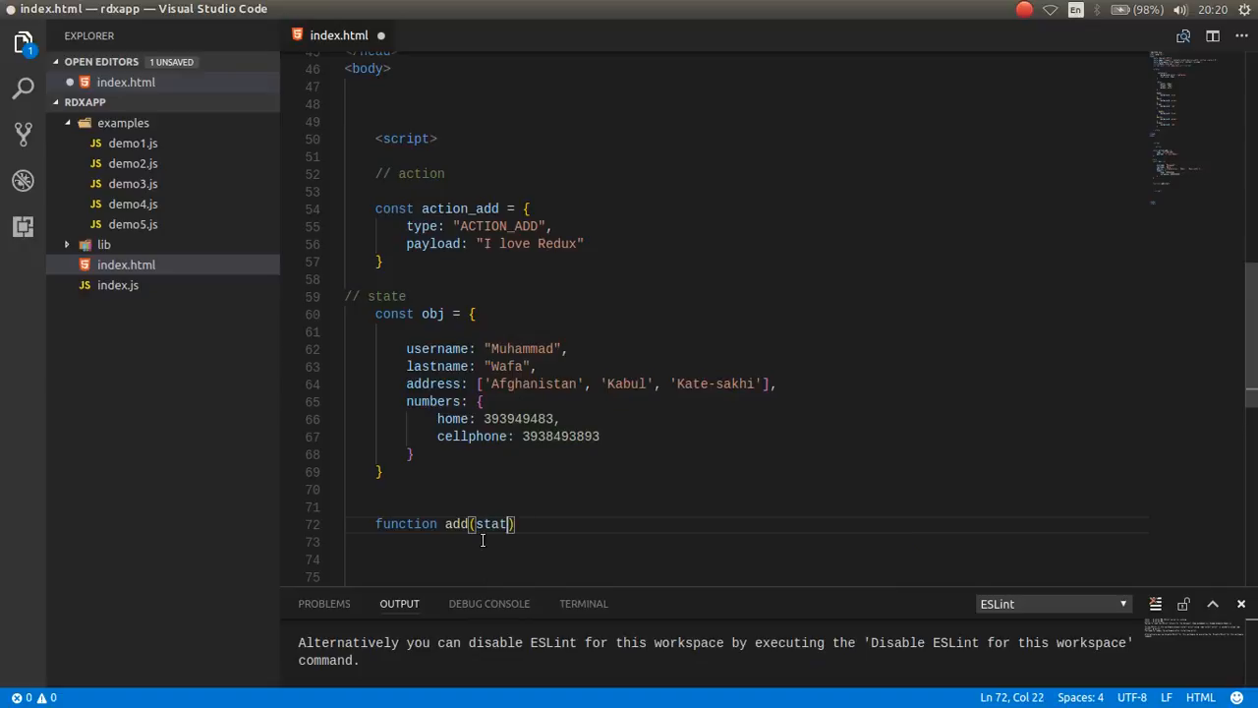
key(BackSpace)
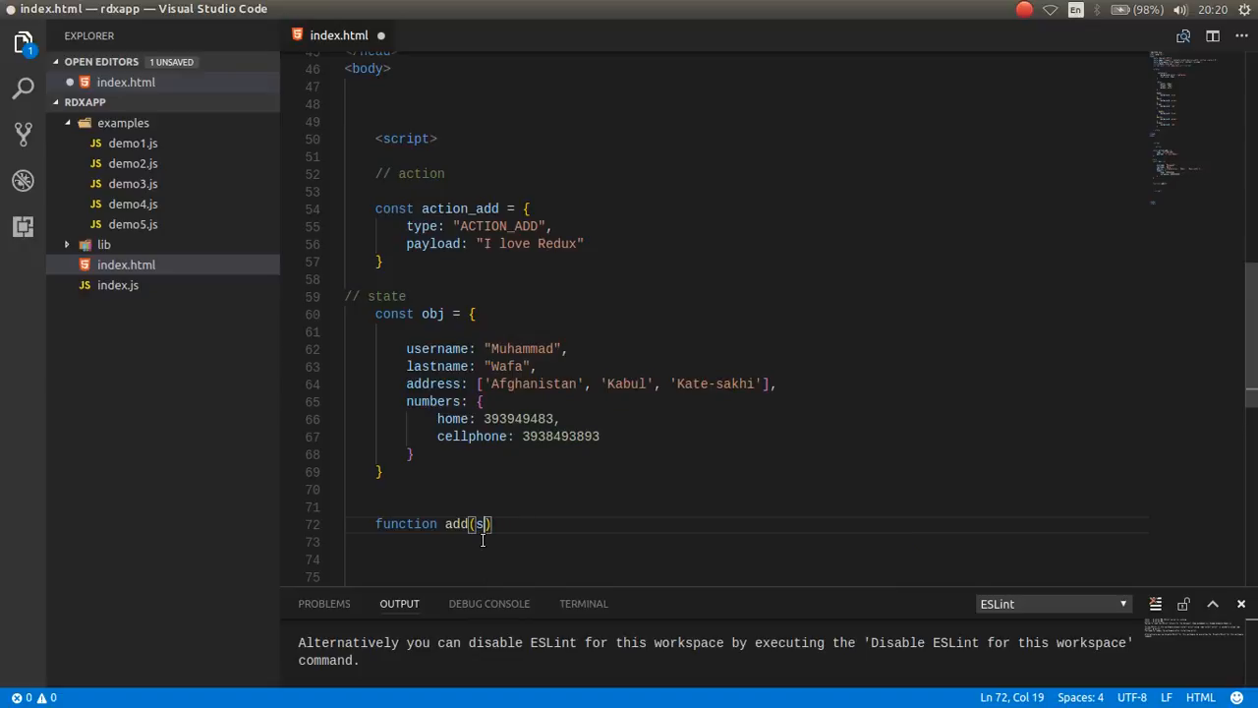
key(Backspace)
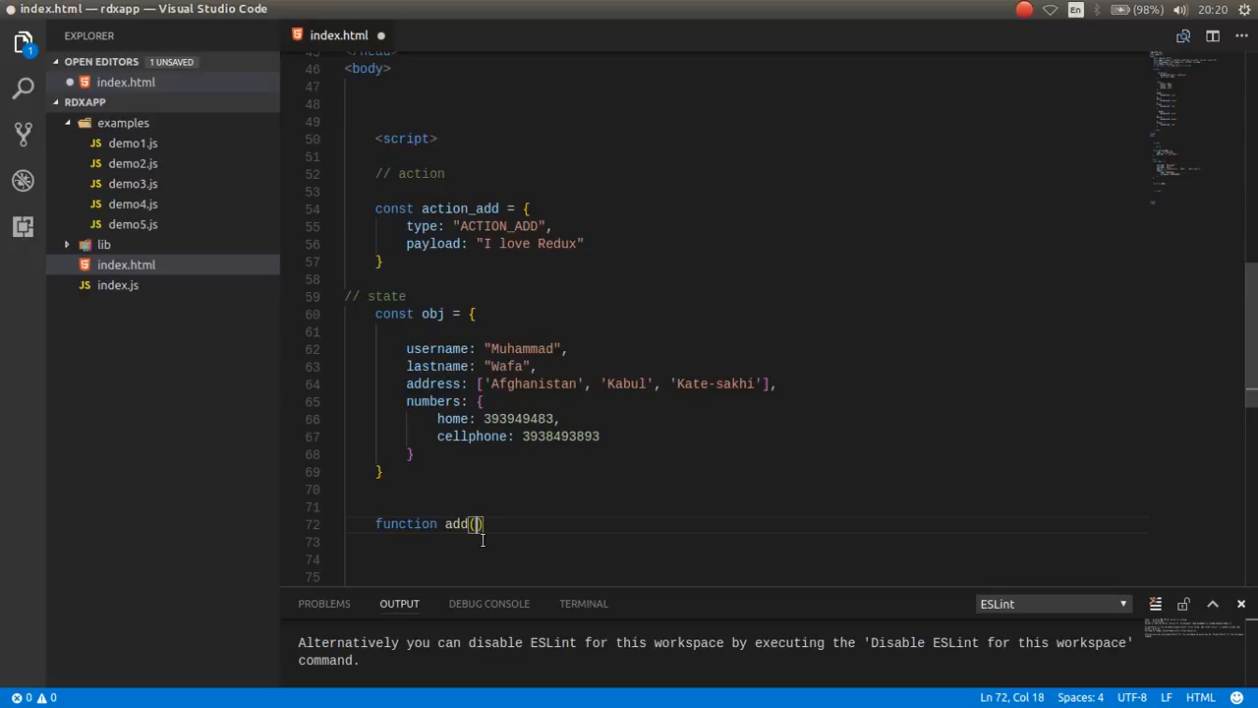
text(state = [],)
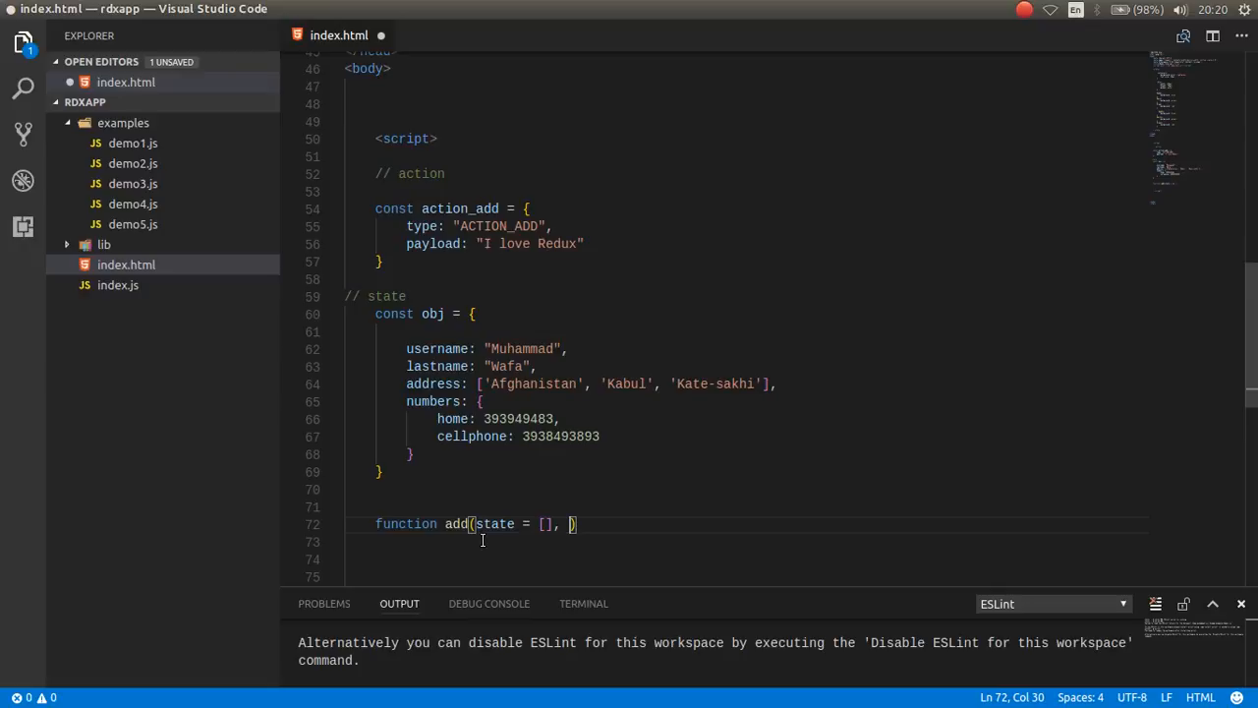
text(action)
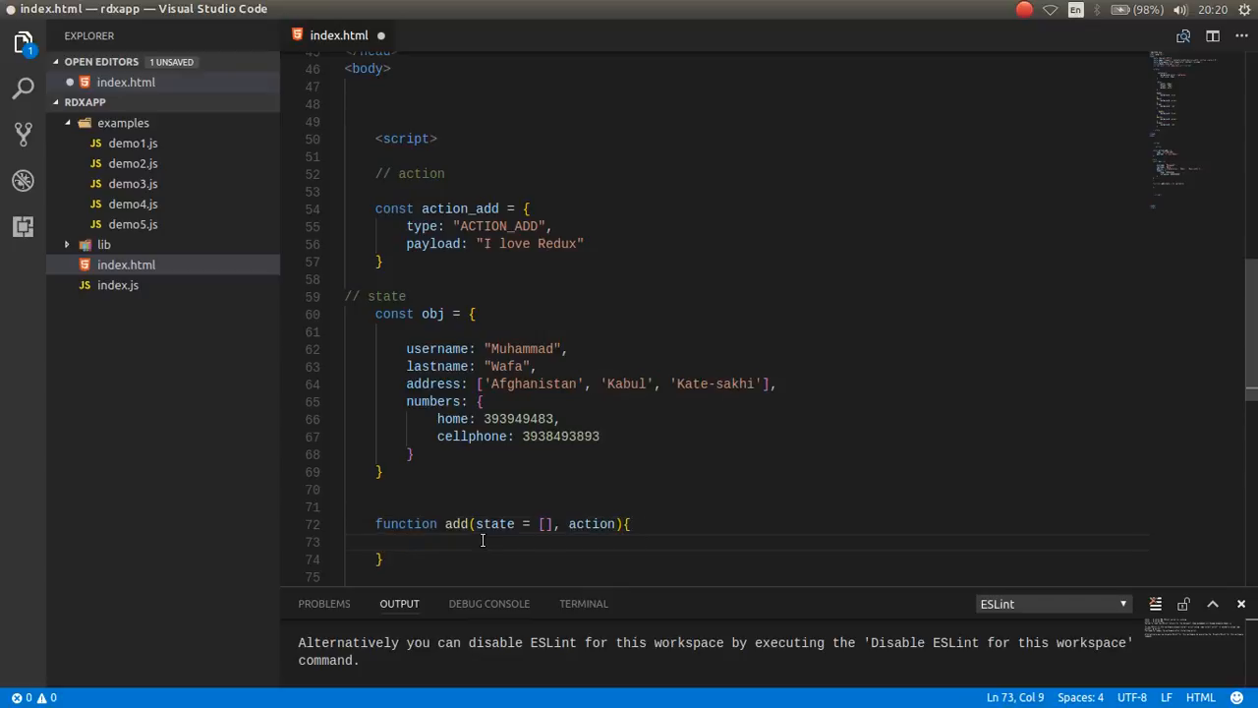
Step: Start a switch on action.type inside the add function
scroll(down, 3)
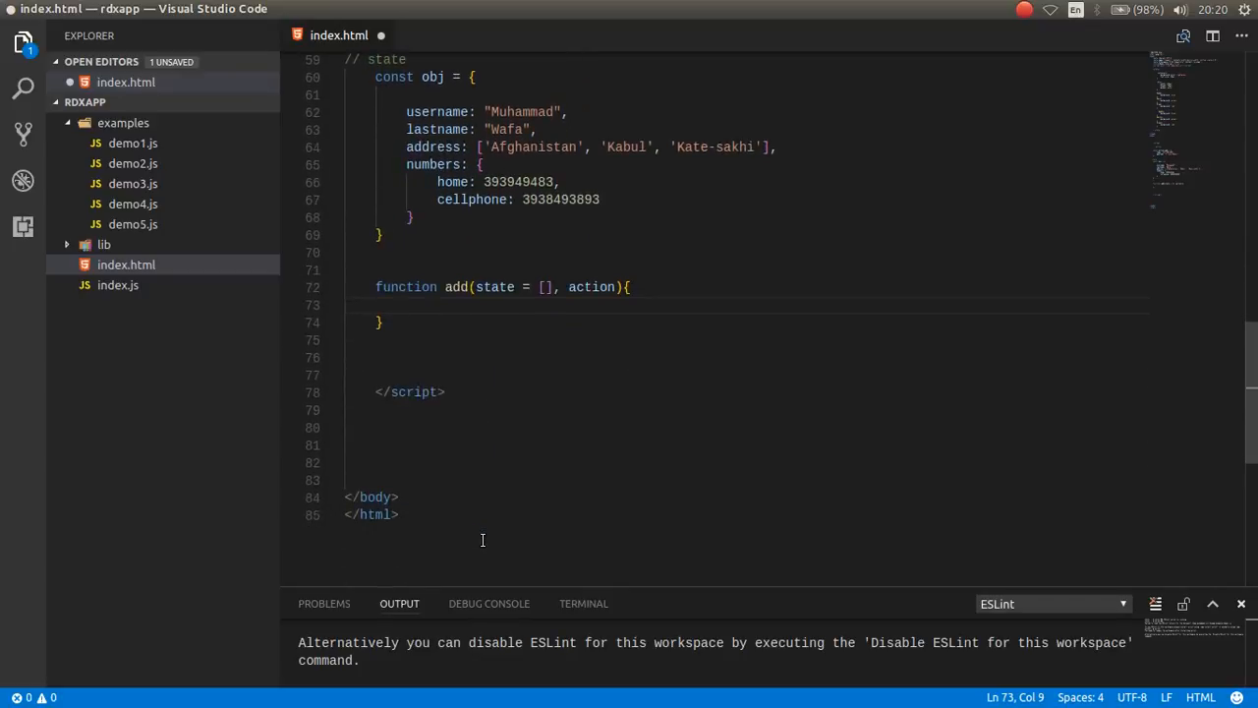
text(switch()
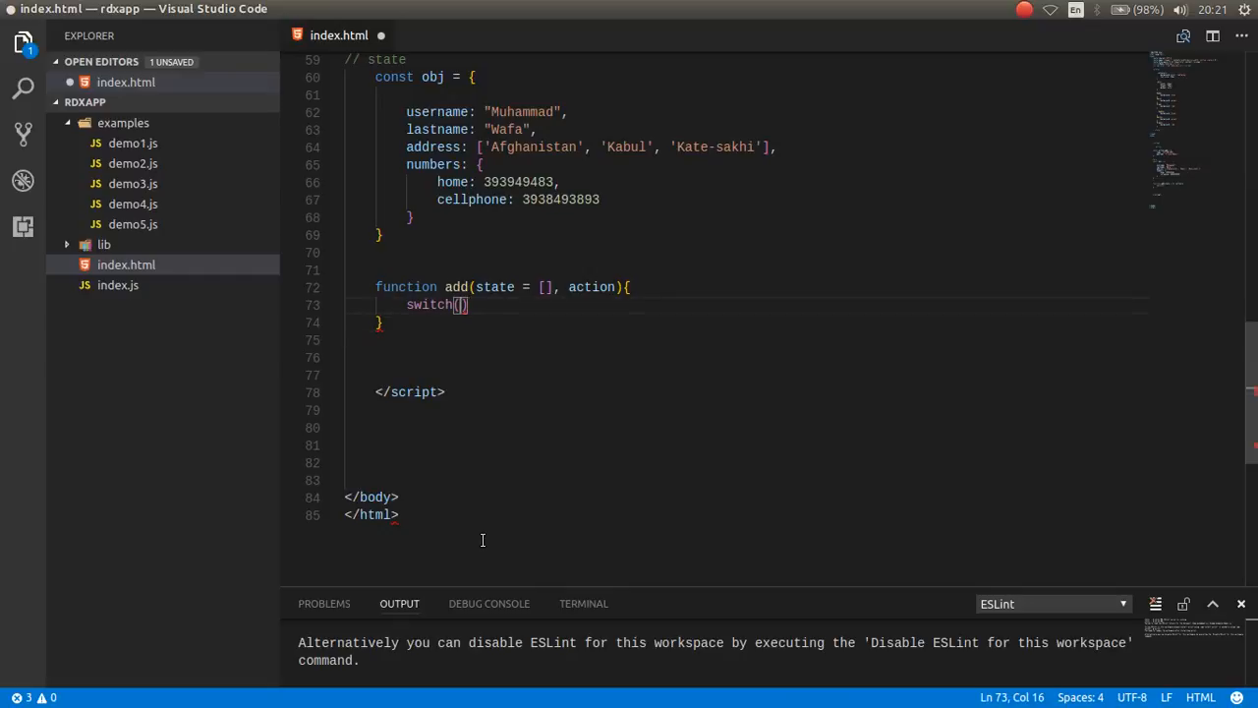
text(action.ty)
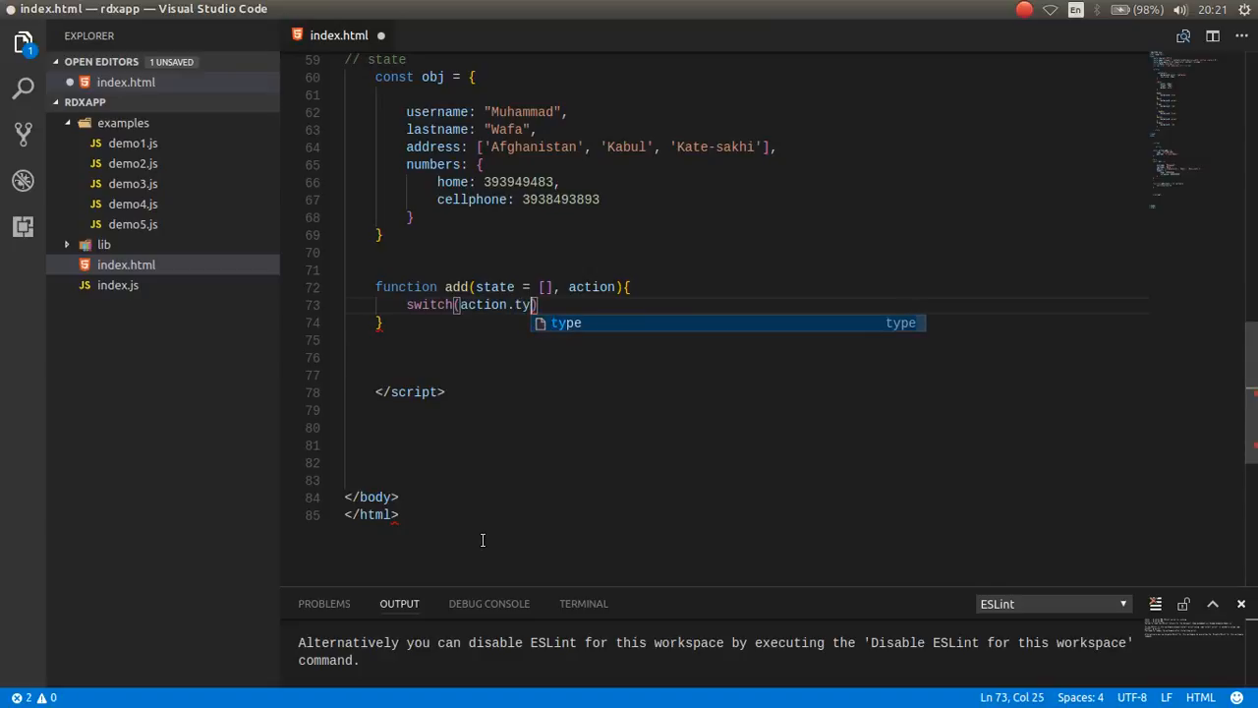
text(pe)
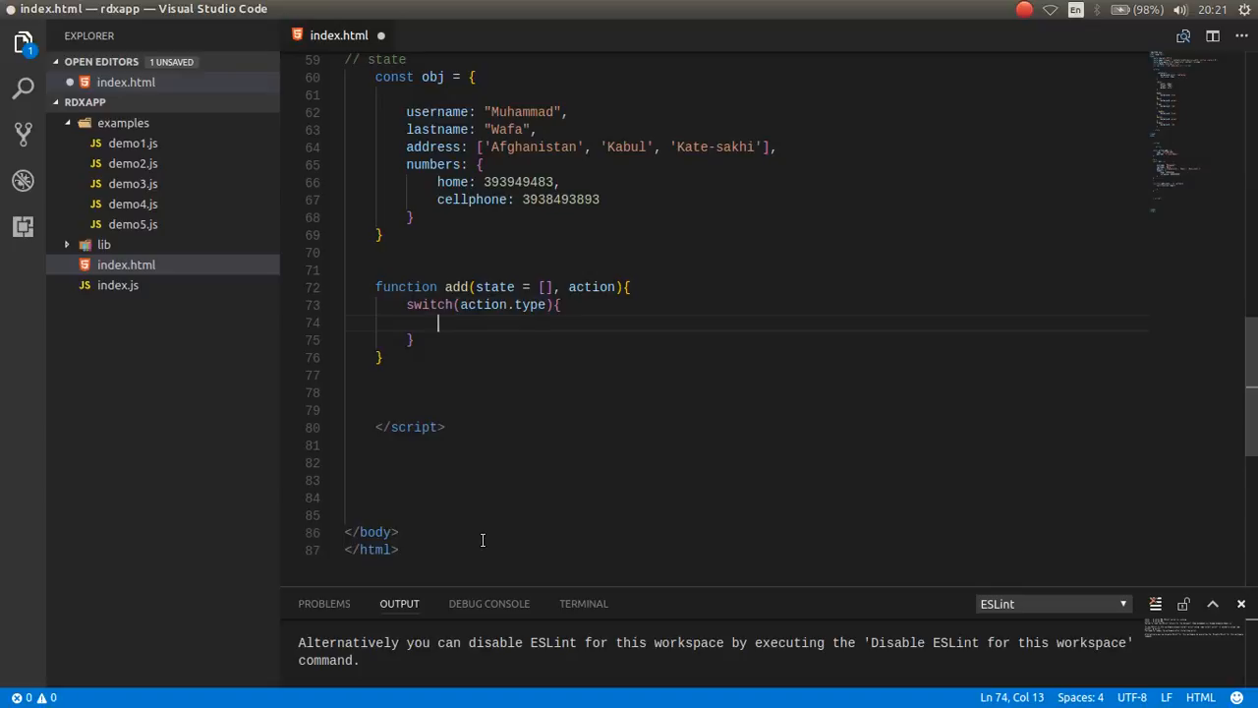
Step: Add a case 'ACTION_ADD': line, then go back to remove the stray colon
text(case:)
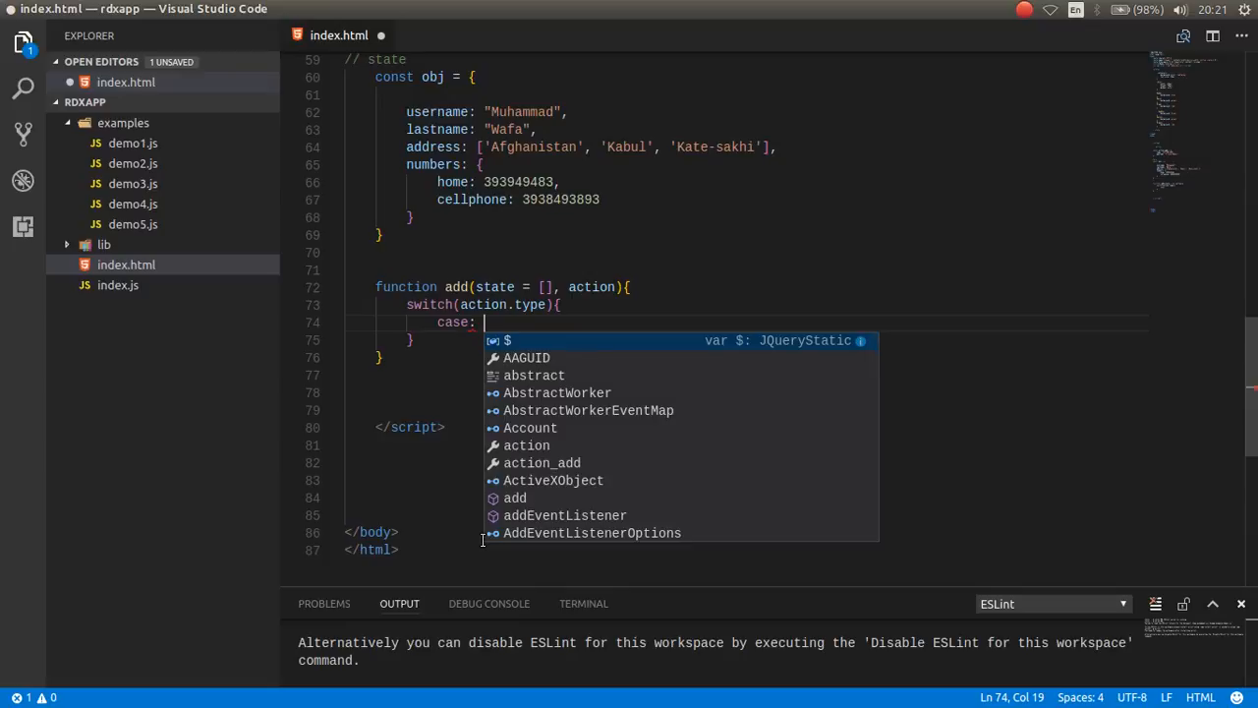
text(')
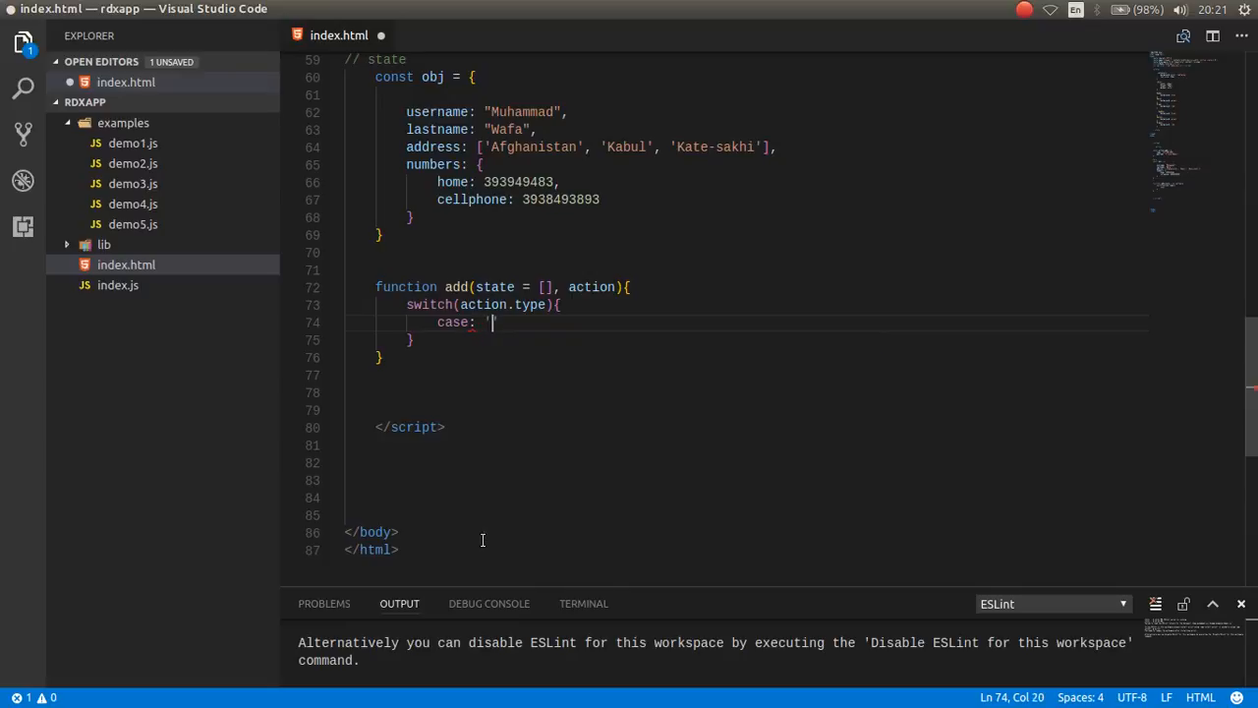
text(act)
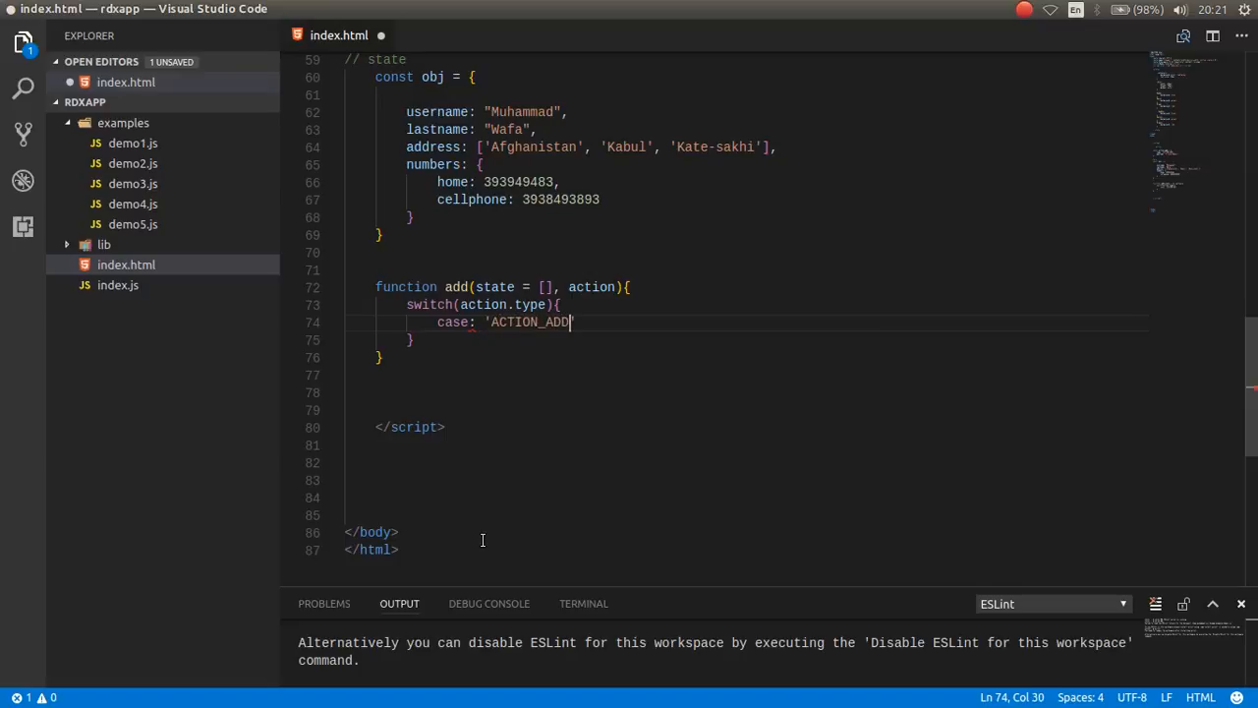
text(')
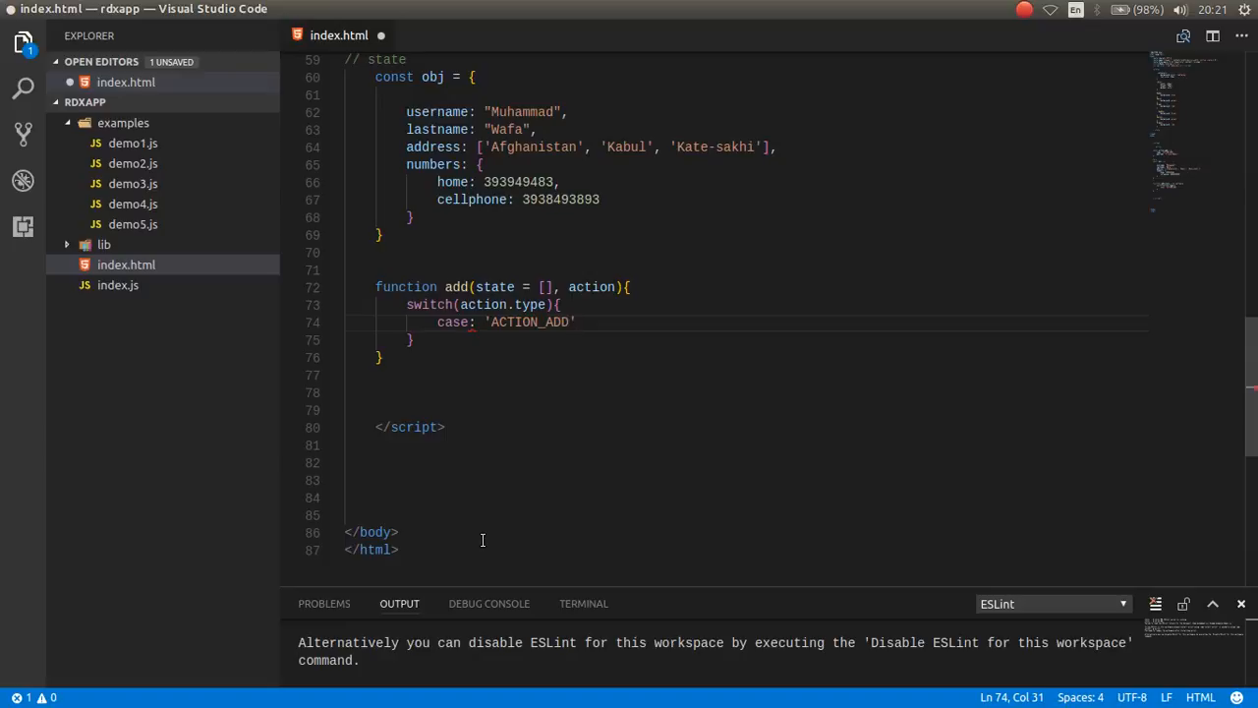
text(:)
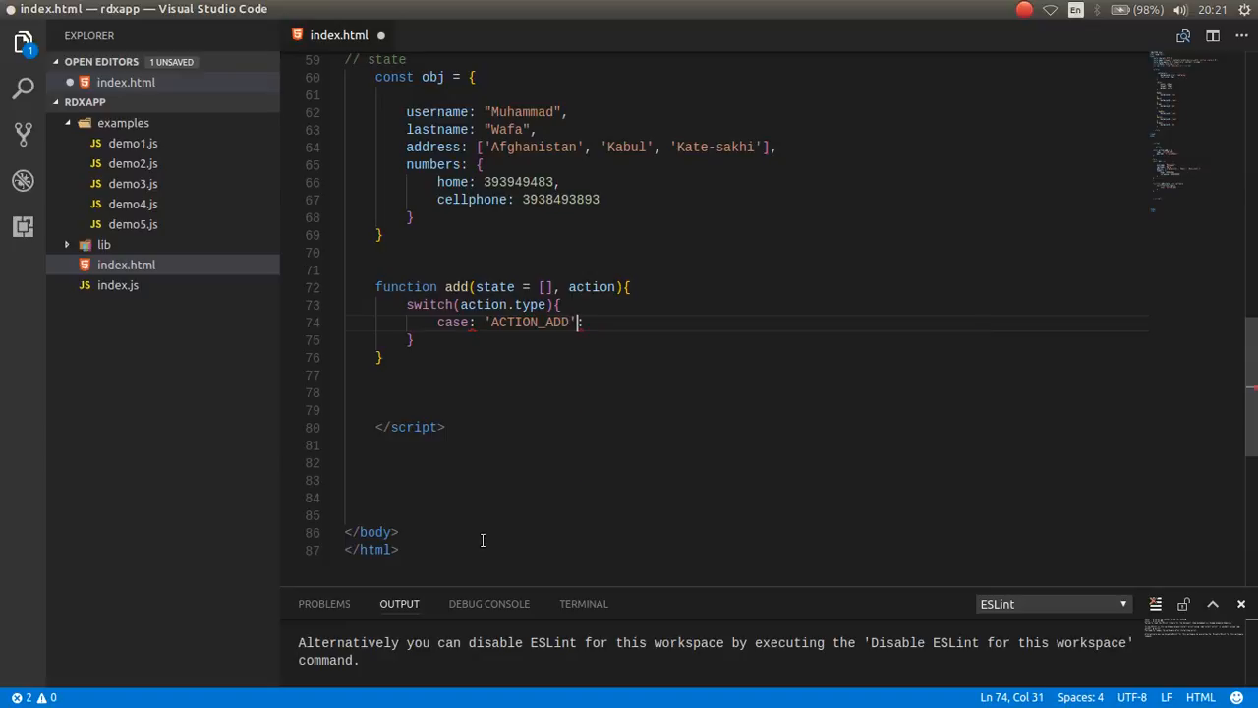
click(478, 321)
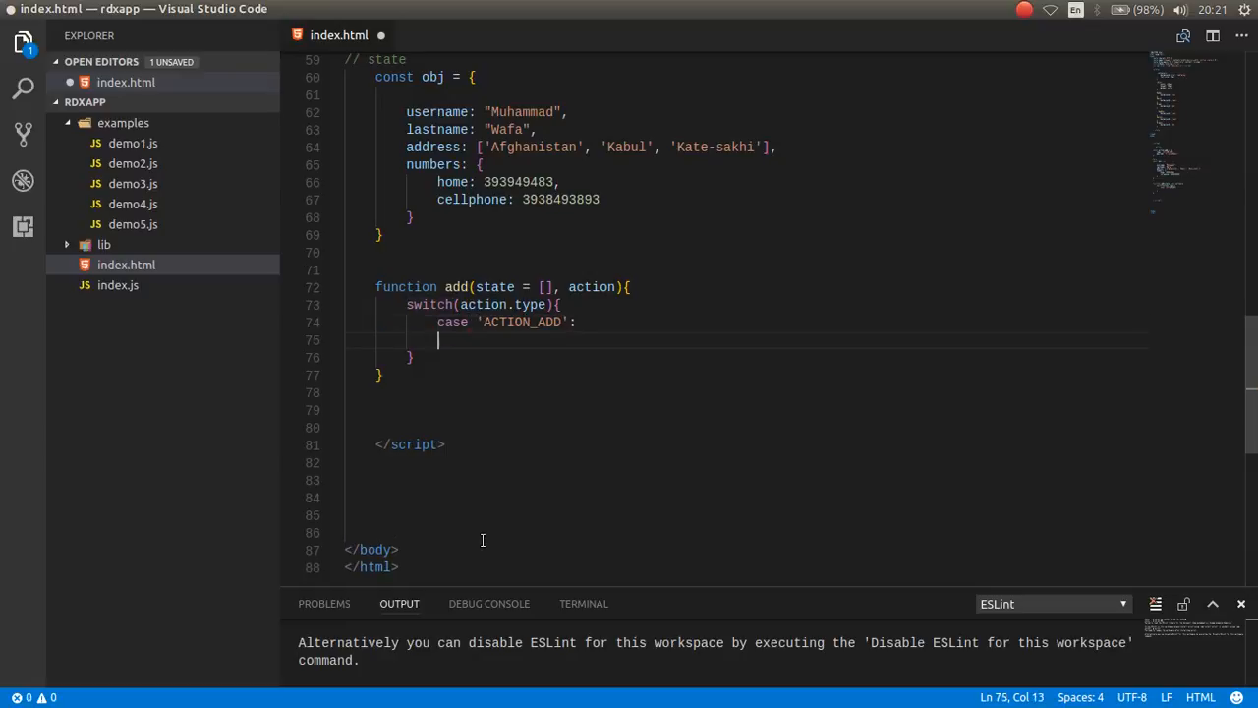
Step: Make the ACTION_ADD case return an object spreading ...state
text(a)
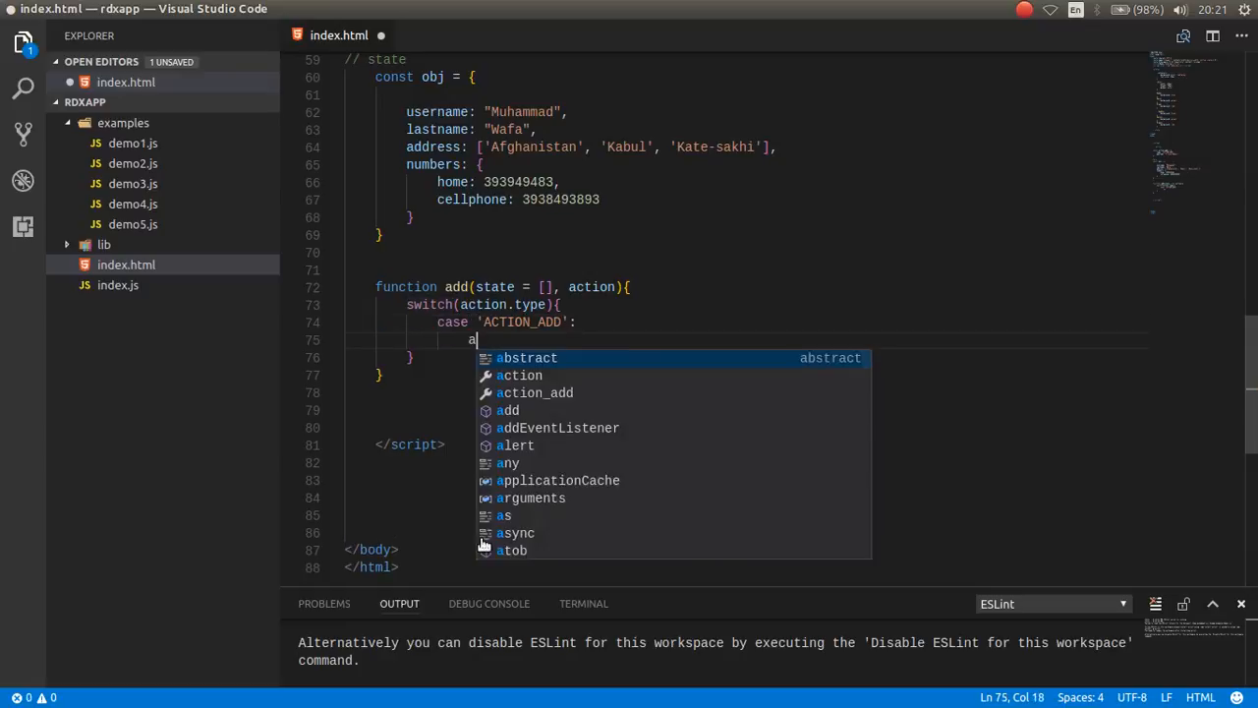
text(return)
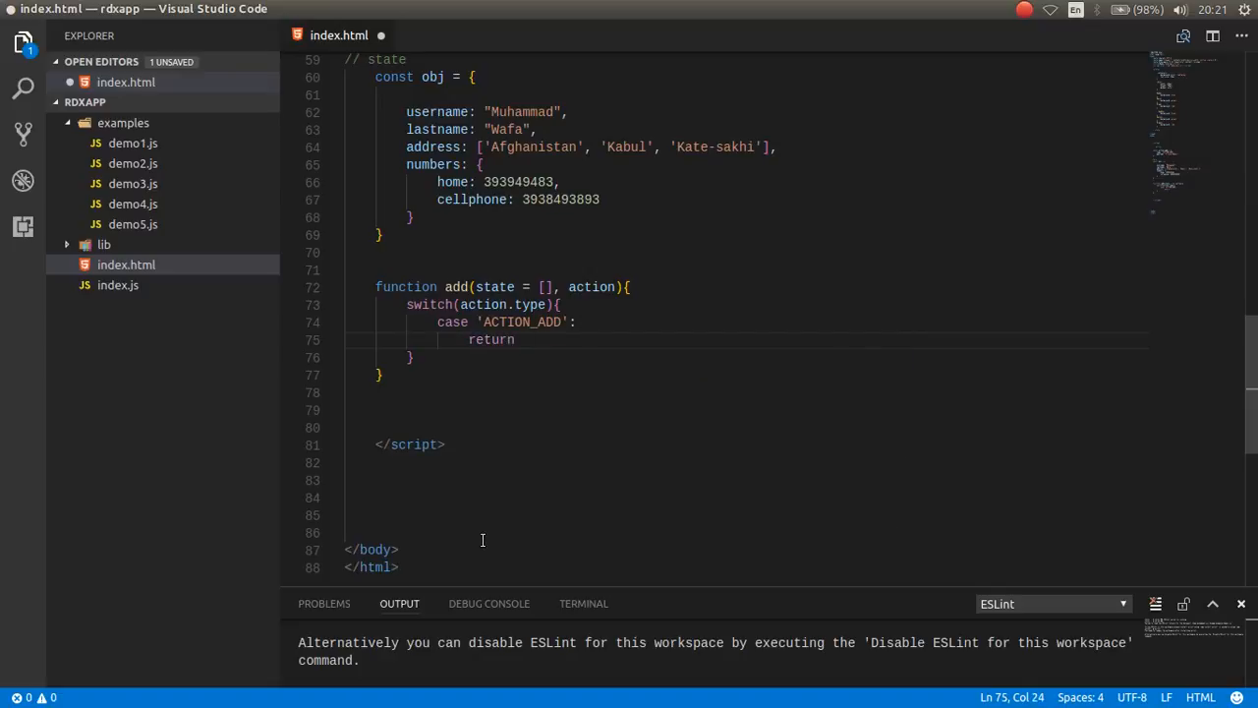
text({)
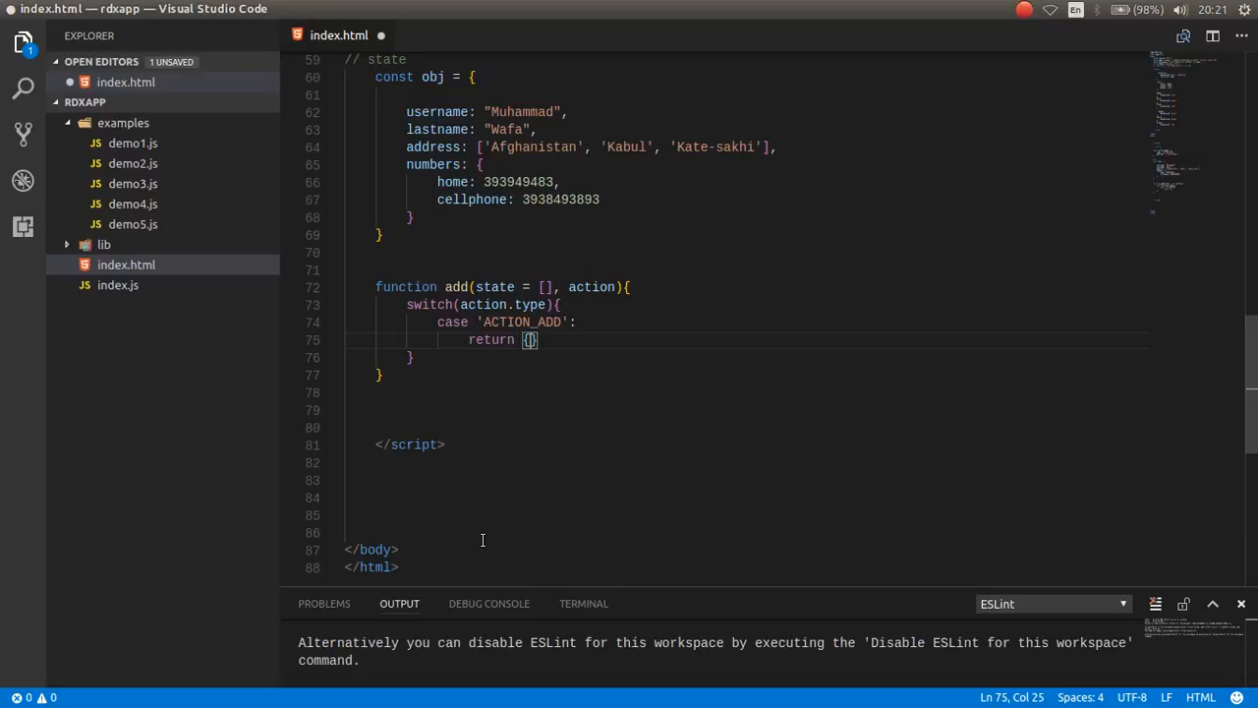
key(Enter)
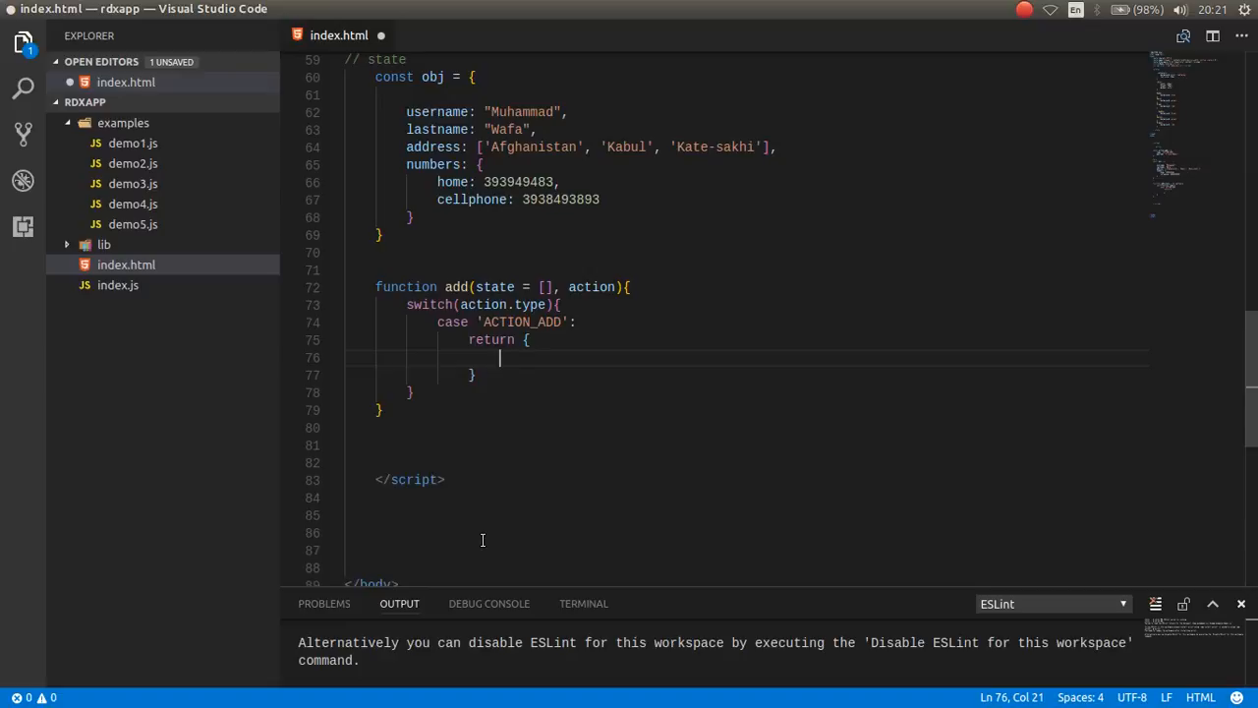
text(...)
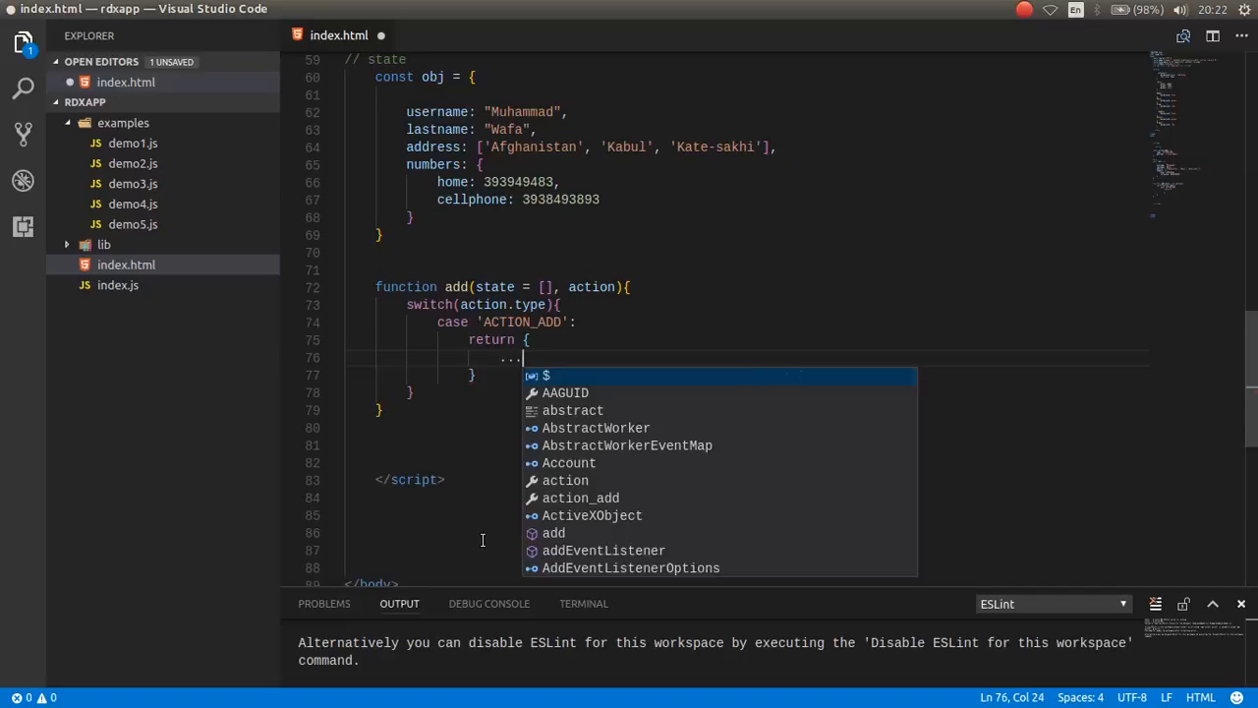
text(state)
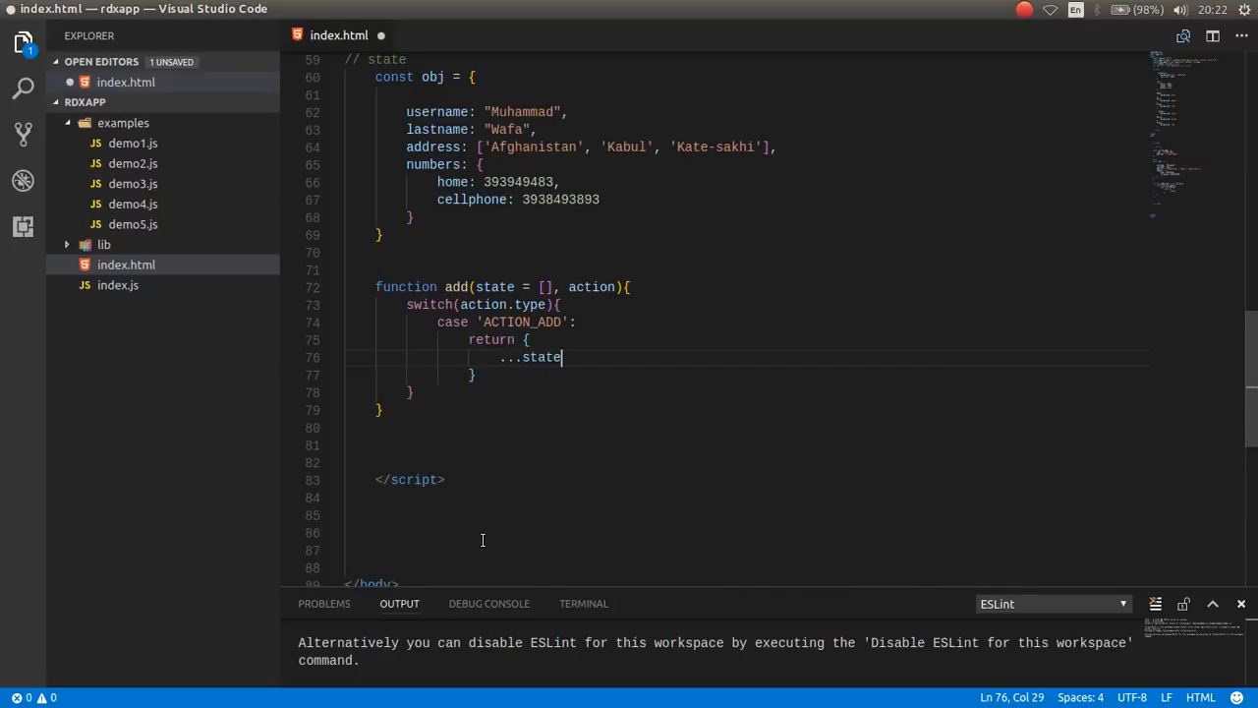
key(Enter)
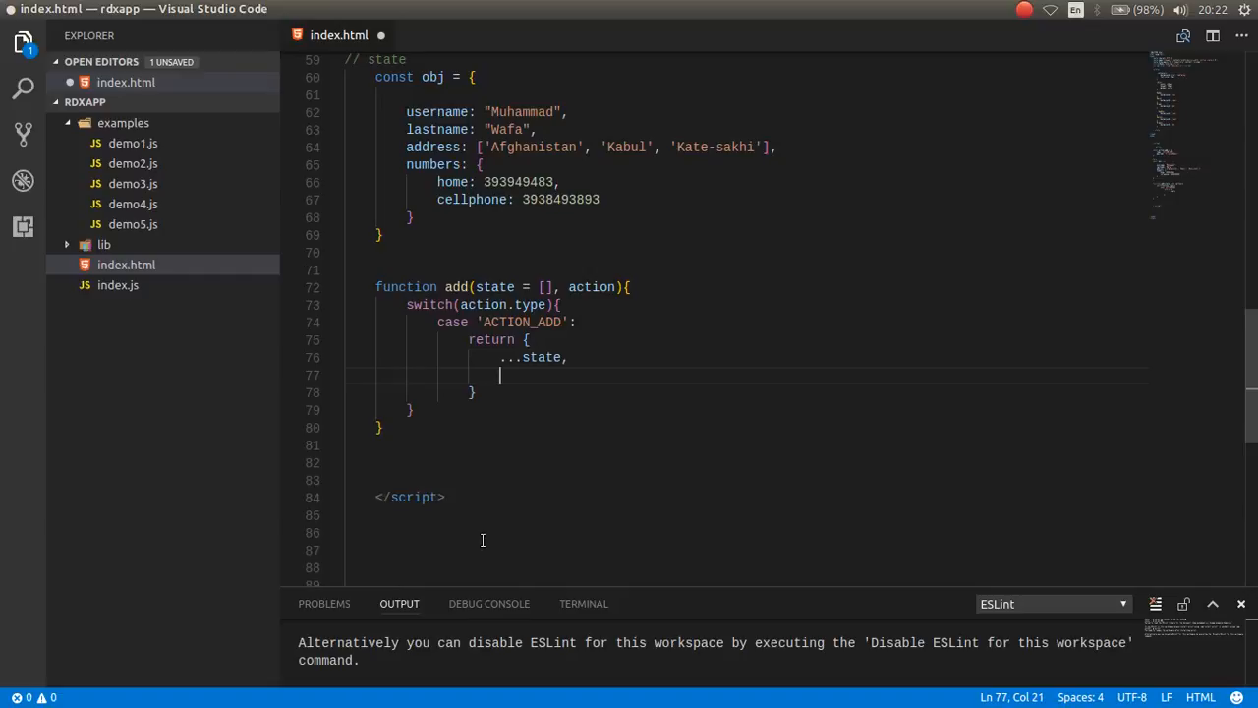
Step: Add payload: action.payload to the returned object and a '// reducers' comment
text(pay)
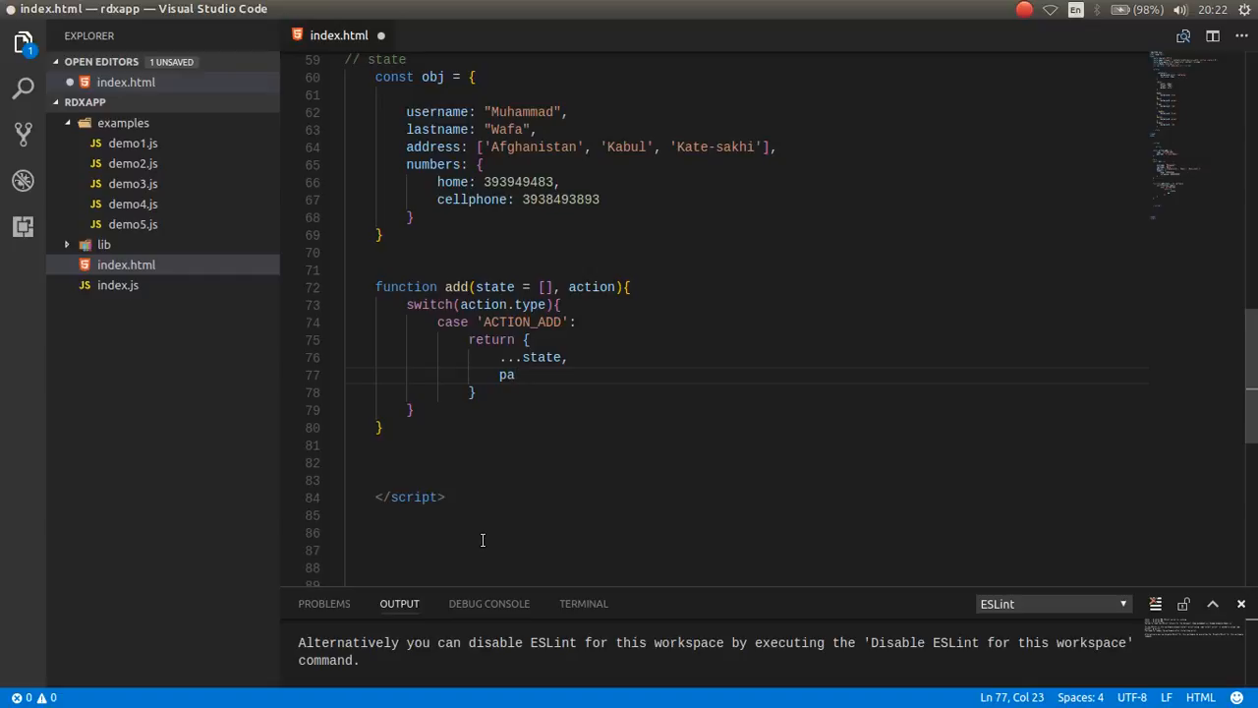
text(yload:)
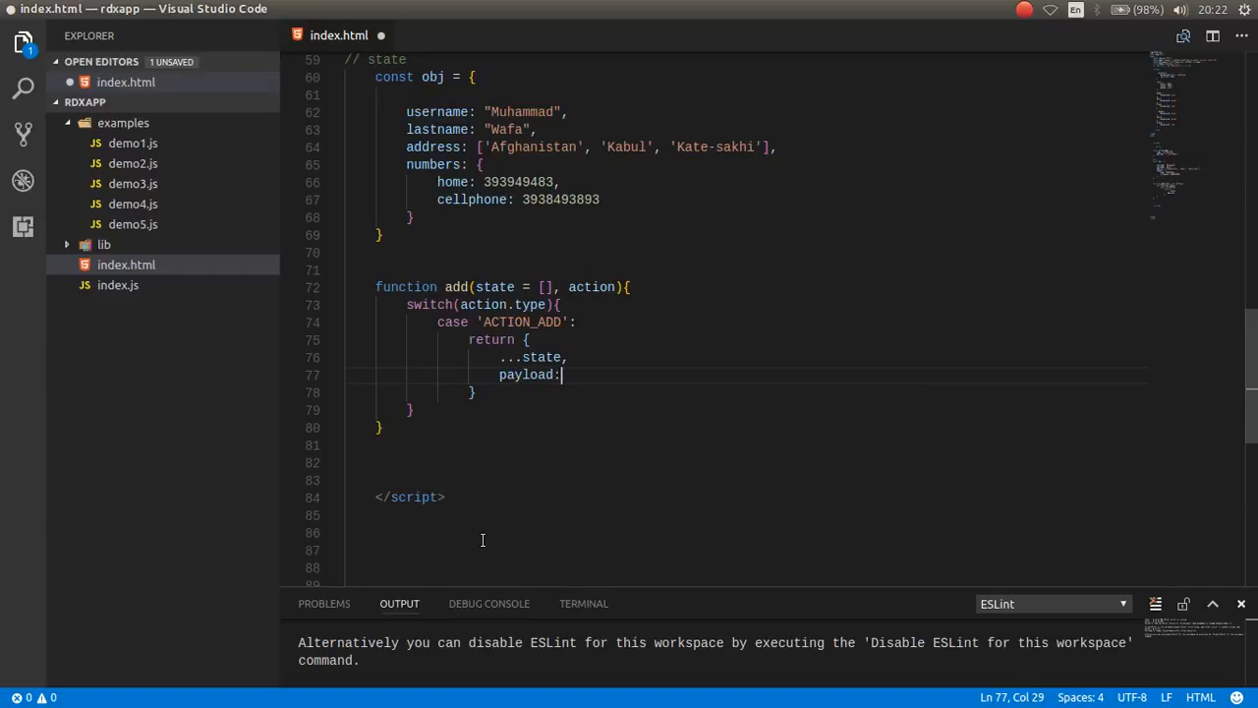
text(action.payload)
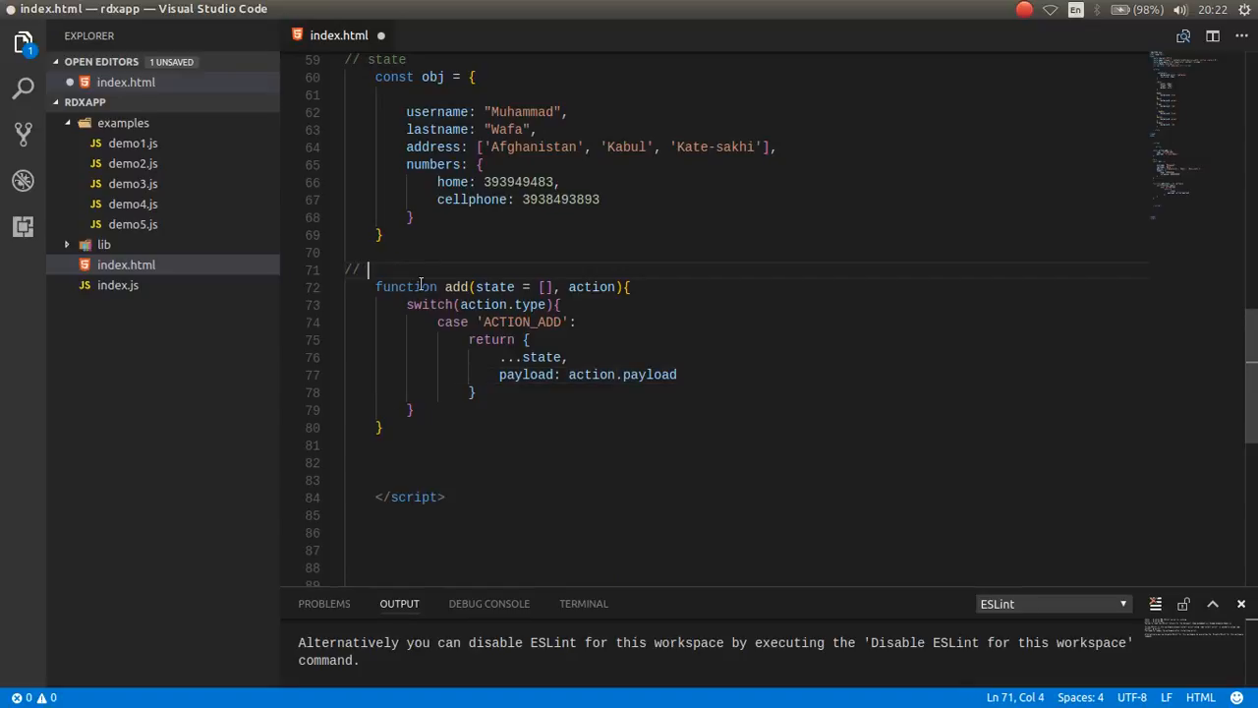
text(reducers)
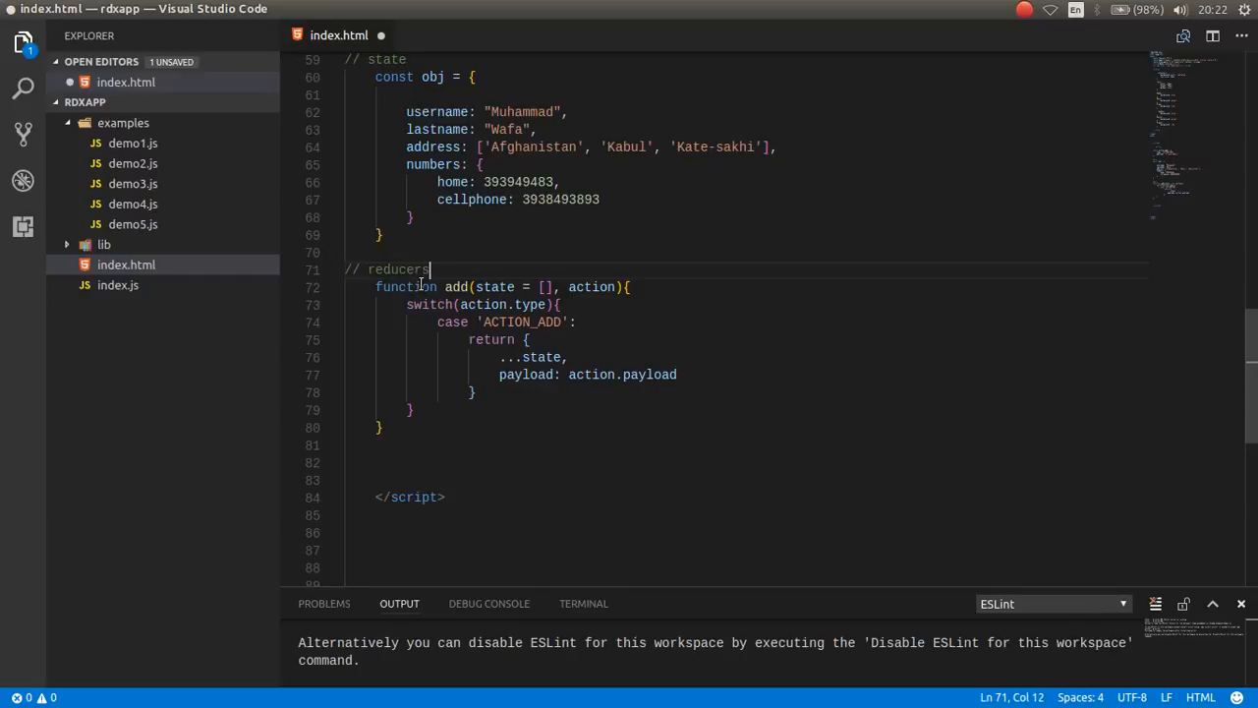
scroll(up, 3)
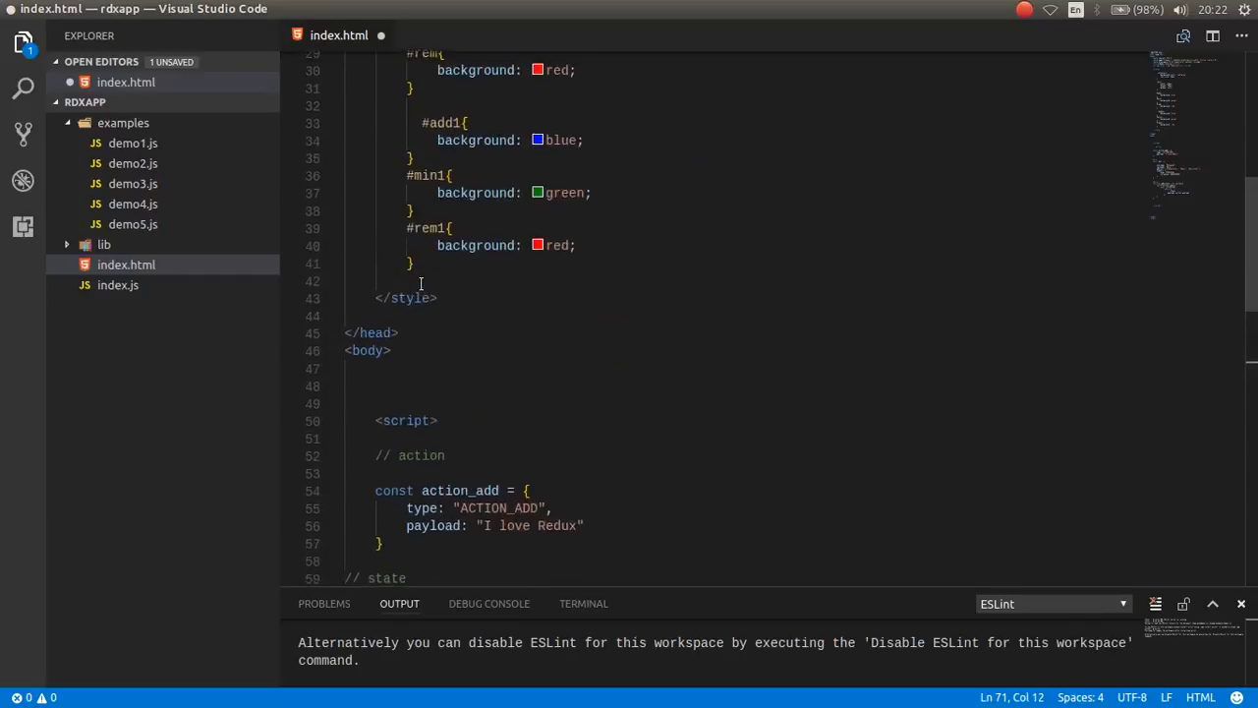
scroll(down, 3)
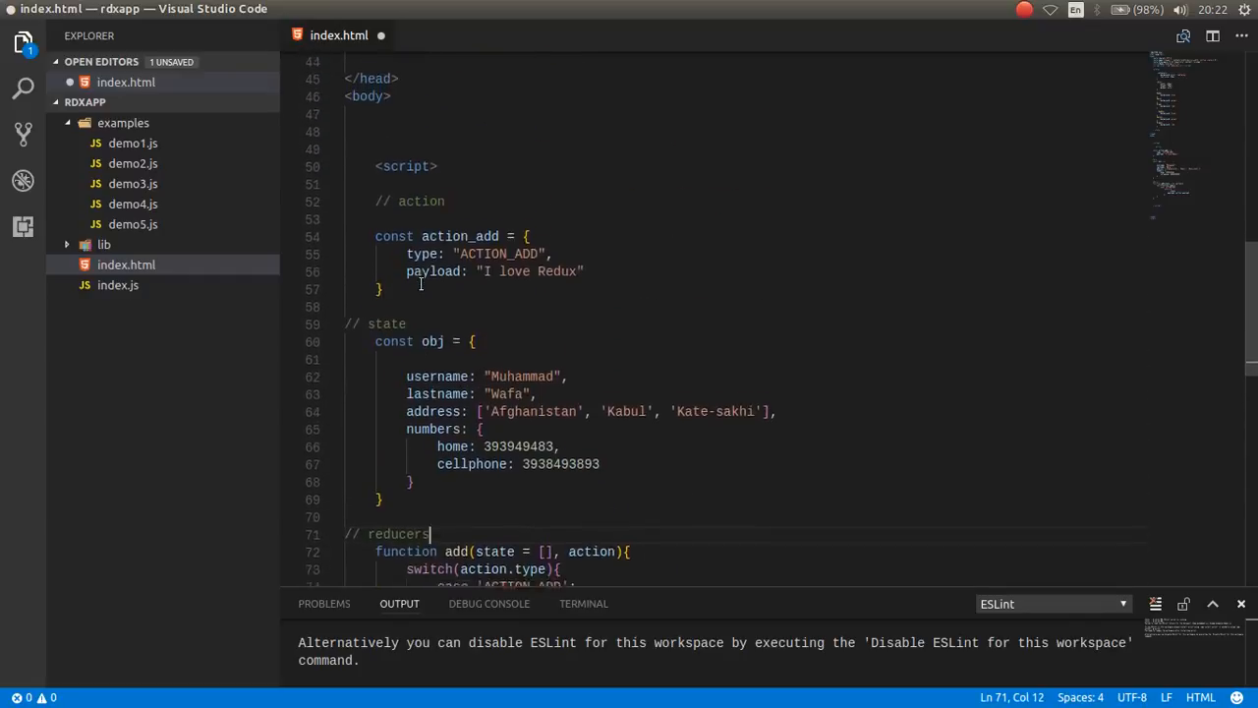
scroll(down, 3)
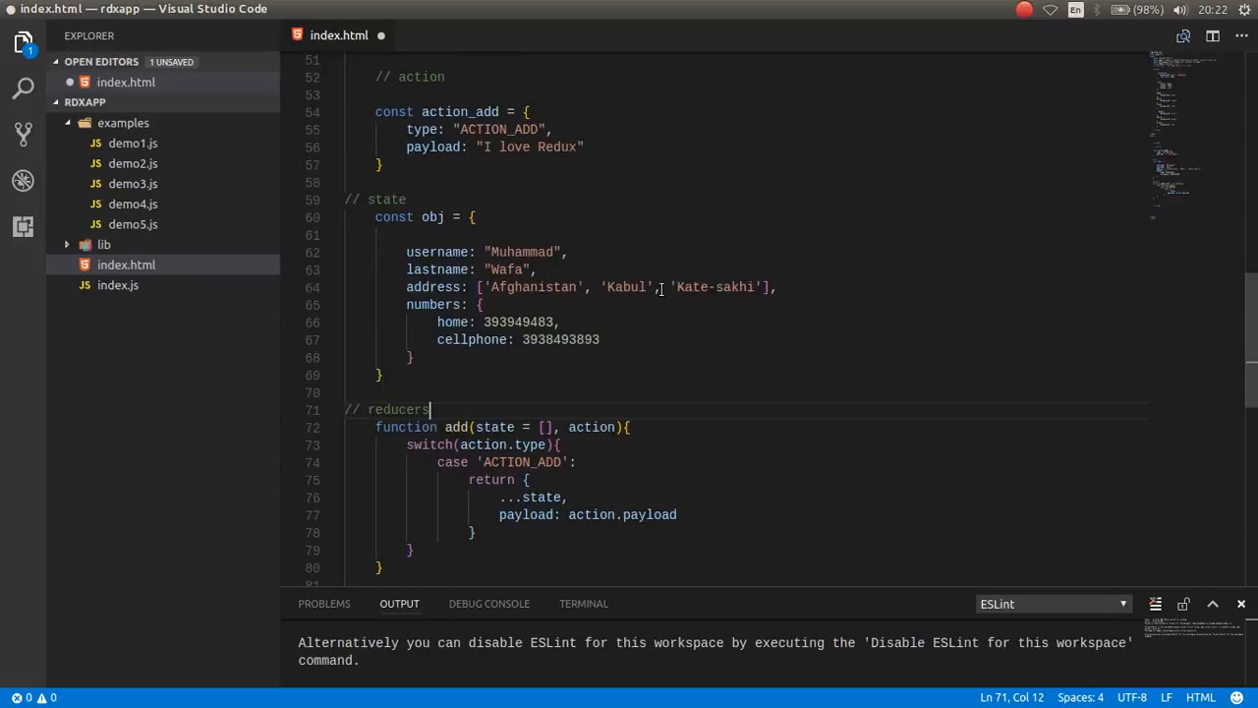
mouse_move(616, 218)
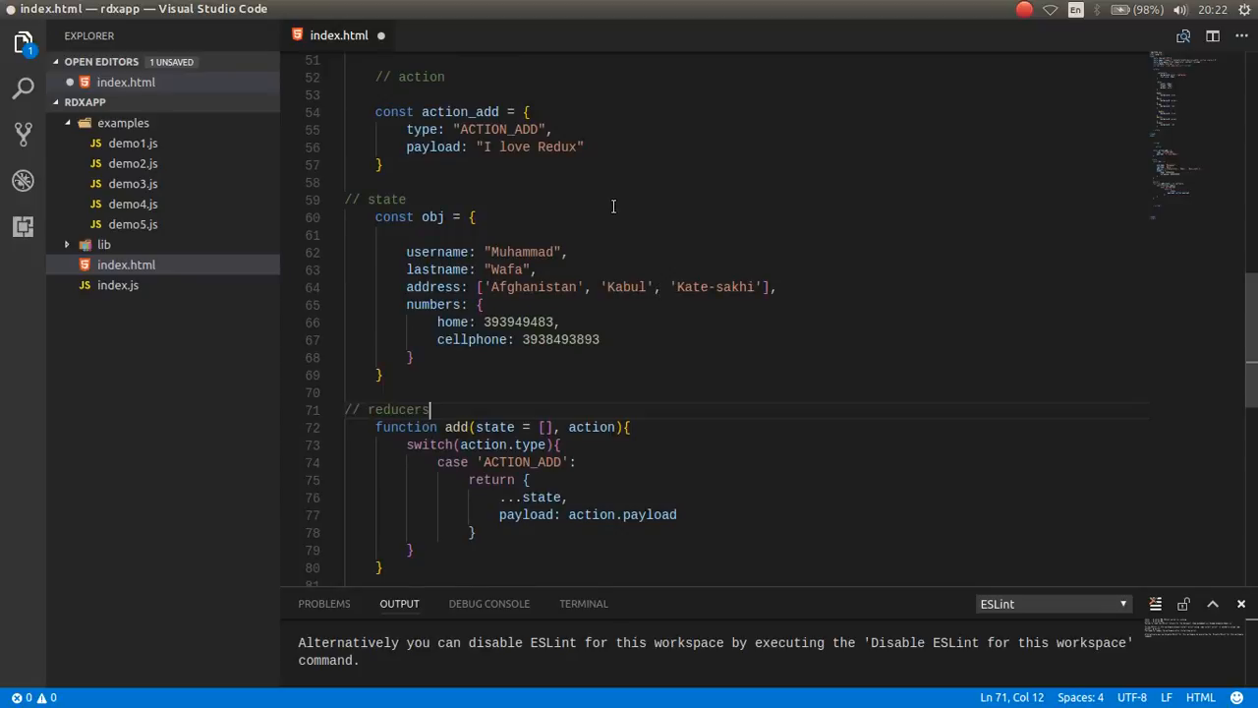
mouse_move(1006, 49)
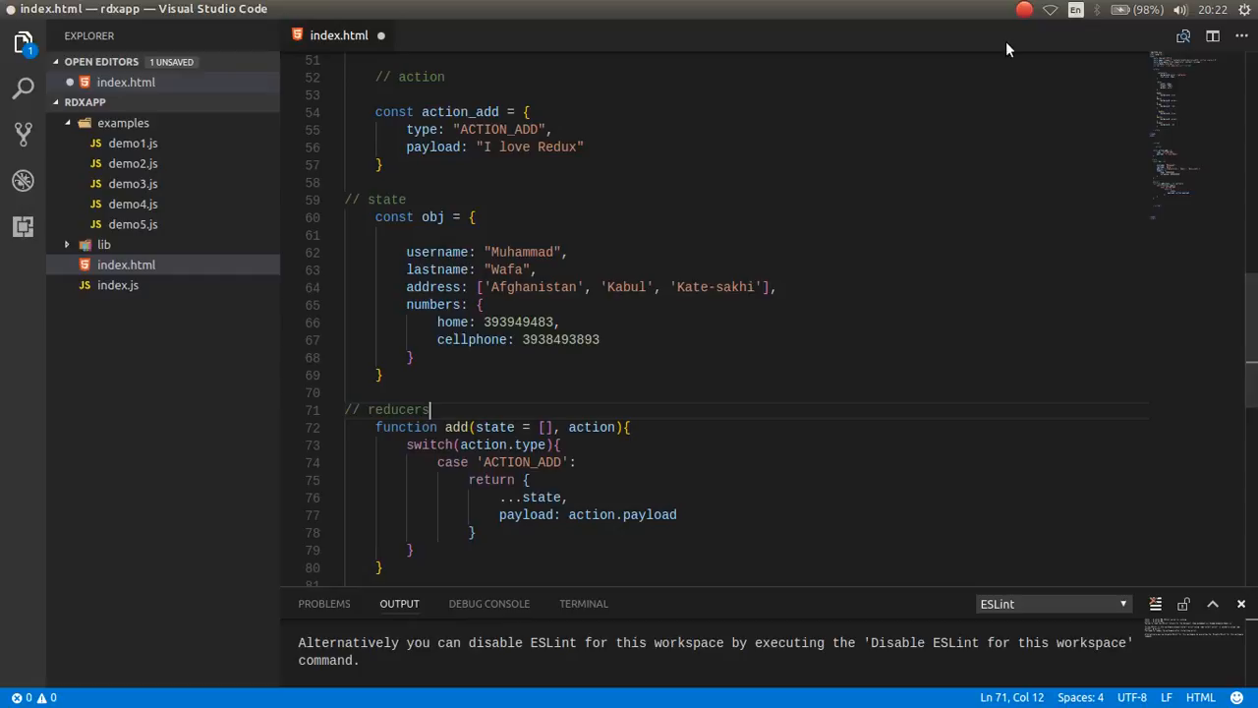